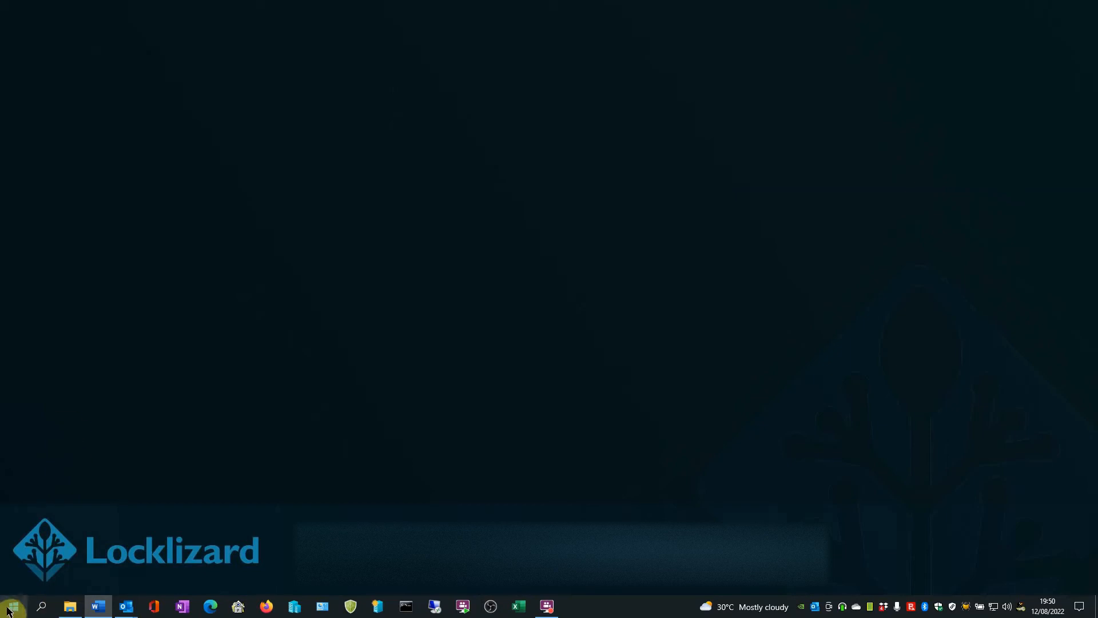
- Launch Administration System from the Locklizard folder in the Windows Start menu
click(13, 606)
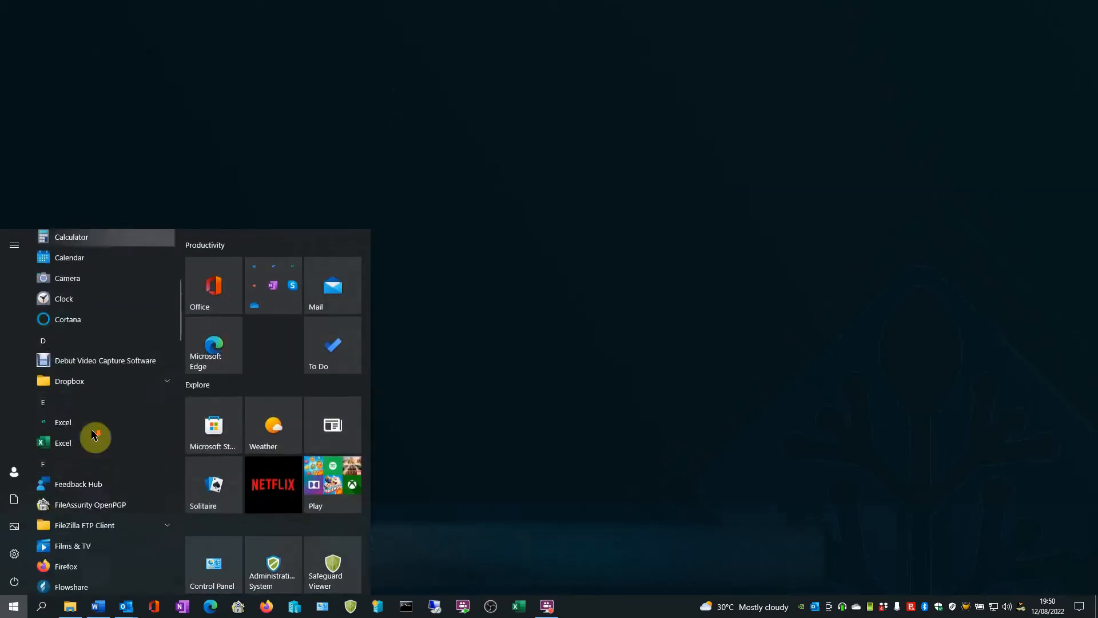
scroll(down, 3)
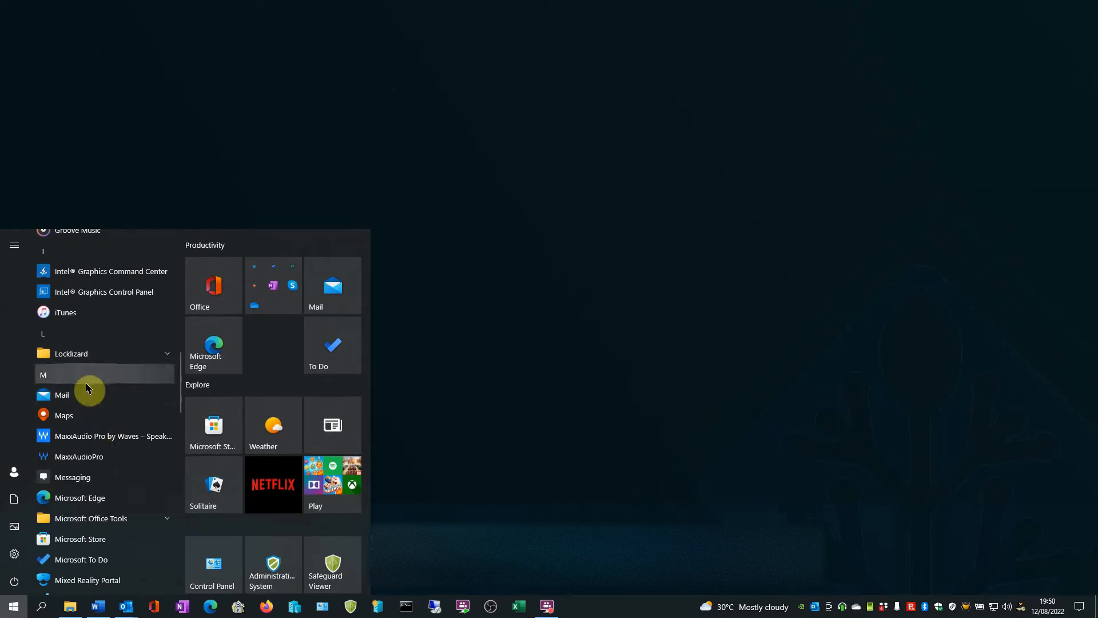
click(71, 353)
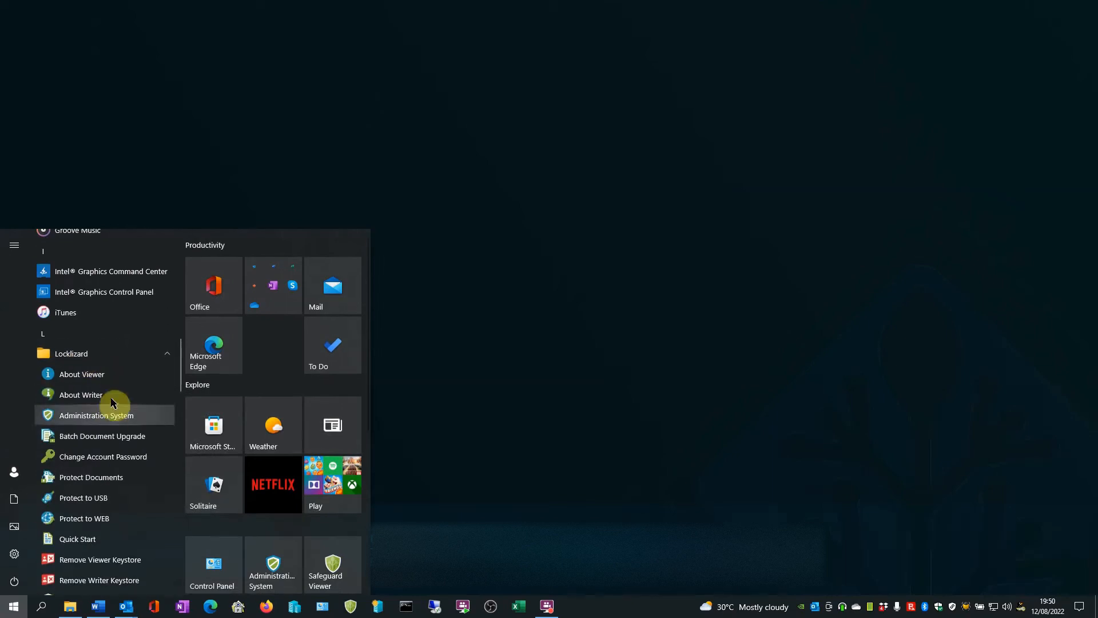
click(97, 415)
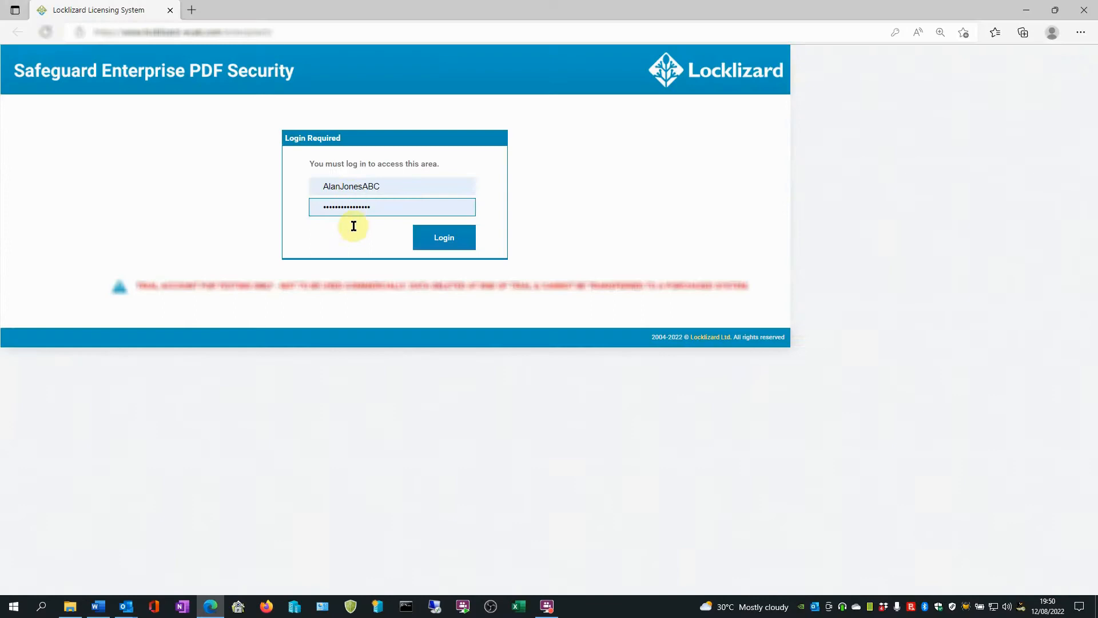
- Log in with the filled-in credentials to reach the Customers > Manage page
click(443, 237)
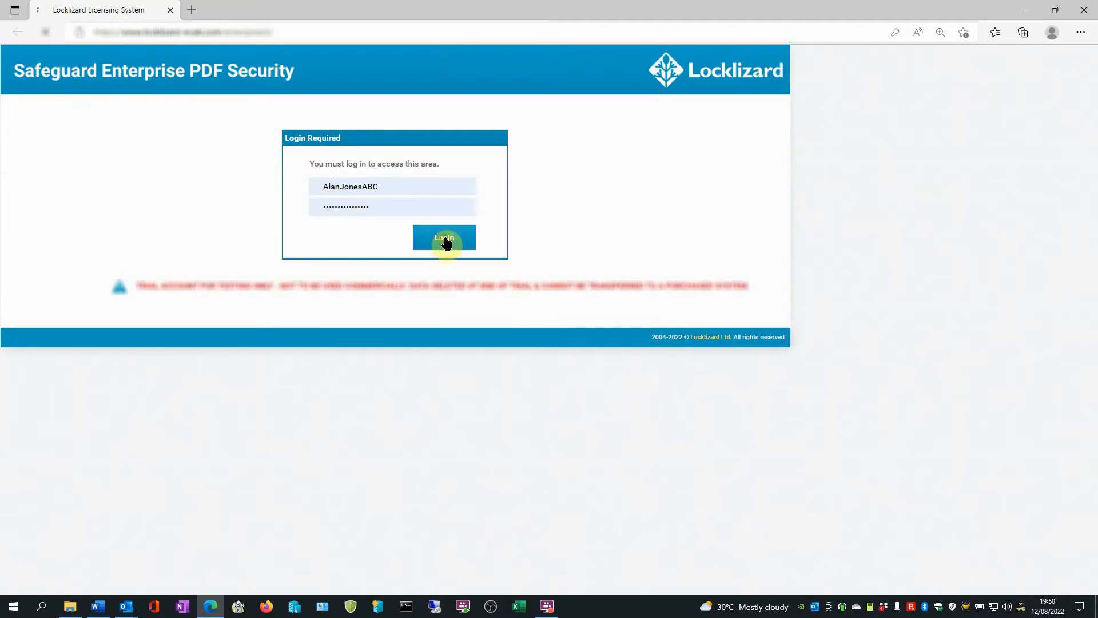
click(443, 237)
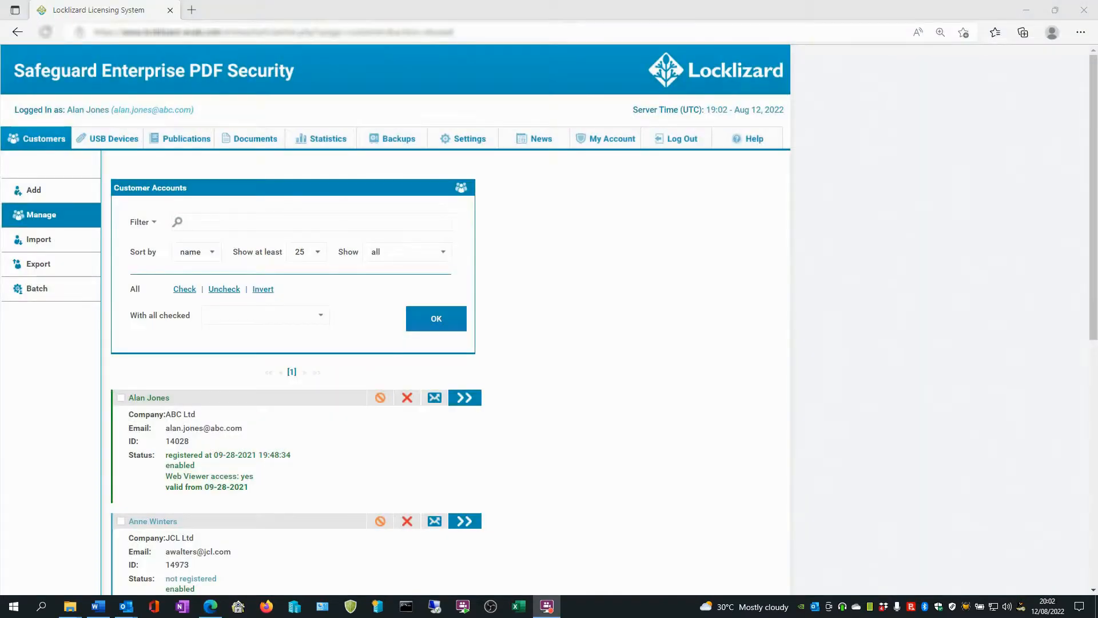
- Open the Documents tab and the first Access-Overview-General-Exp document's details
click(255, 137)
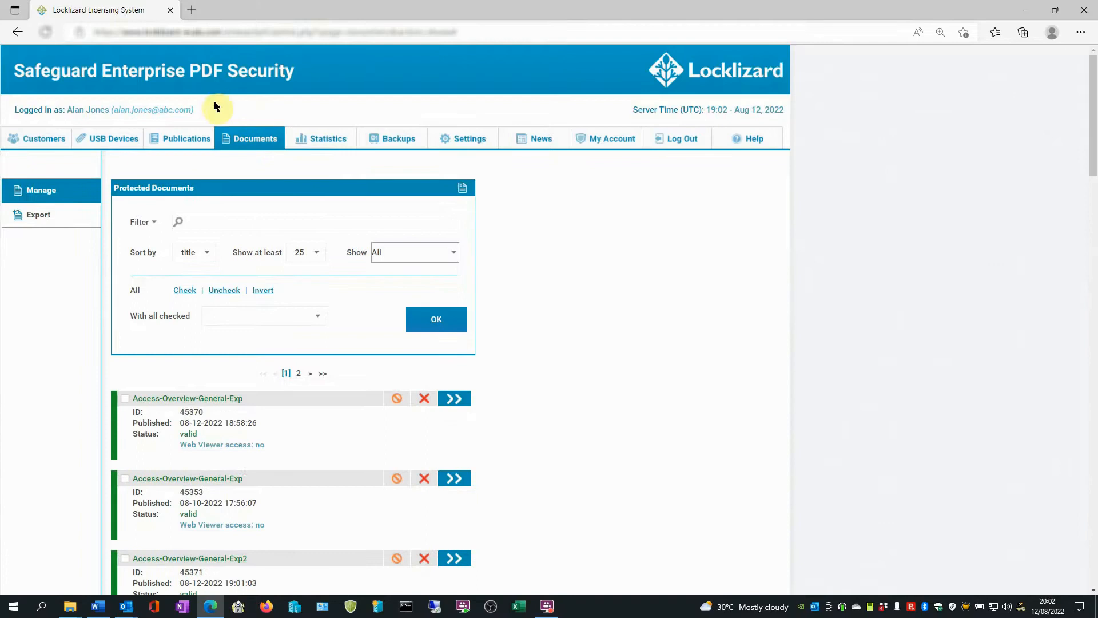
mouse_move(337, 412)
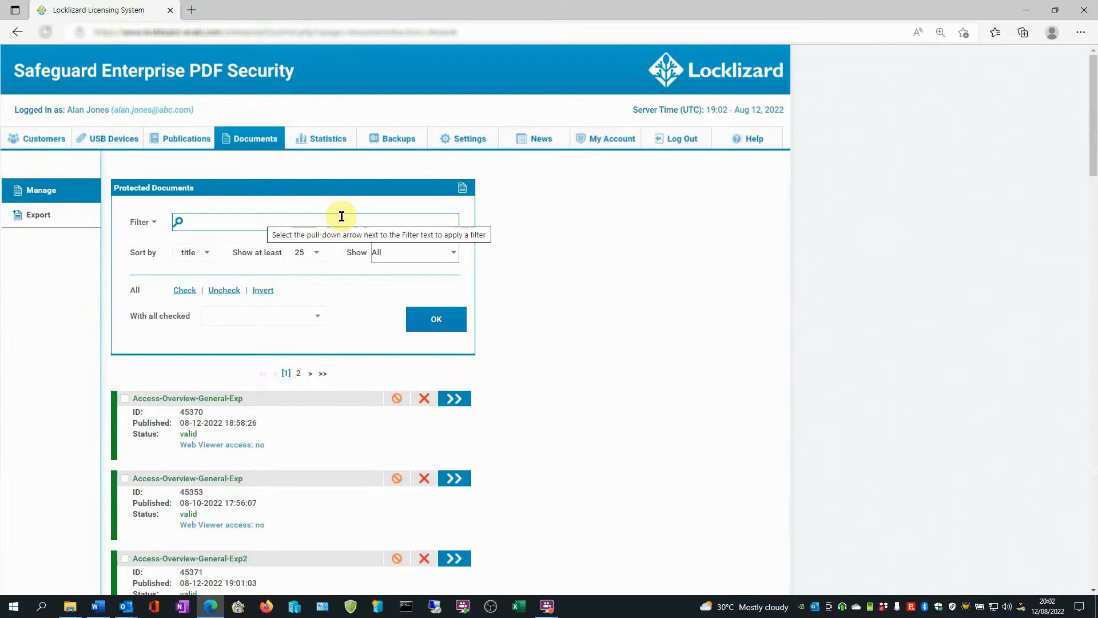
mouse_move(125, 414)
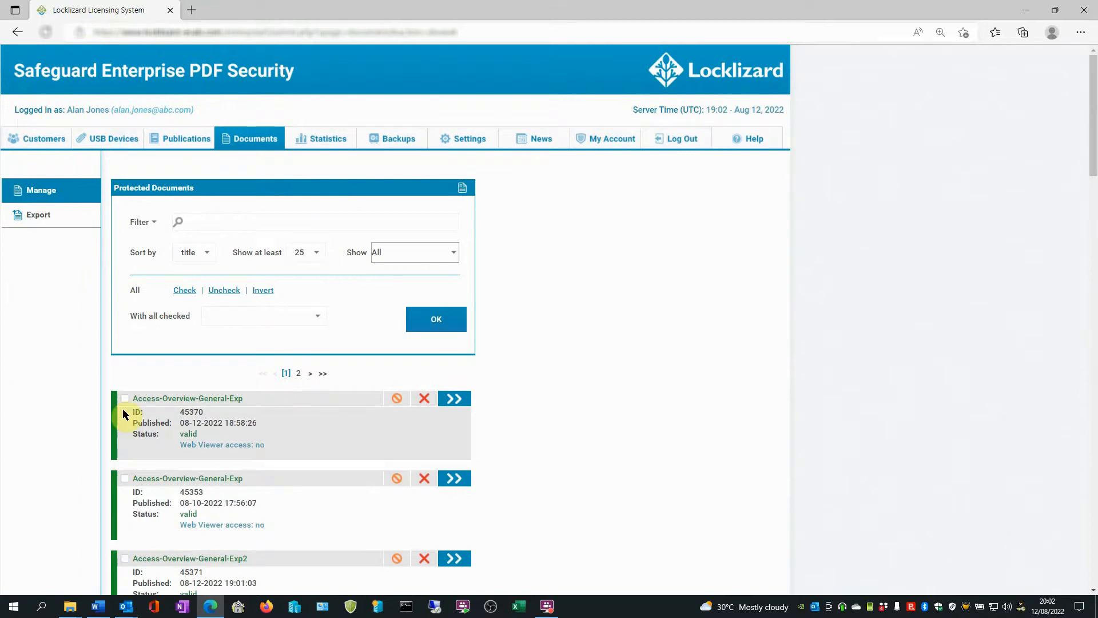
mouse_move(466, 417)
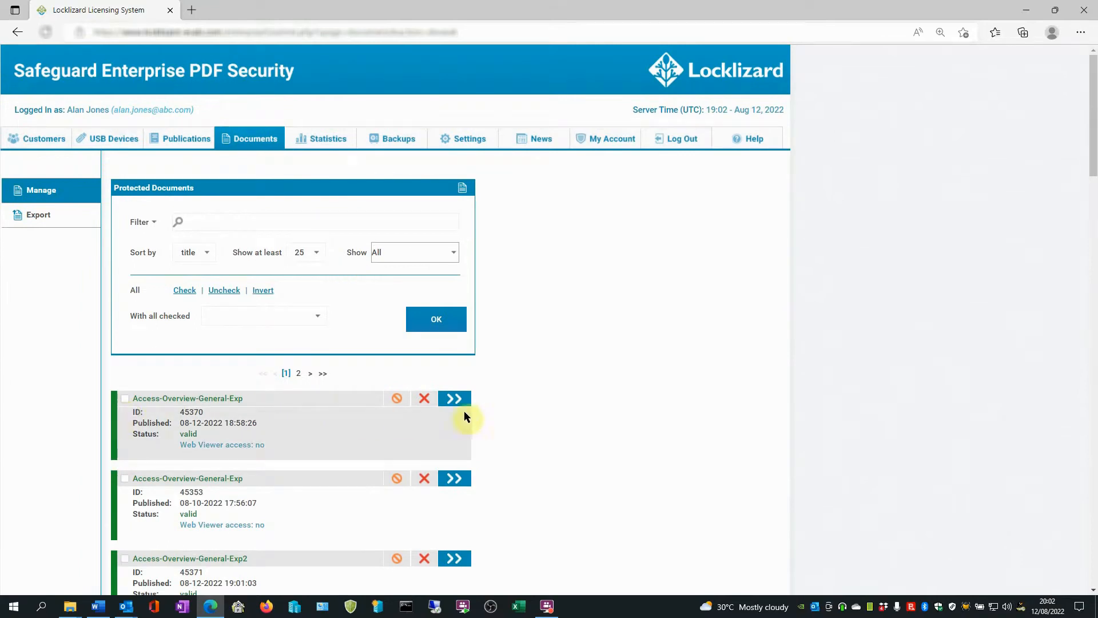
click(454, 399)
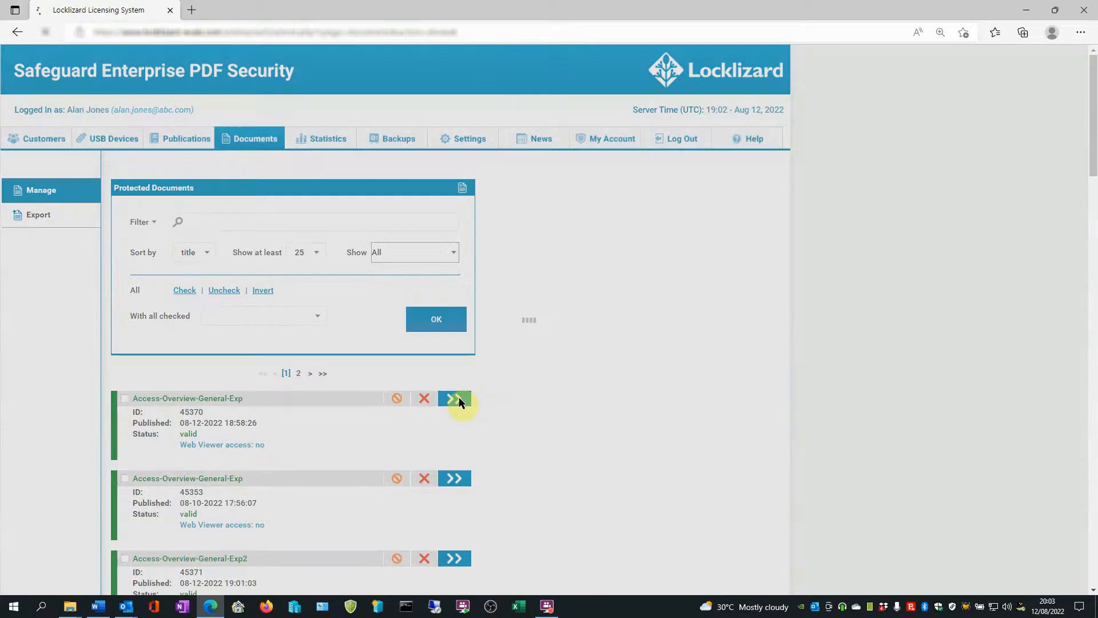
- Set Access-Overview-General-Exp to expire 08-31-2022, save and confirm with YES
click(454, 398)
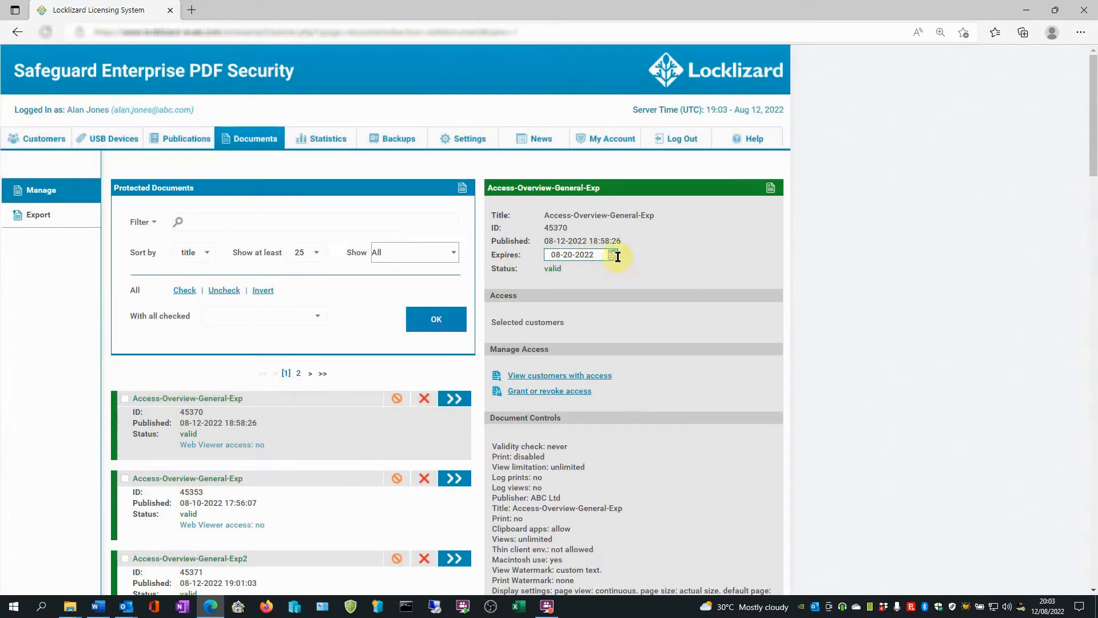
click(612, 254)
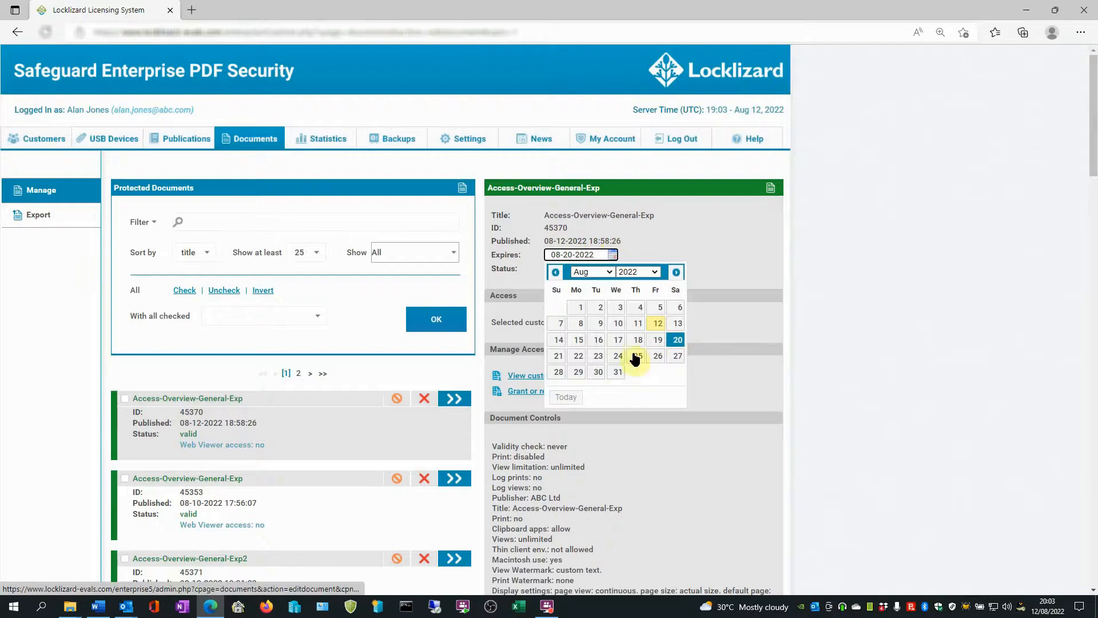
click(617, 372)
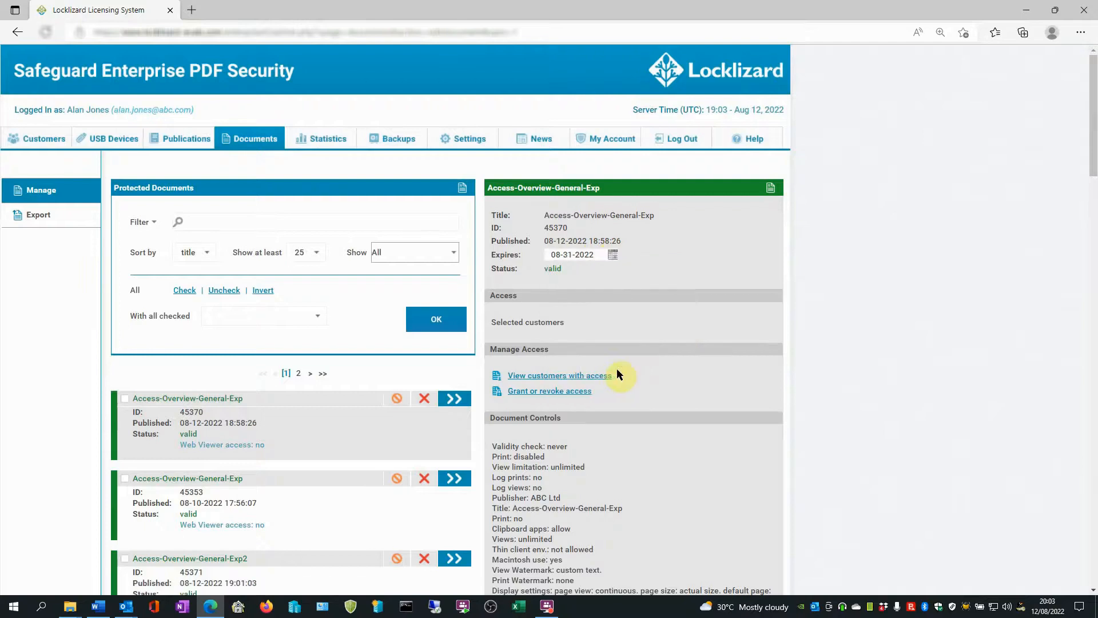
scroll(down, 3)
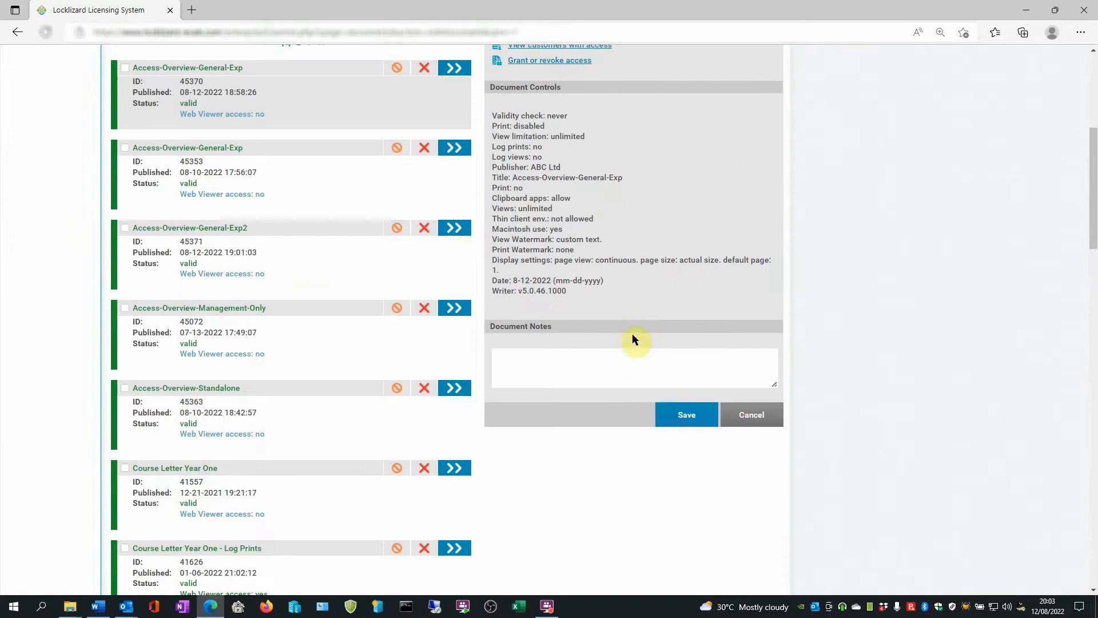
click(685, 415)
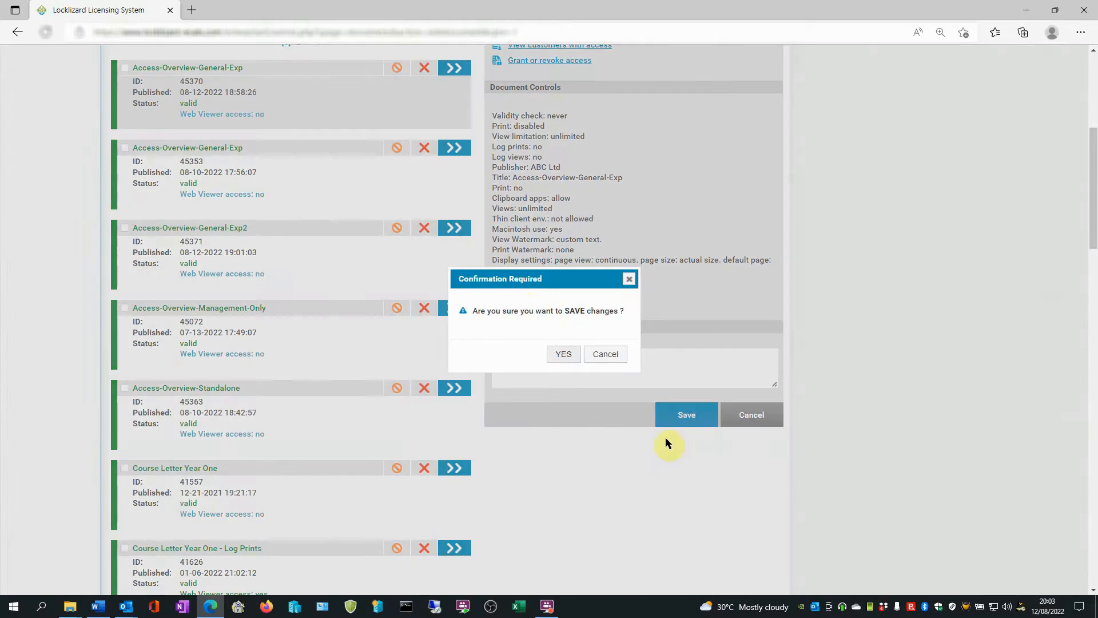
click(562, 353)
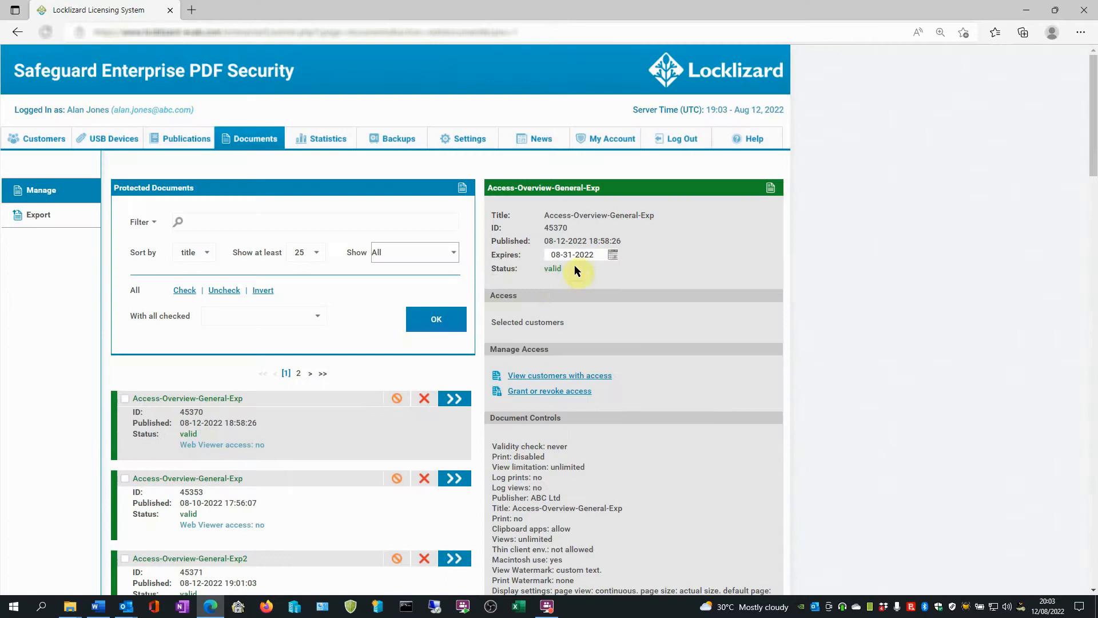
click(574, 254)
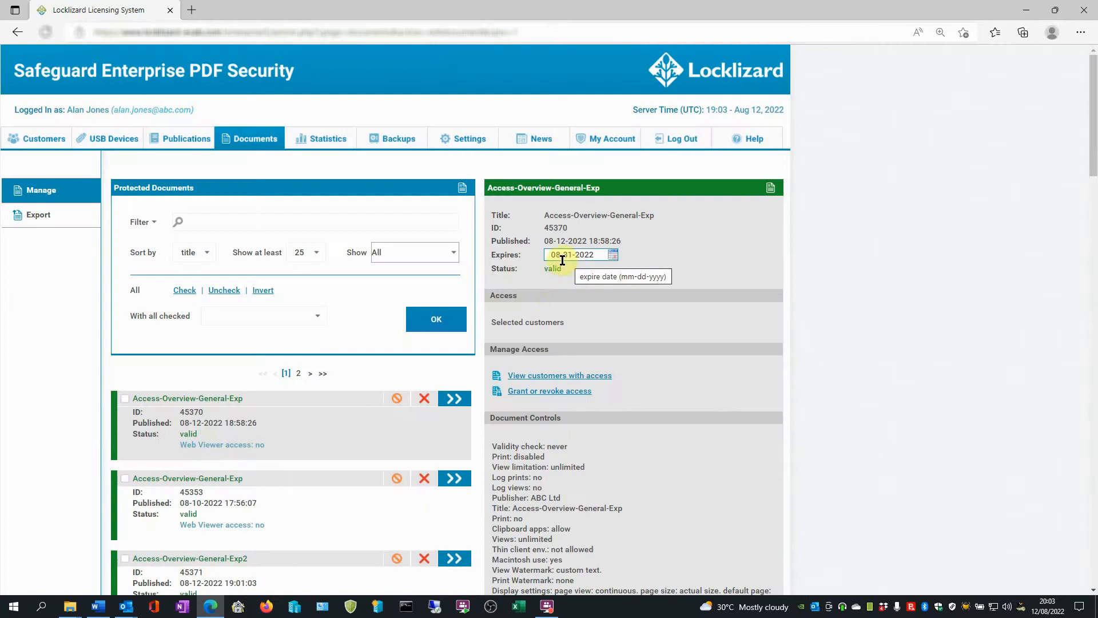
click(35, 138)
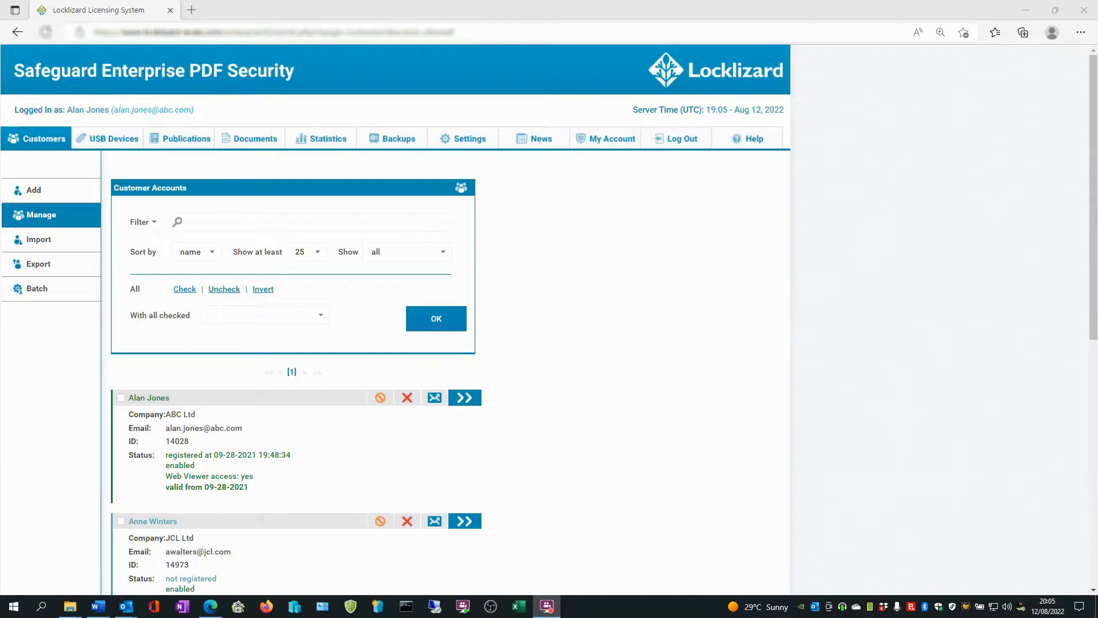
- Go back to Documents and reopen Access-Overview-General-Exp's details
click(254, 137)
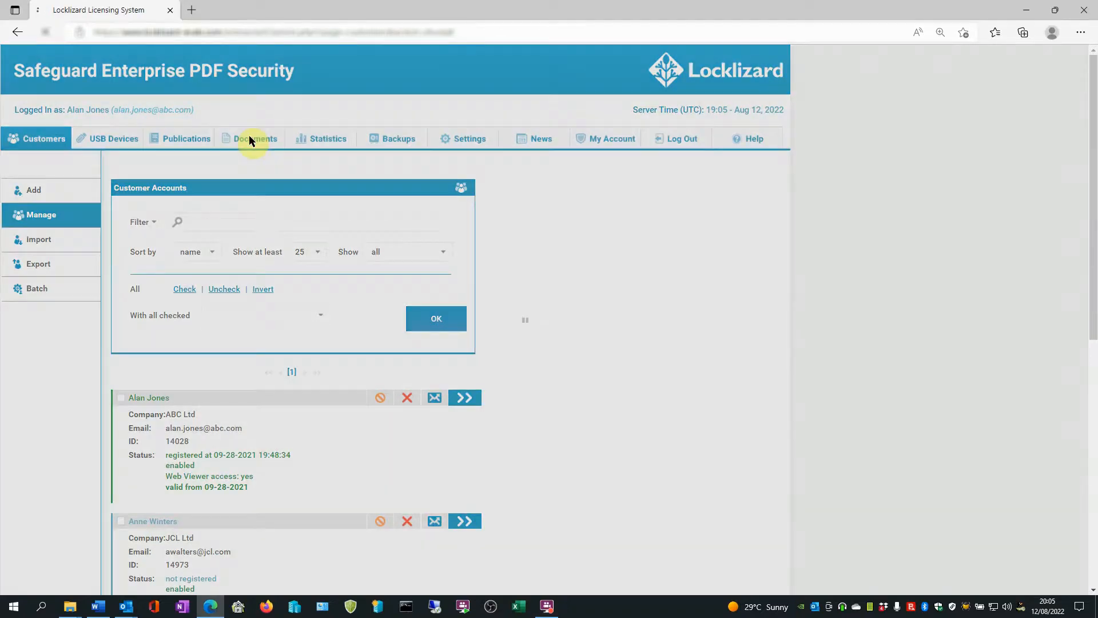
click(255, 138)
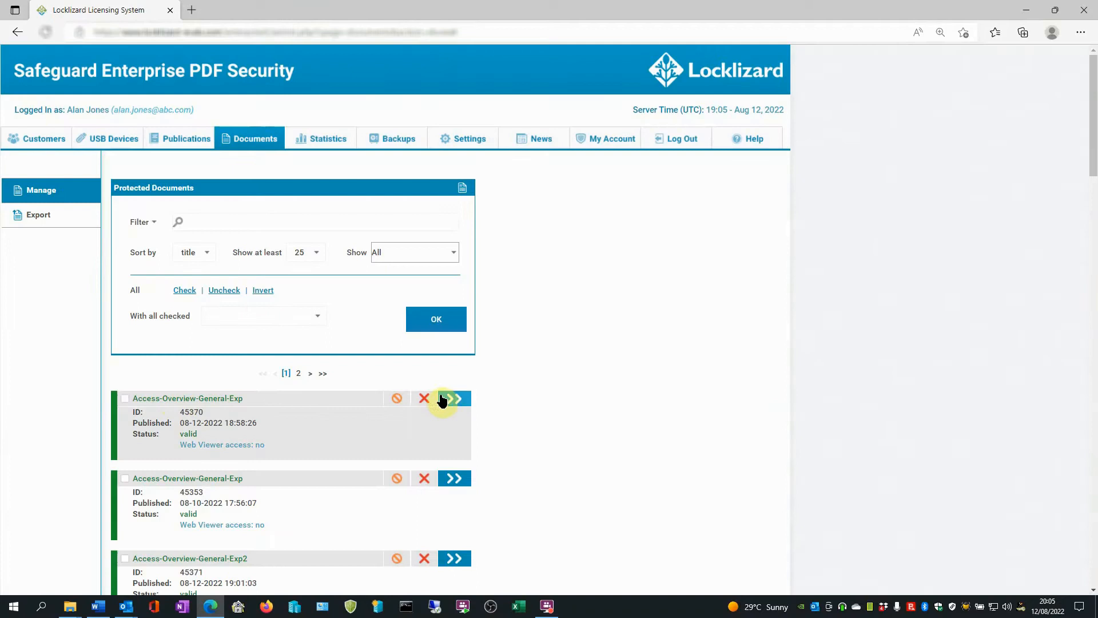
click(453, 399)
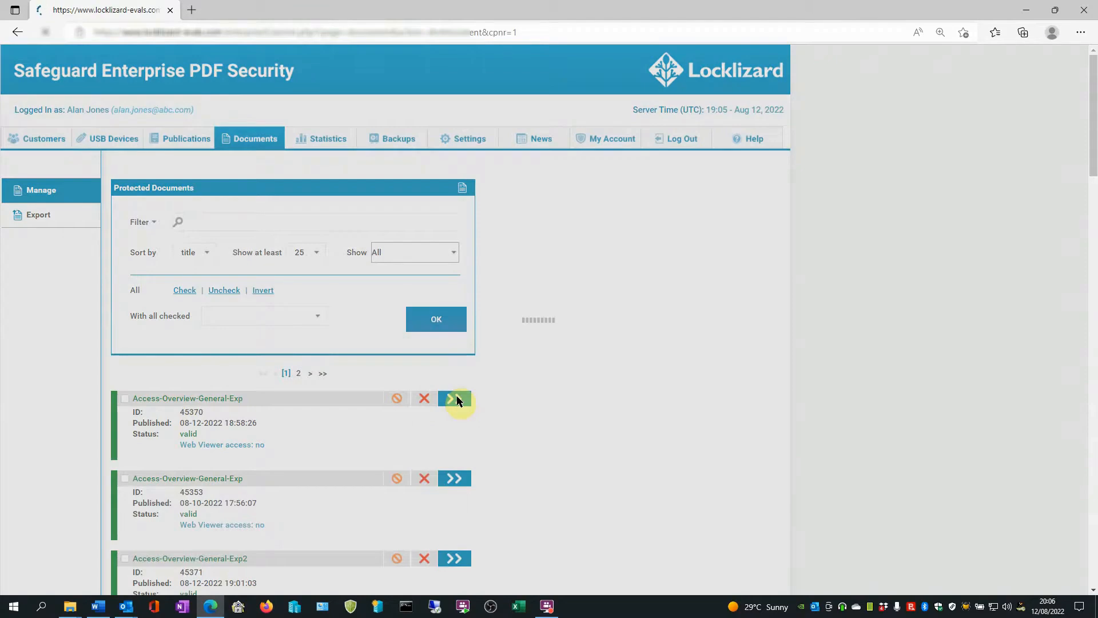
click(453, 398)
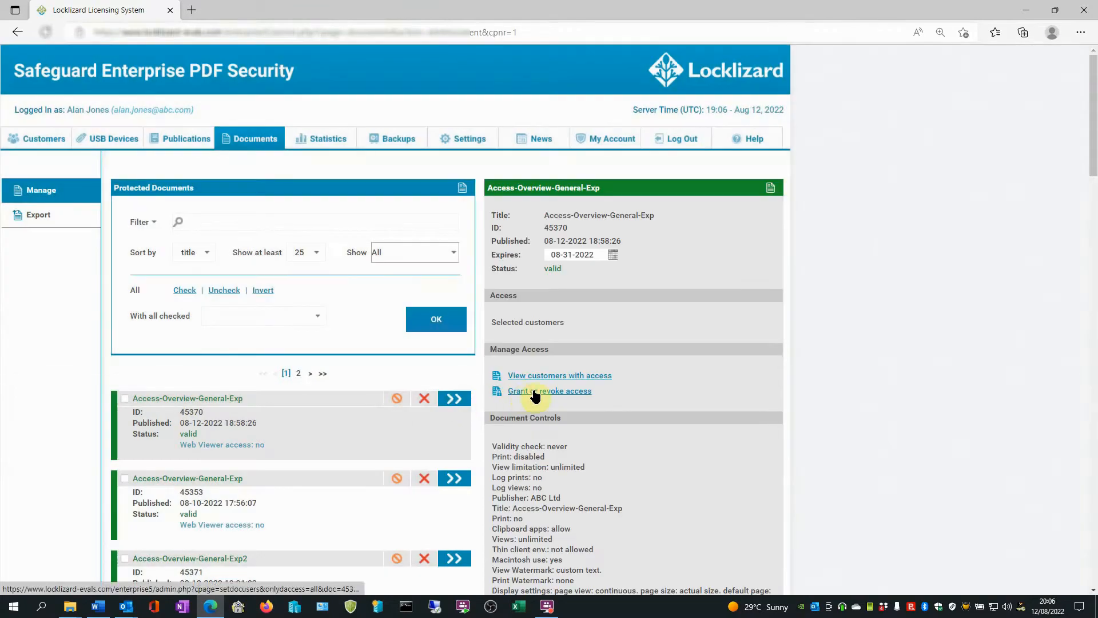
click(549, 391)
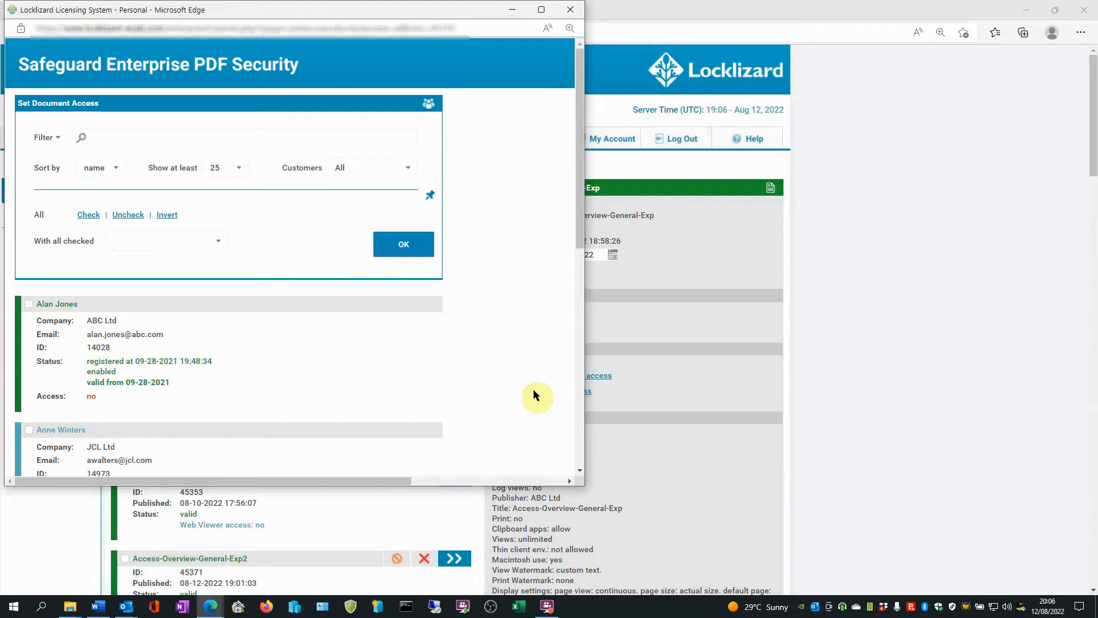
scroll(down, 3)
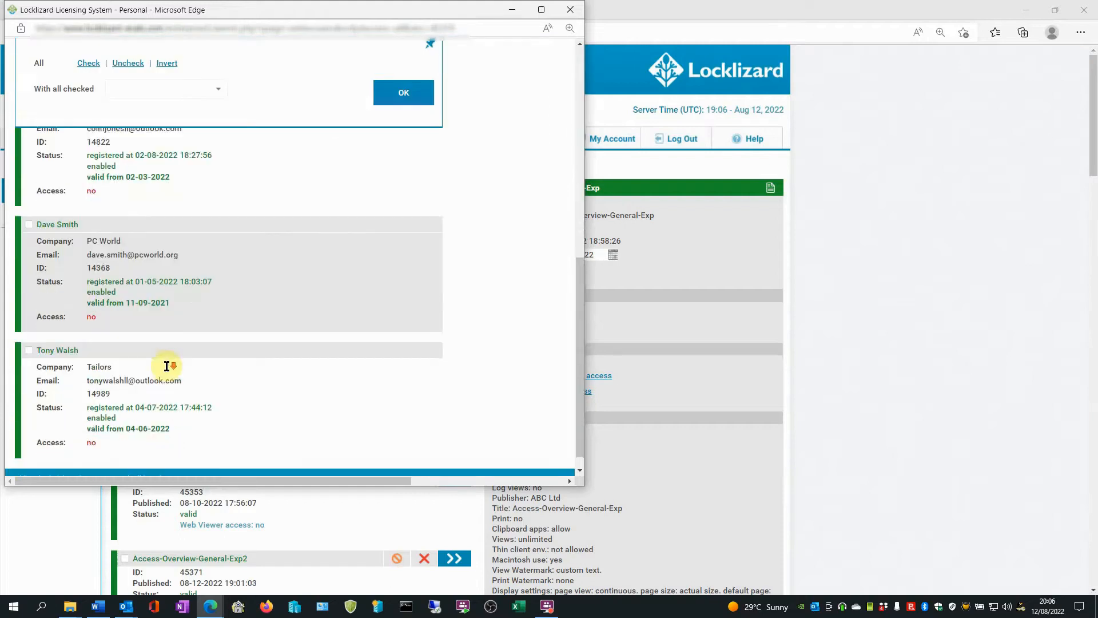
scroll(down, 3)
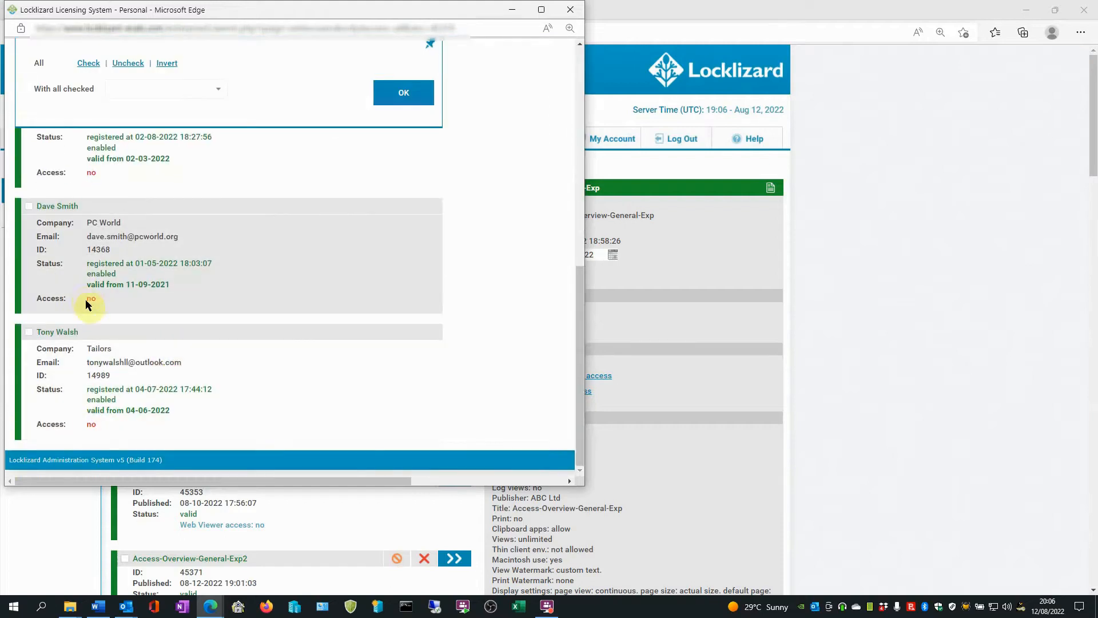
scroll(up, 3)
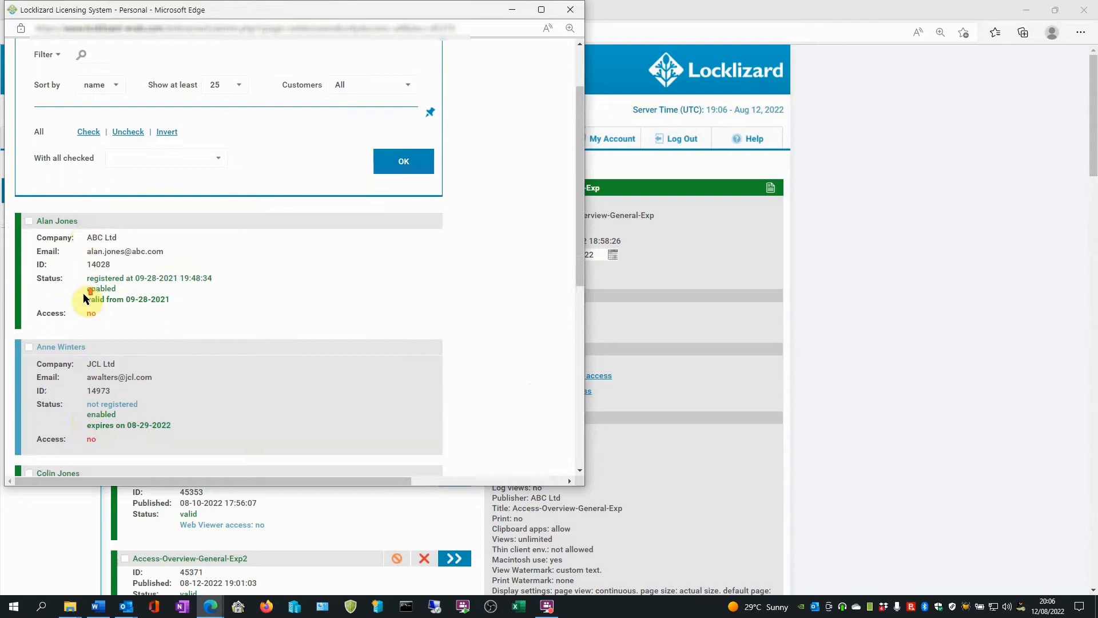
scroll(up, 3)
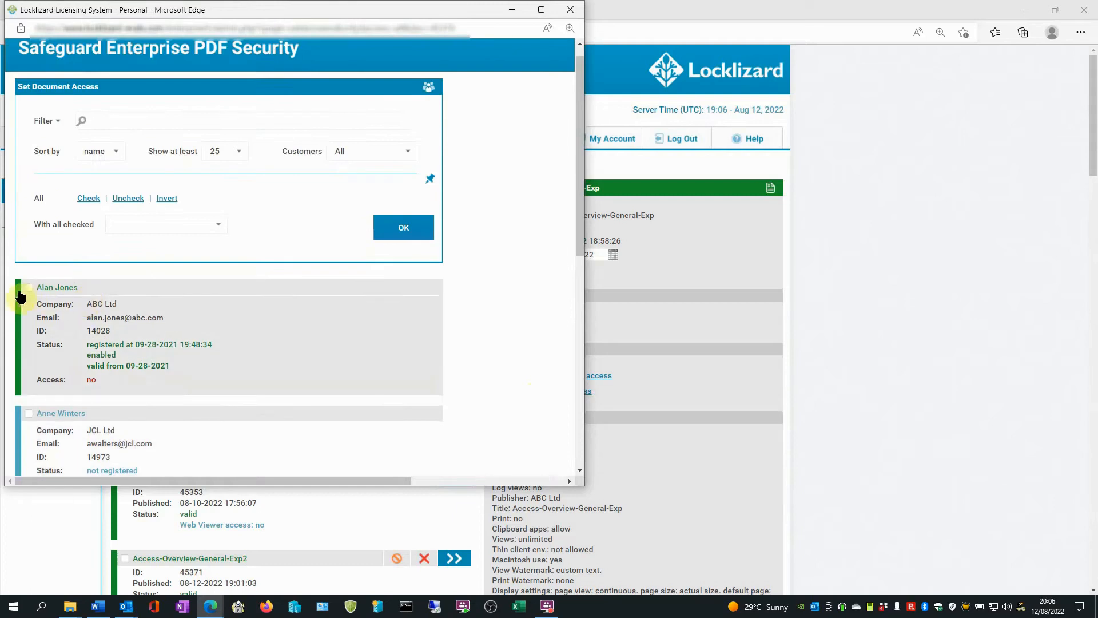
click(29, 287)
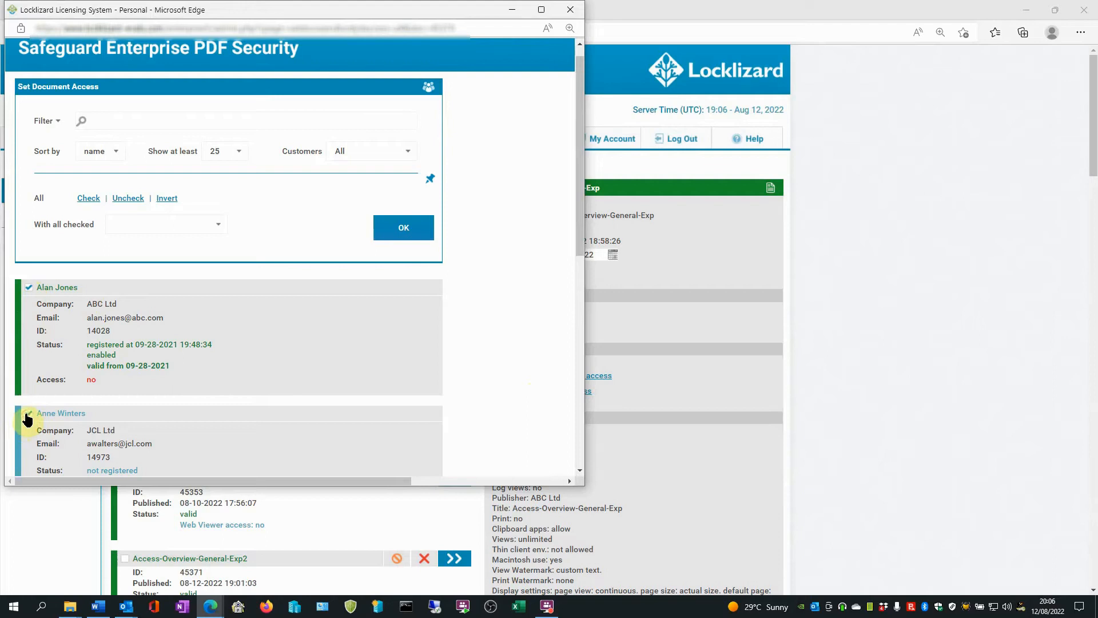
click(29, 413)
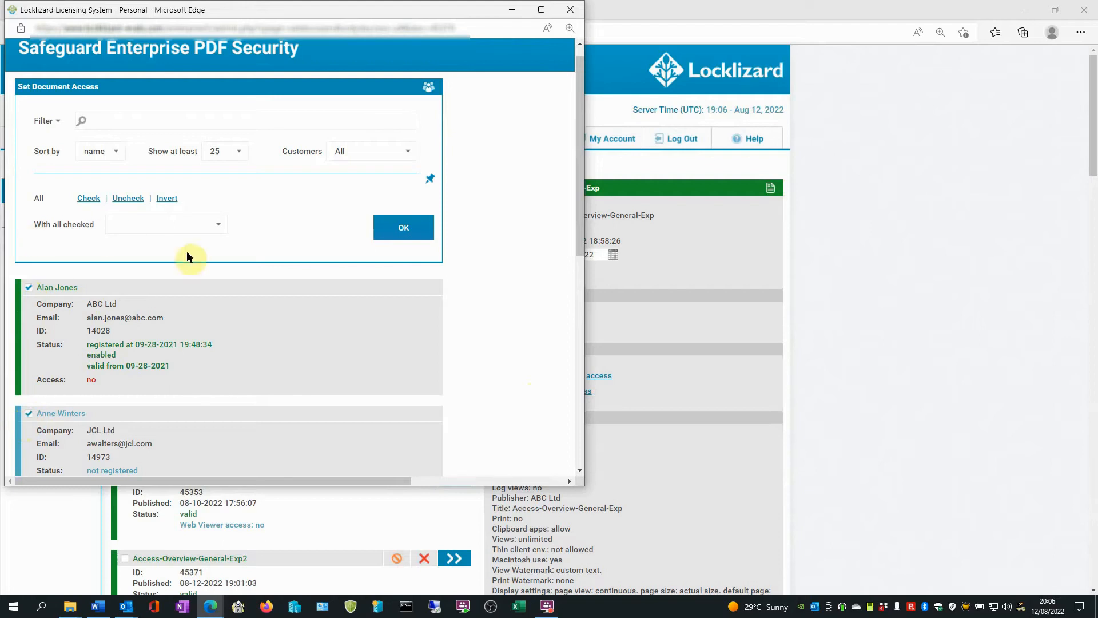
- Apply Grant Limited Access from 08-15-2022 until 08-22-2022 to the ticked customers, then close the popup
click(218, 225)
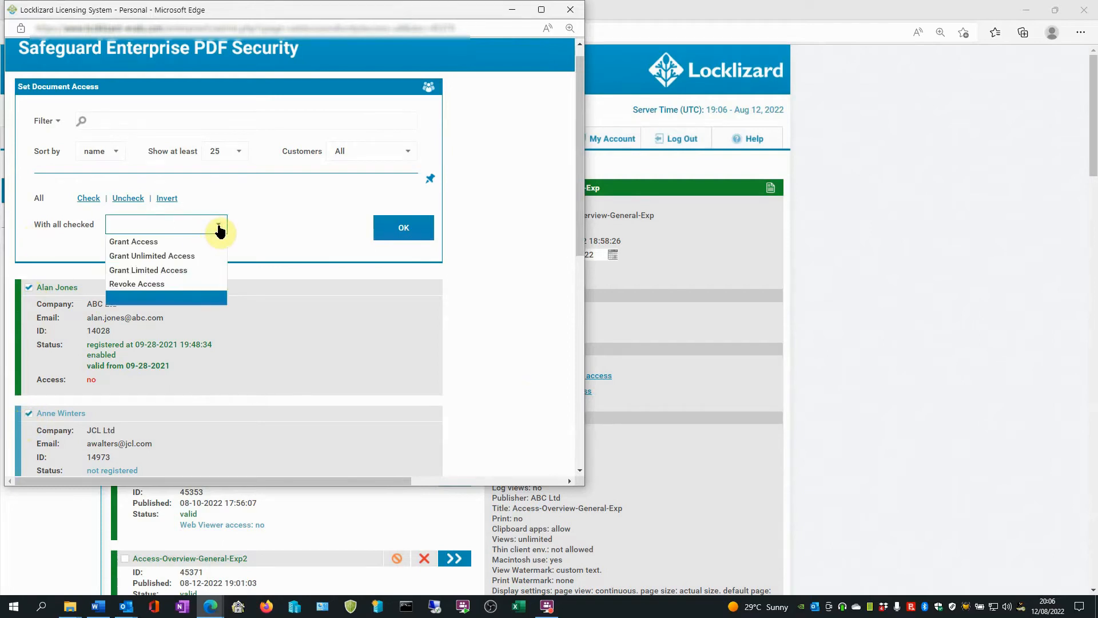
click(147, 269)
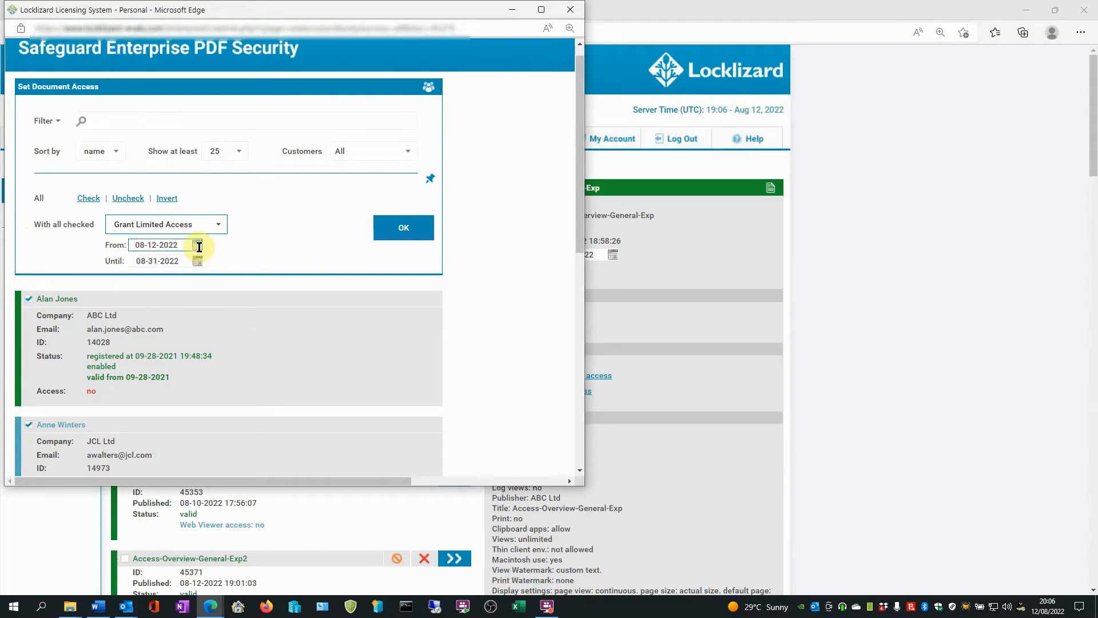
mouse_move(130, 256)
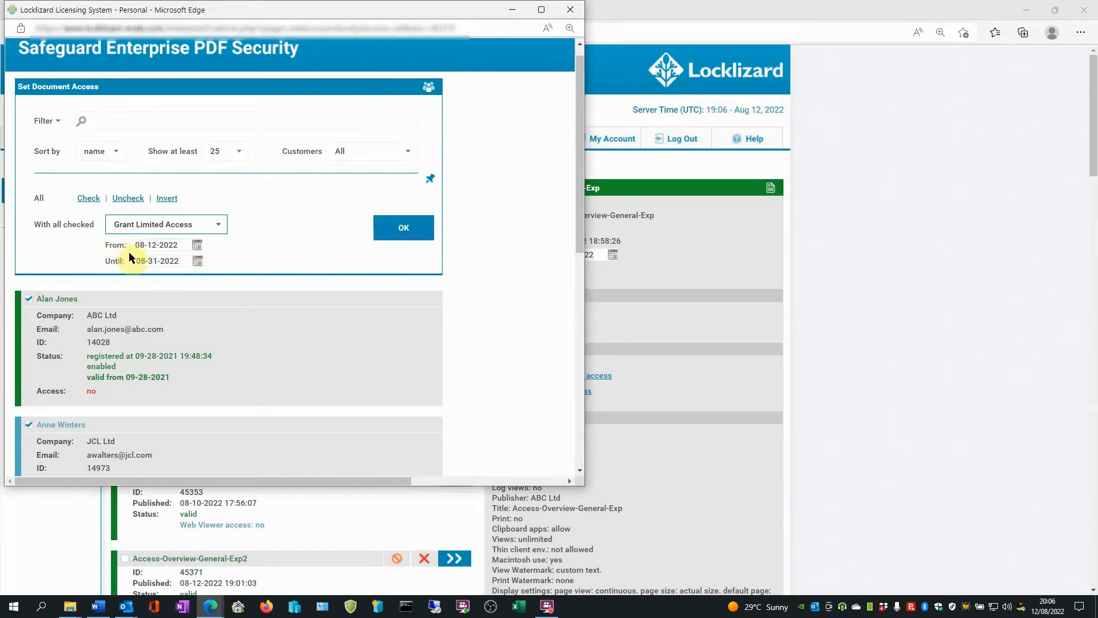
click(199, 246)
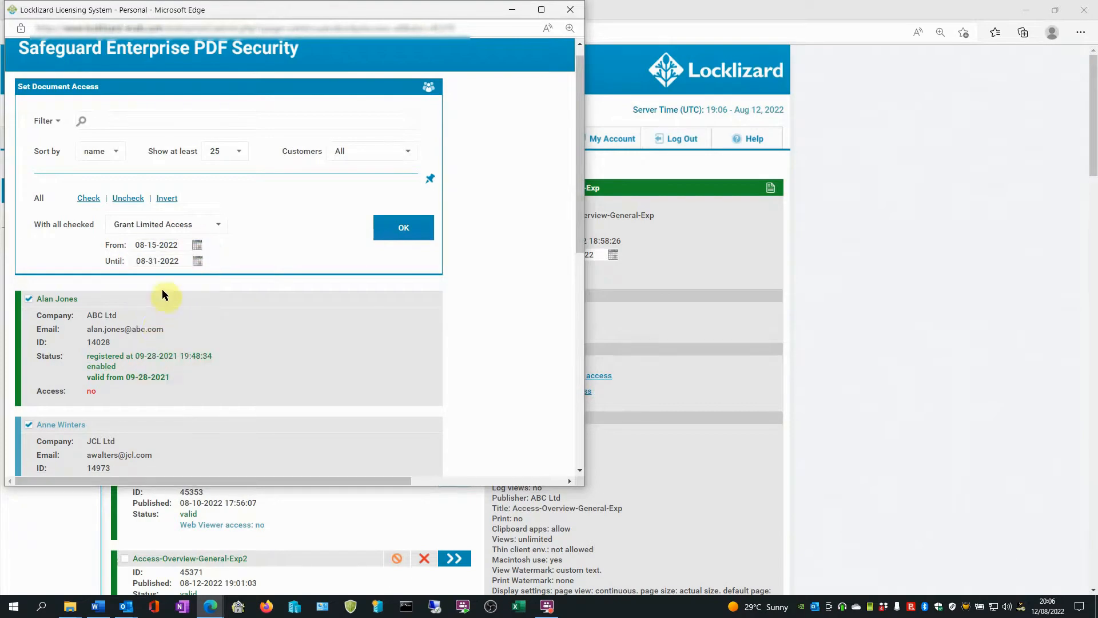
click(197, 261)
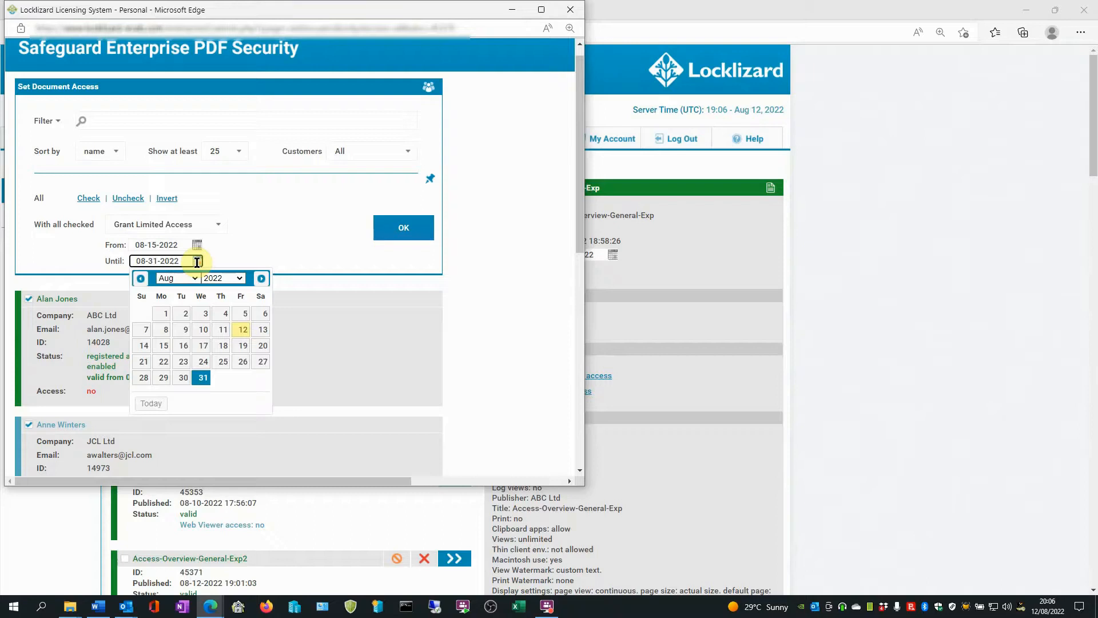
click(163, 362)
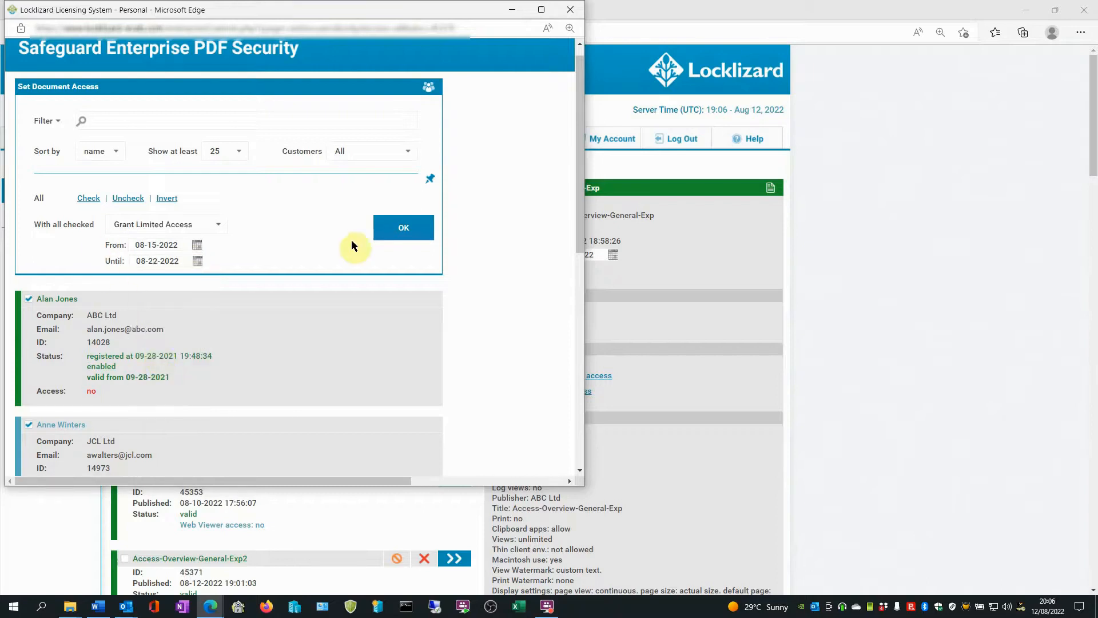
click(403, 228)
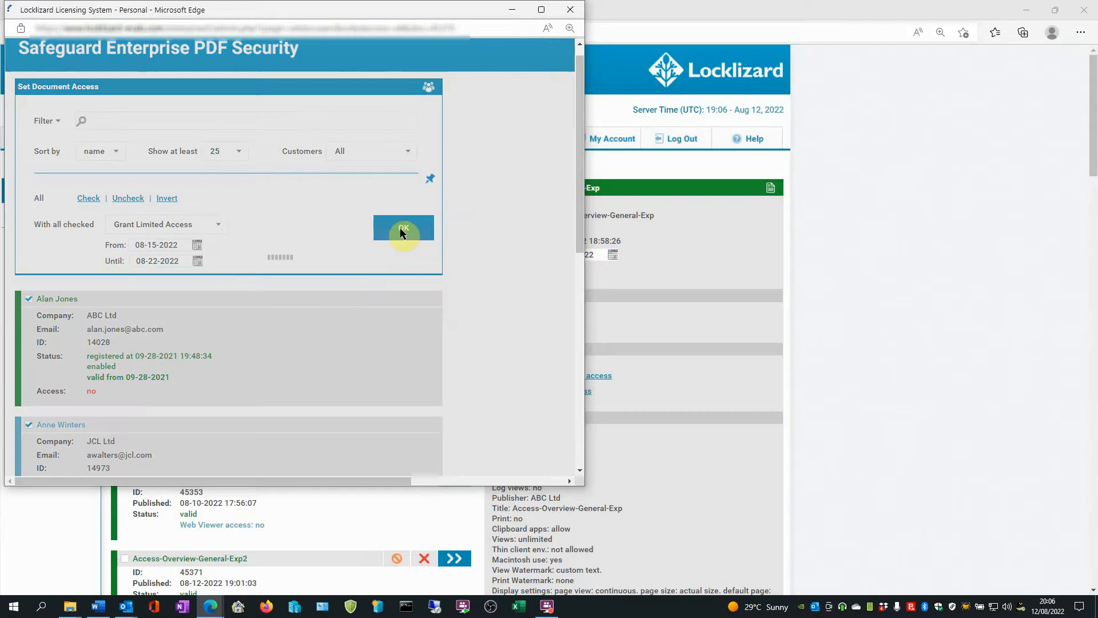
click(403, 230)
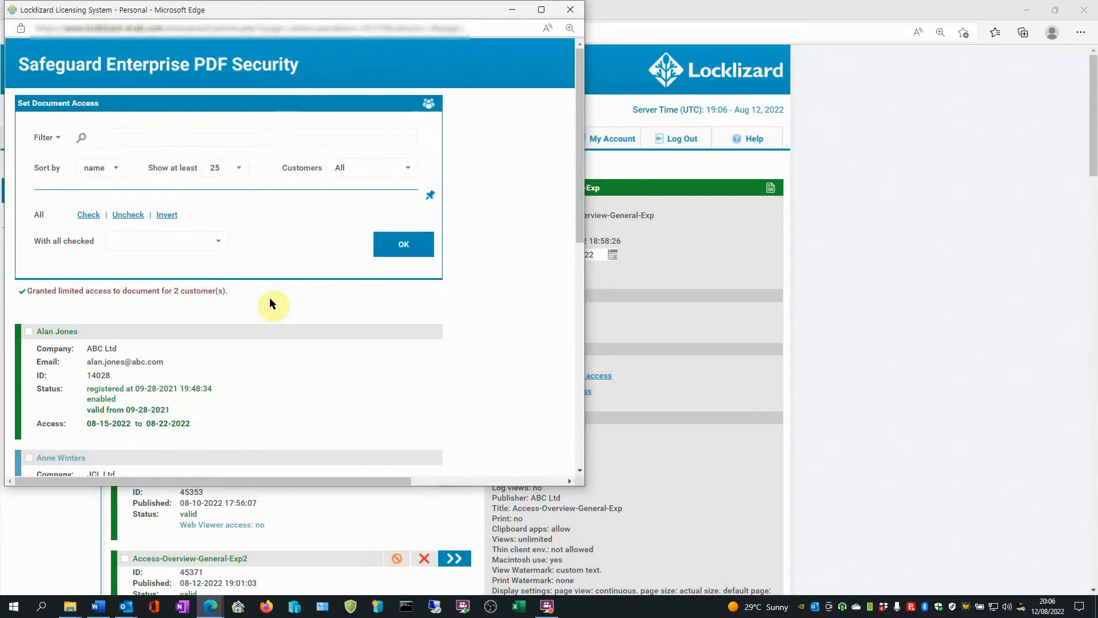
mouse_move(109, 303)
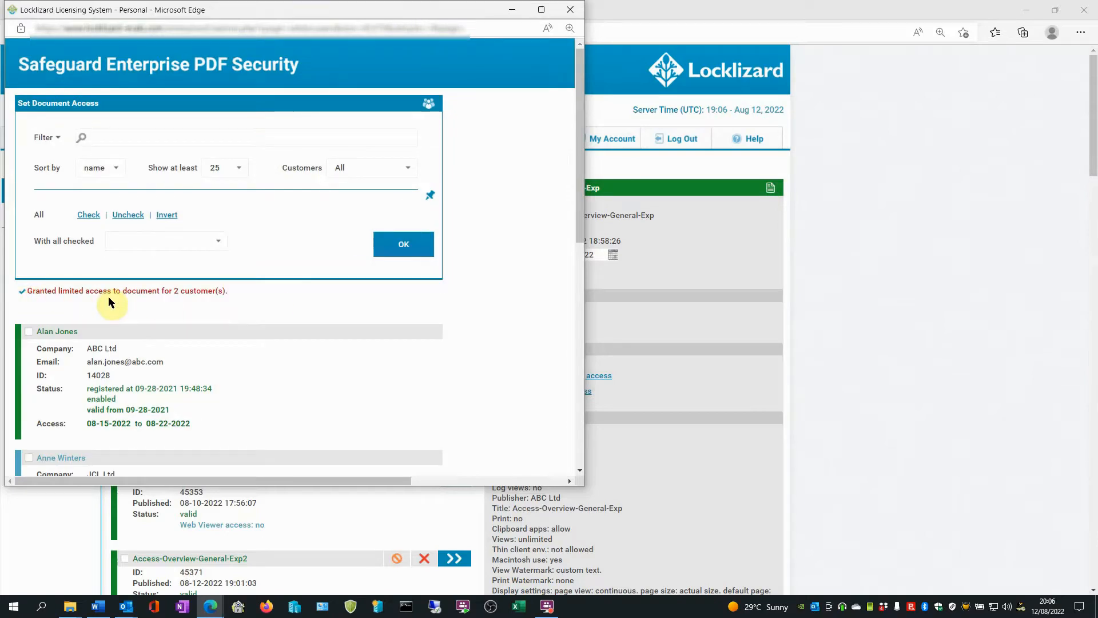
mouse_move(194, 303)
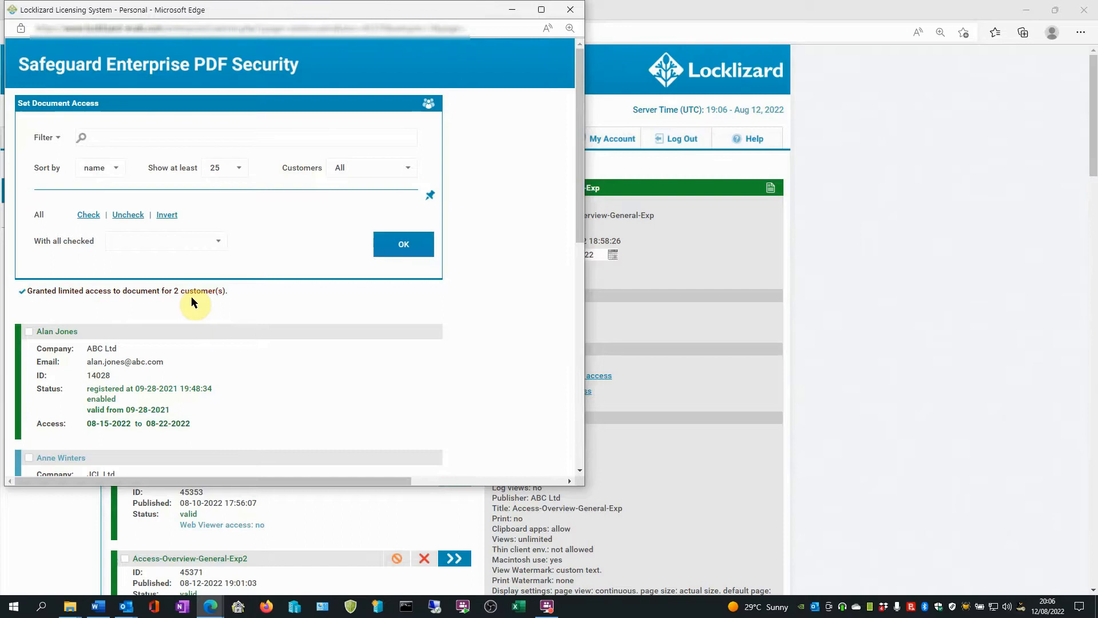
mouse_move(570, 10)
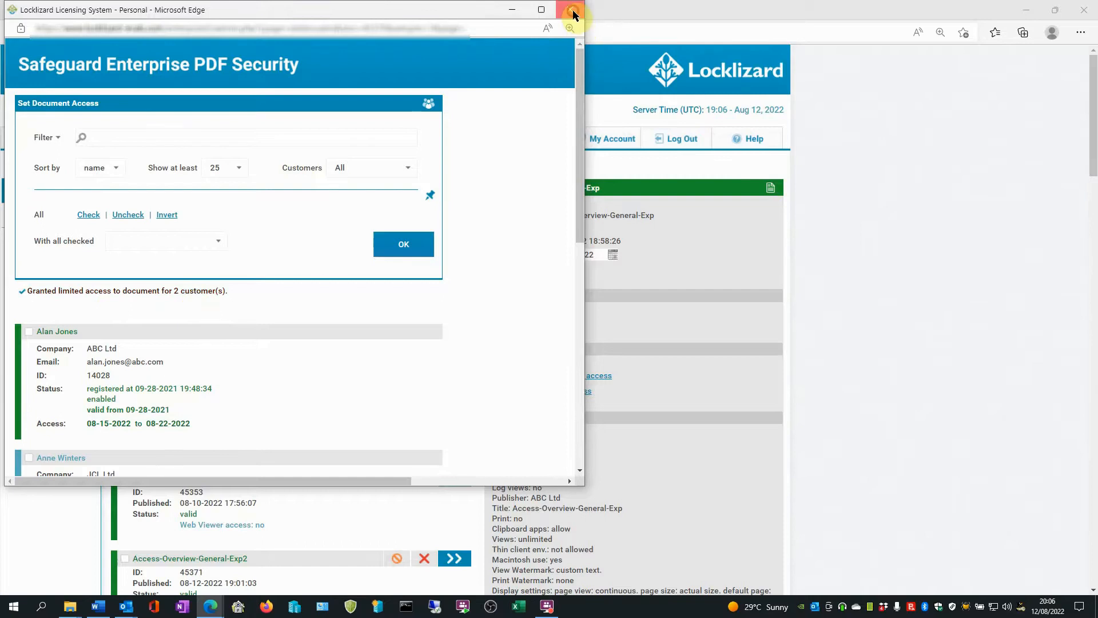
click(572, 9)
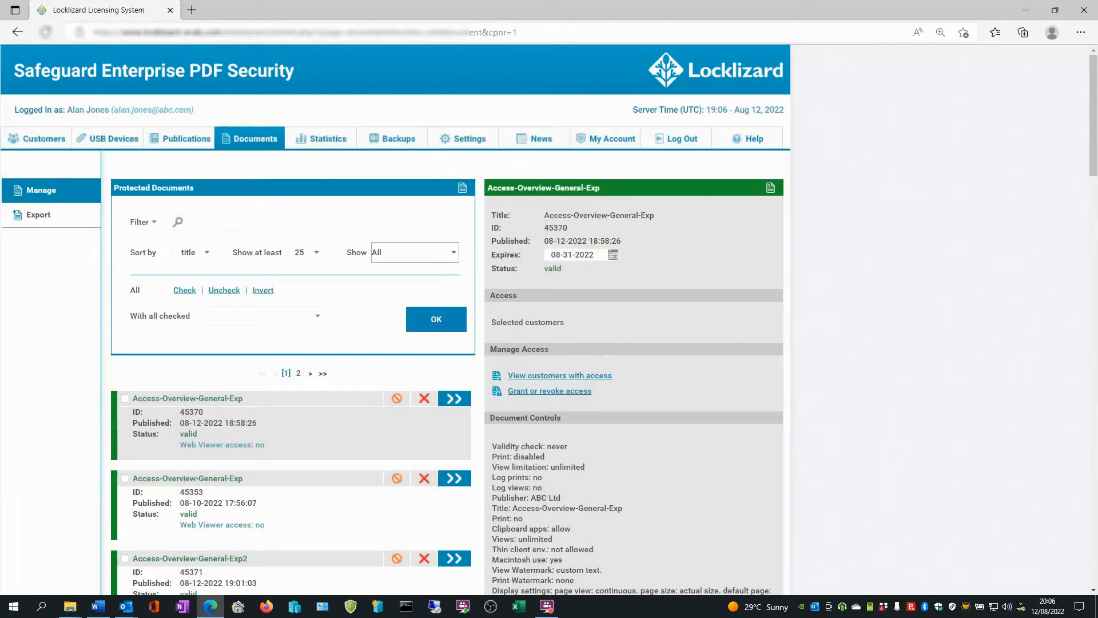
- Switch to the Customers tab to manage customer accounts
click(43, 138)
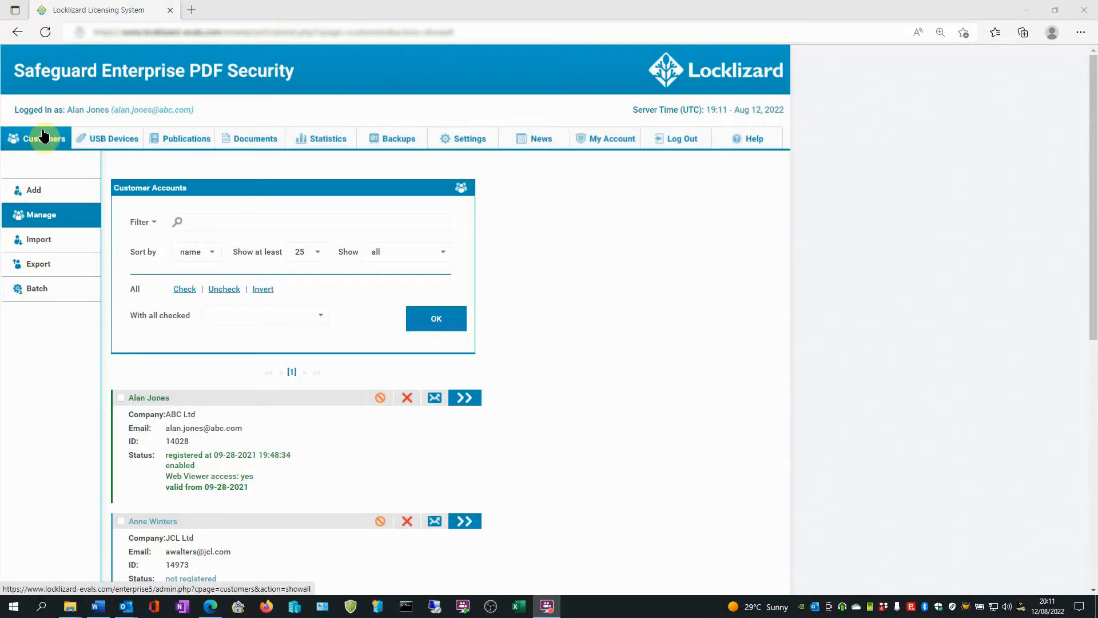
scroll(down, 3)
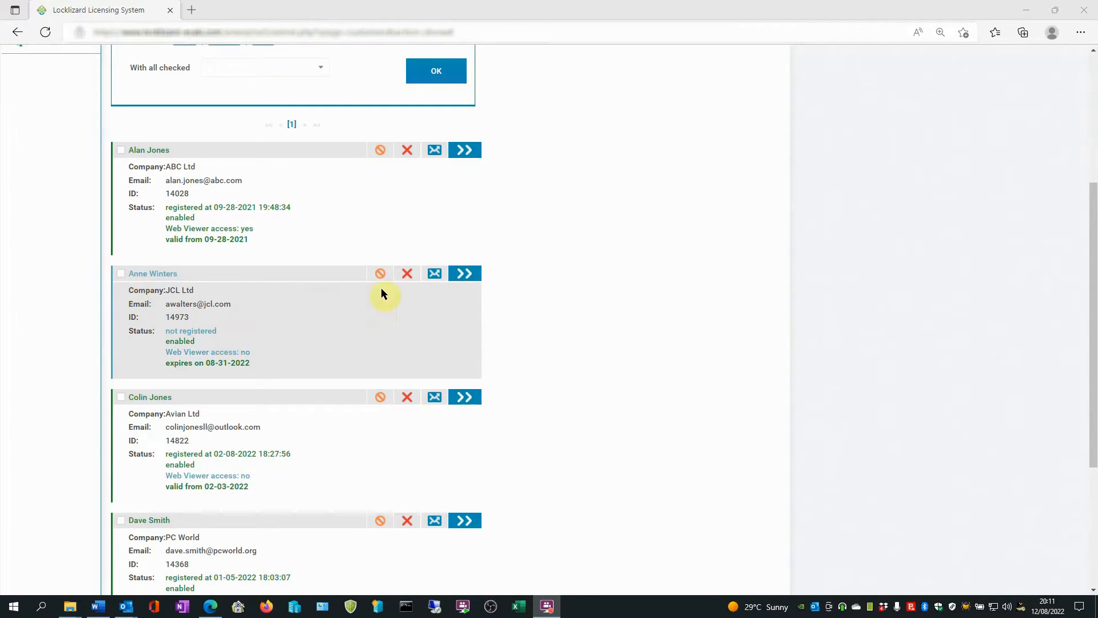
mouse_move(465, 273)
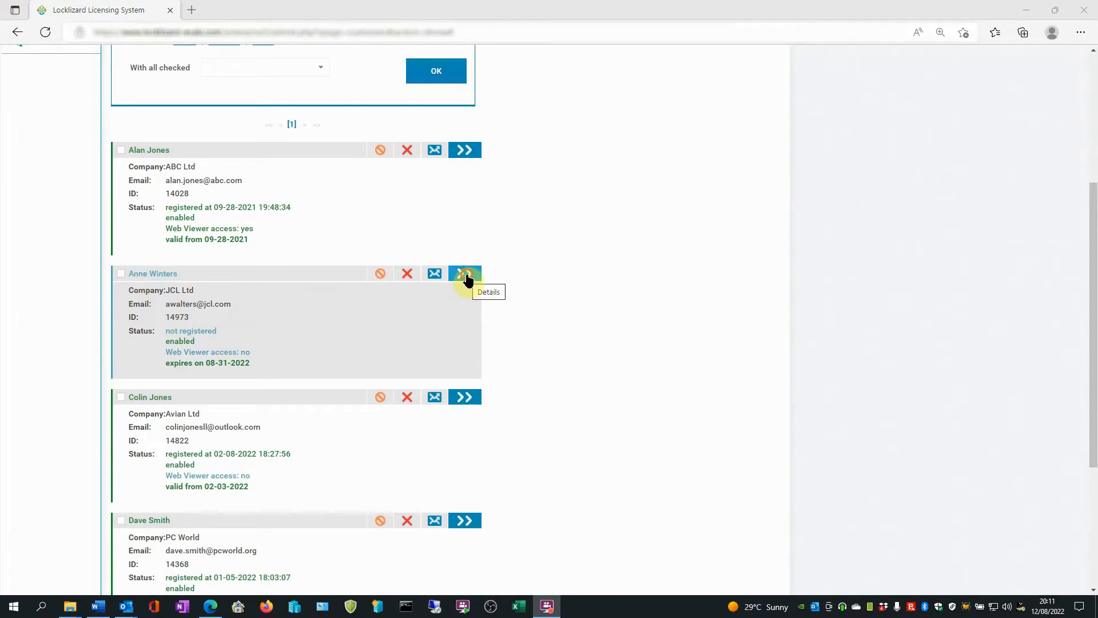
click(464, 274)
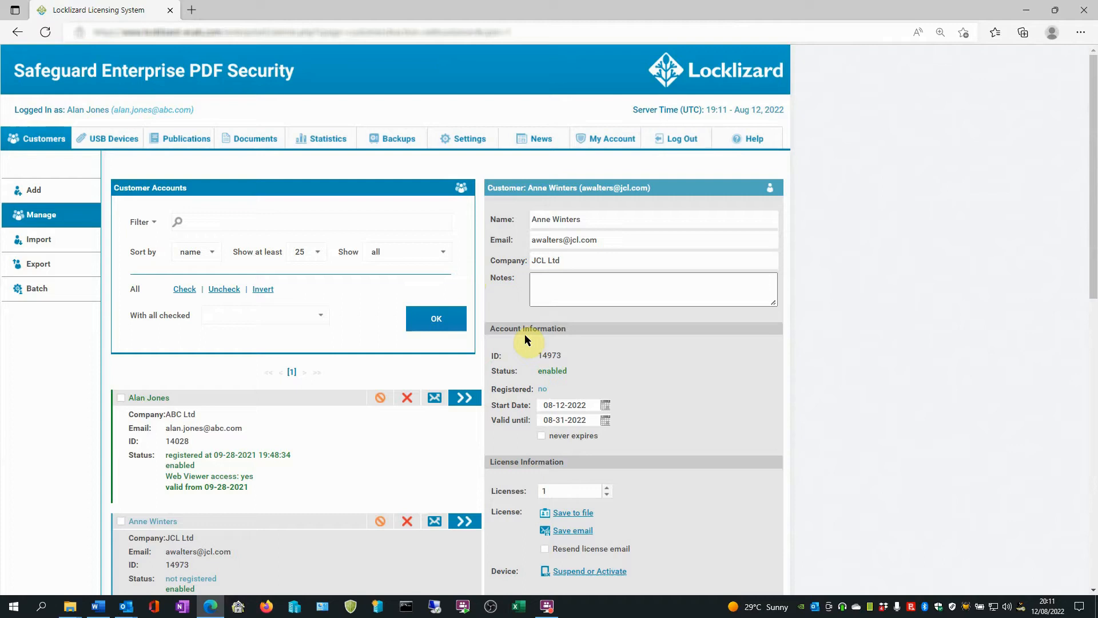
scroll(down, 3)
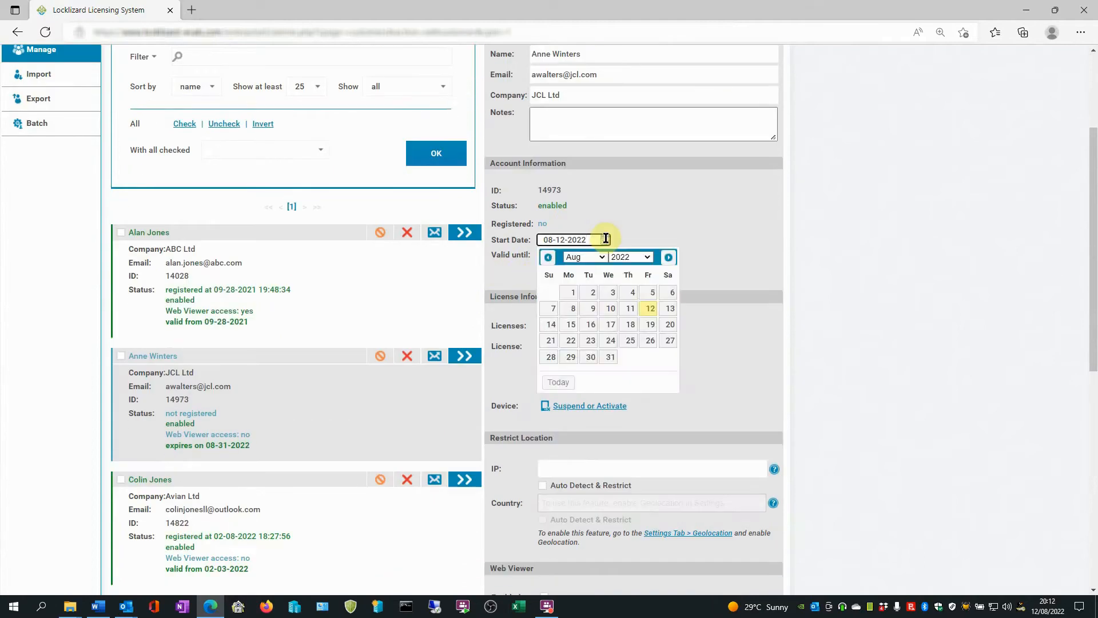
mouse_move(629, 309)
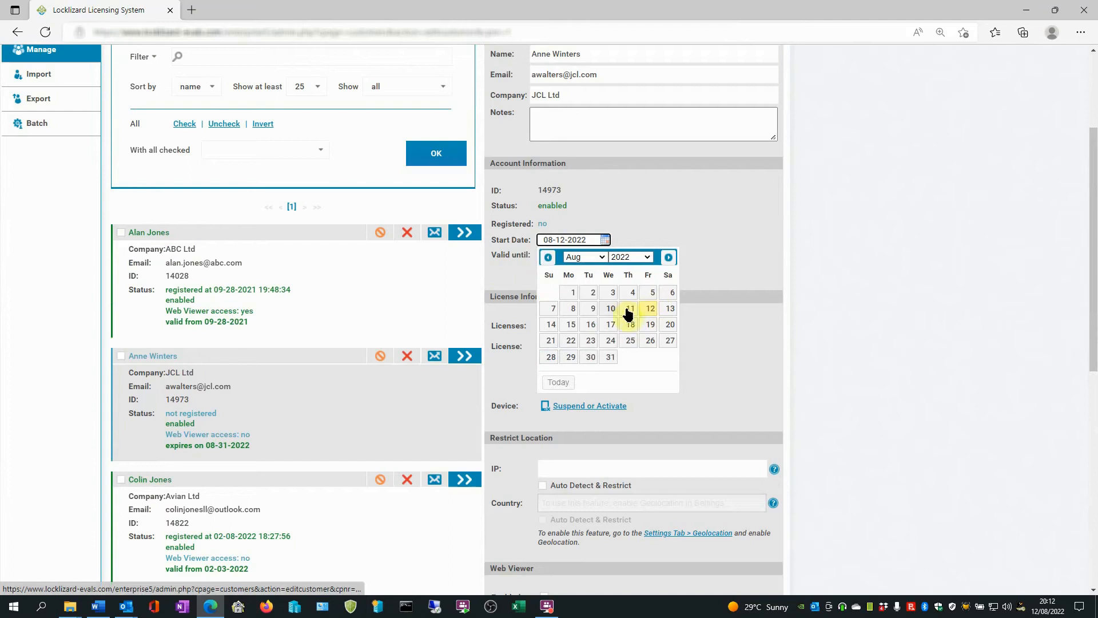
click(570, 325)
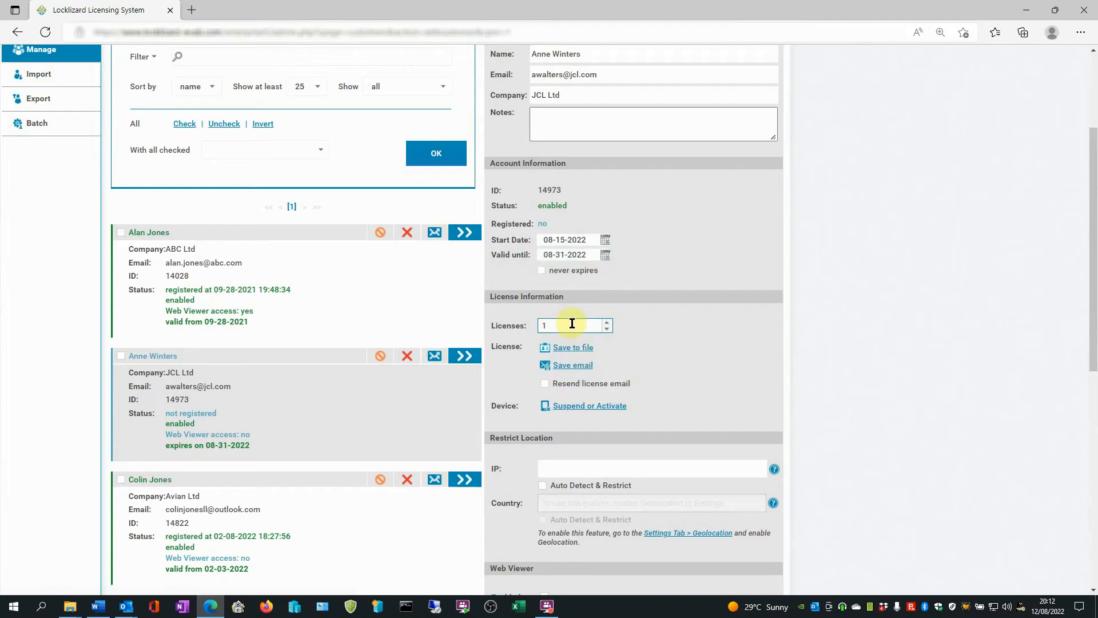
click(606, 254)
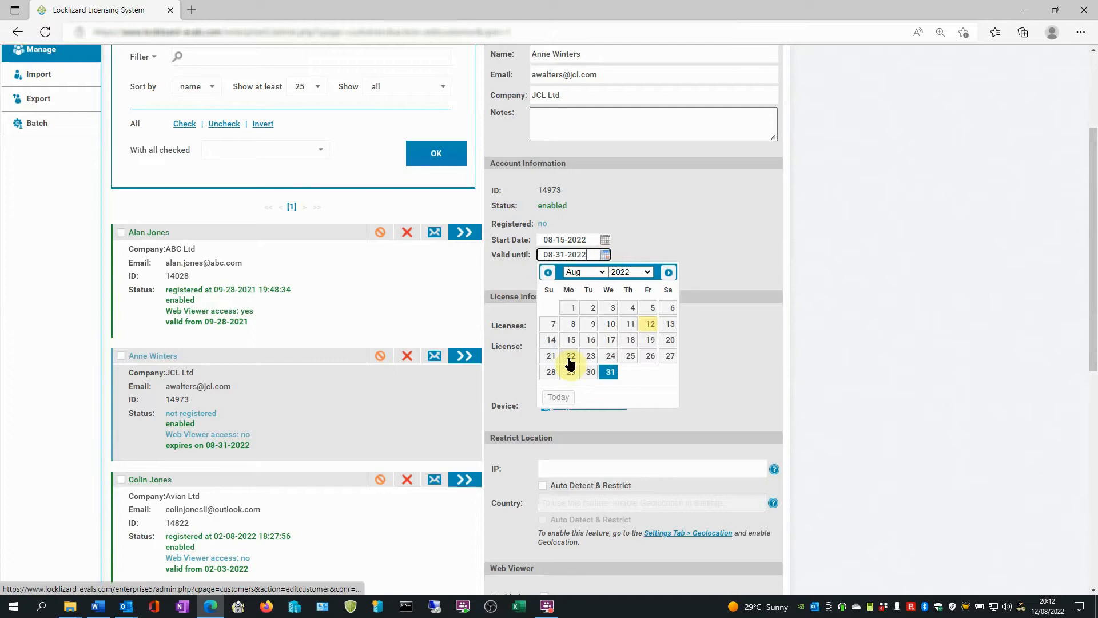
click(570, 356)
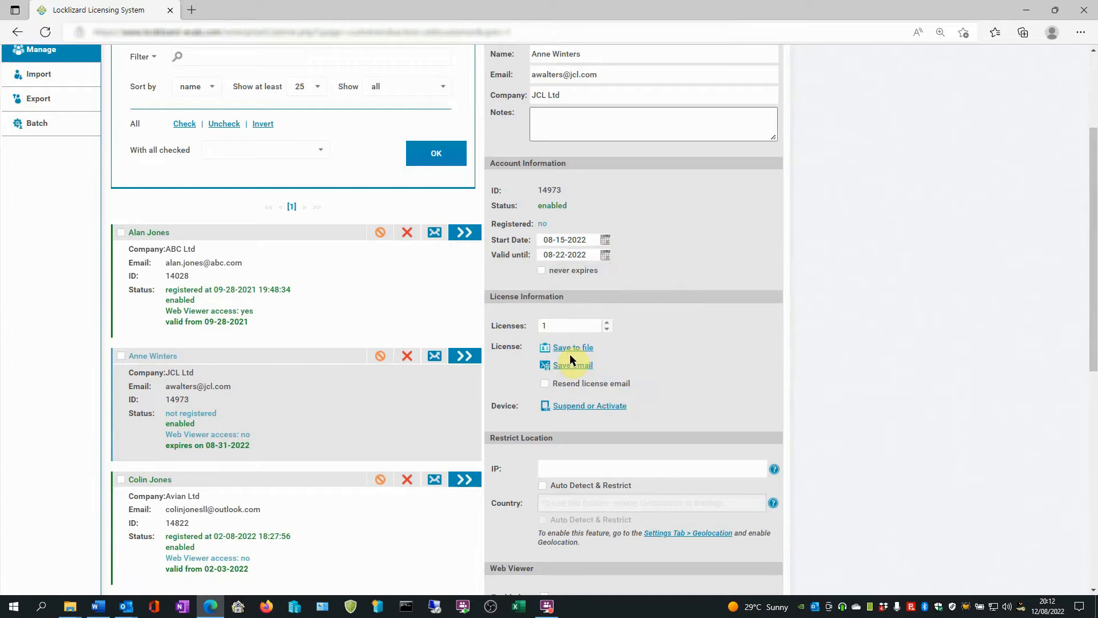
mouse_move(606, 269)
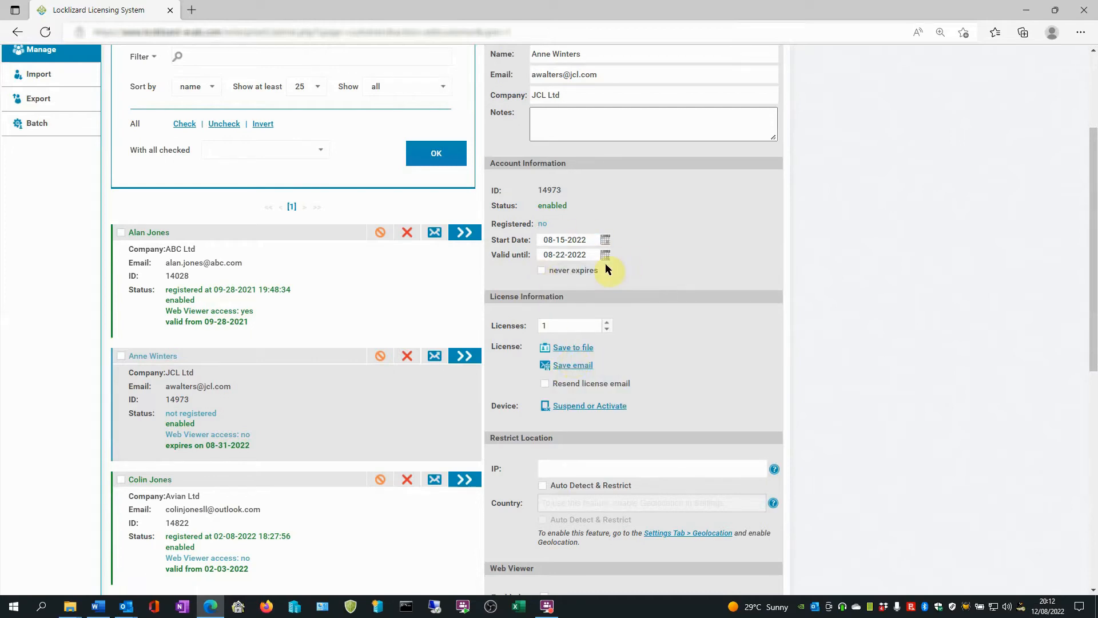
mouse_move(617, 265)
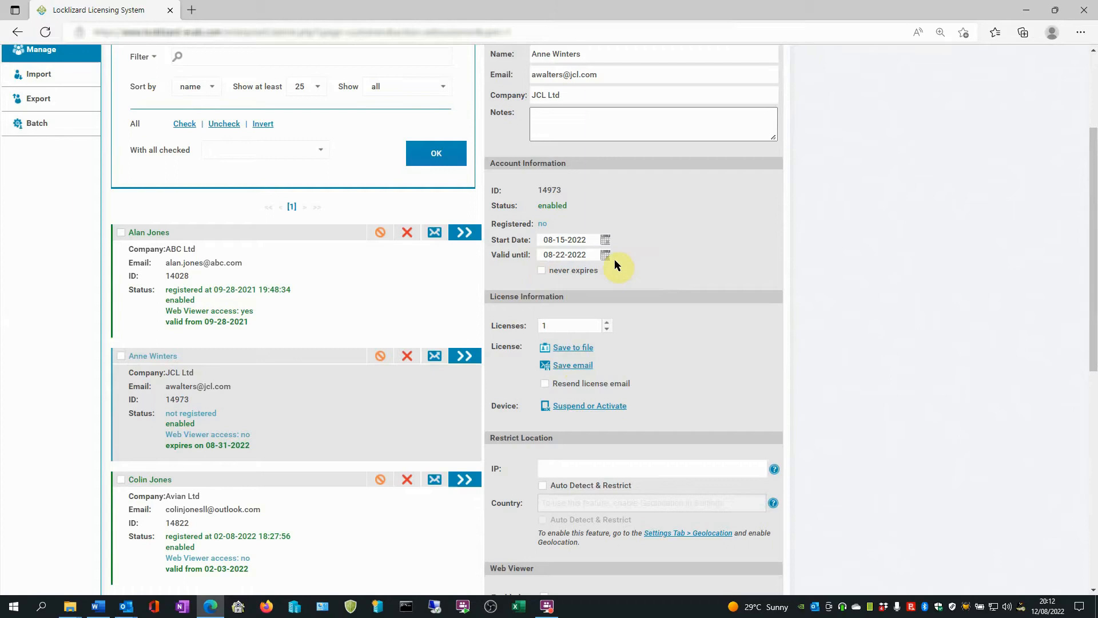
scroll(down, 3)
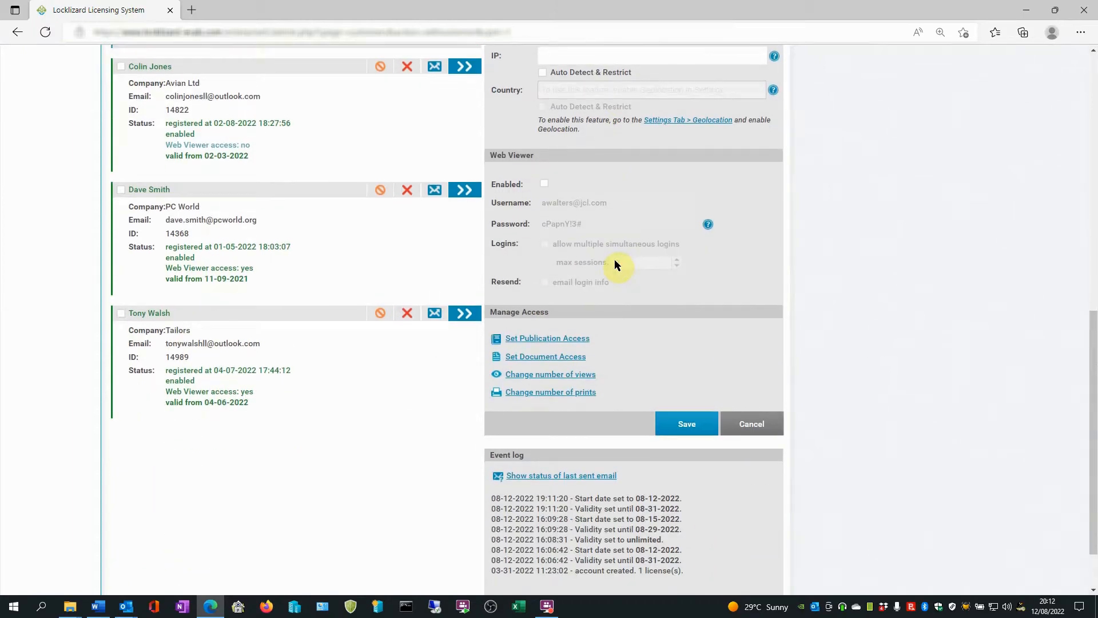
click(685, 423)
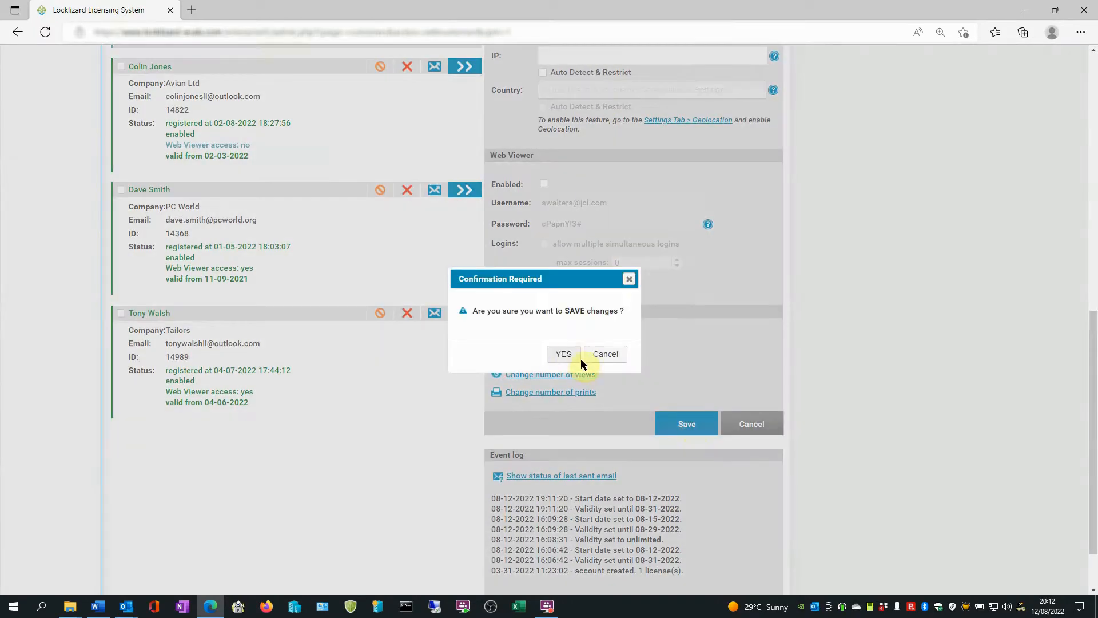
click(563, 354)
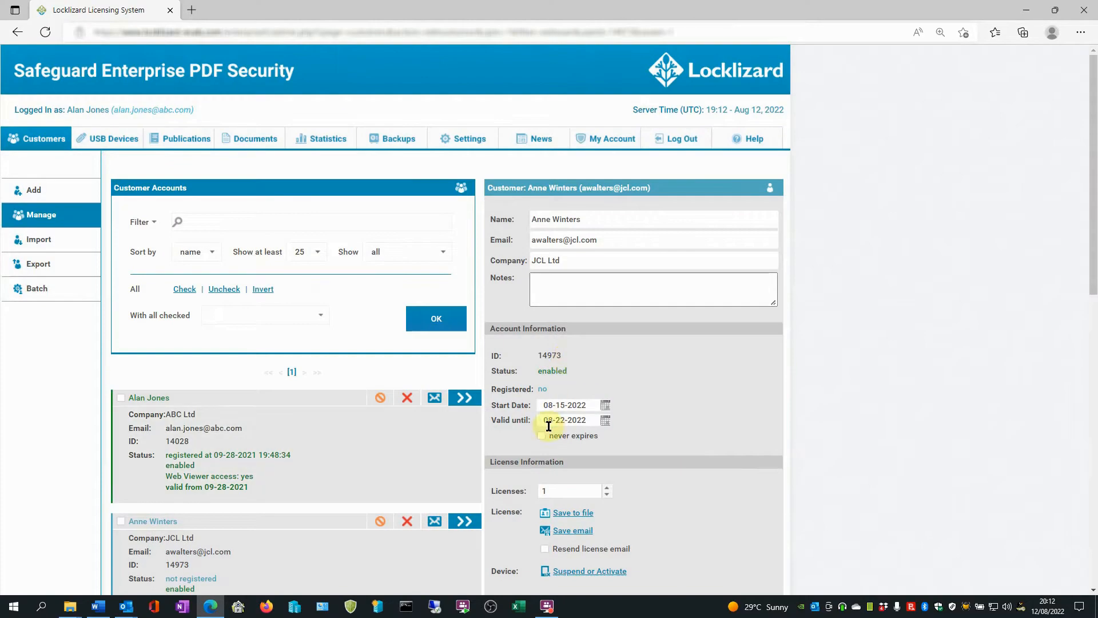
scroll(down, 3)
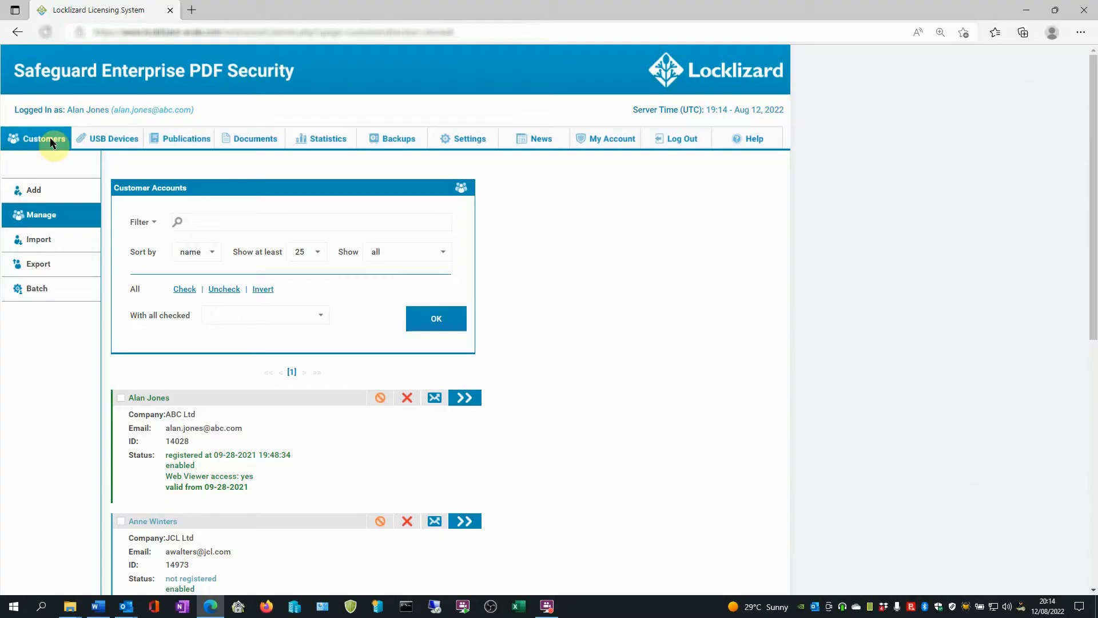
scroll(down, 3)
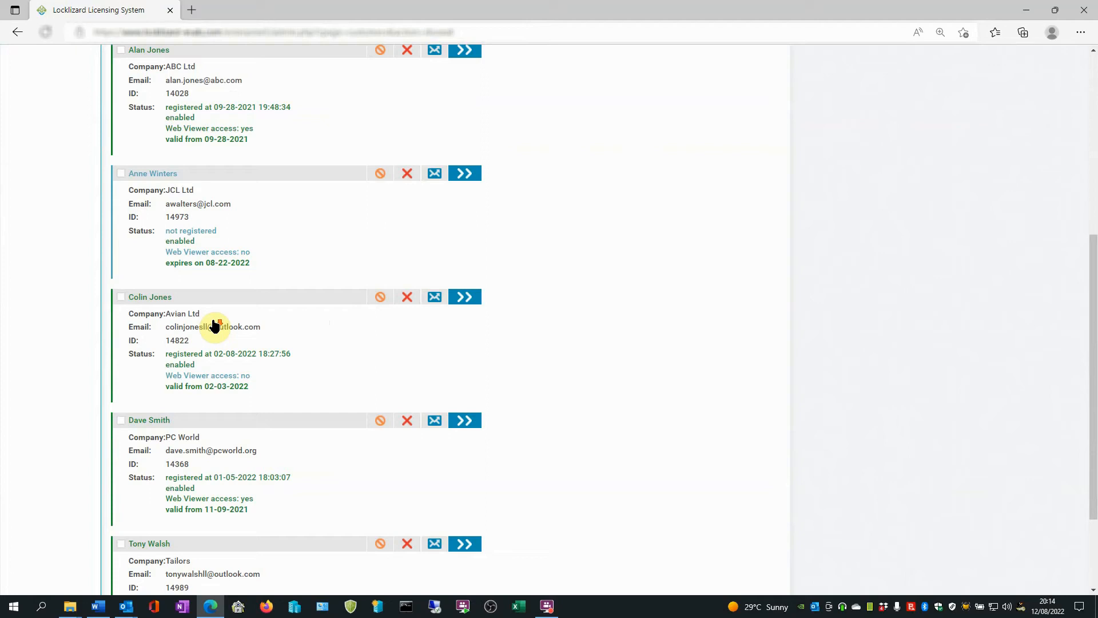
scroll(down, 3)
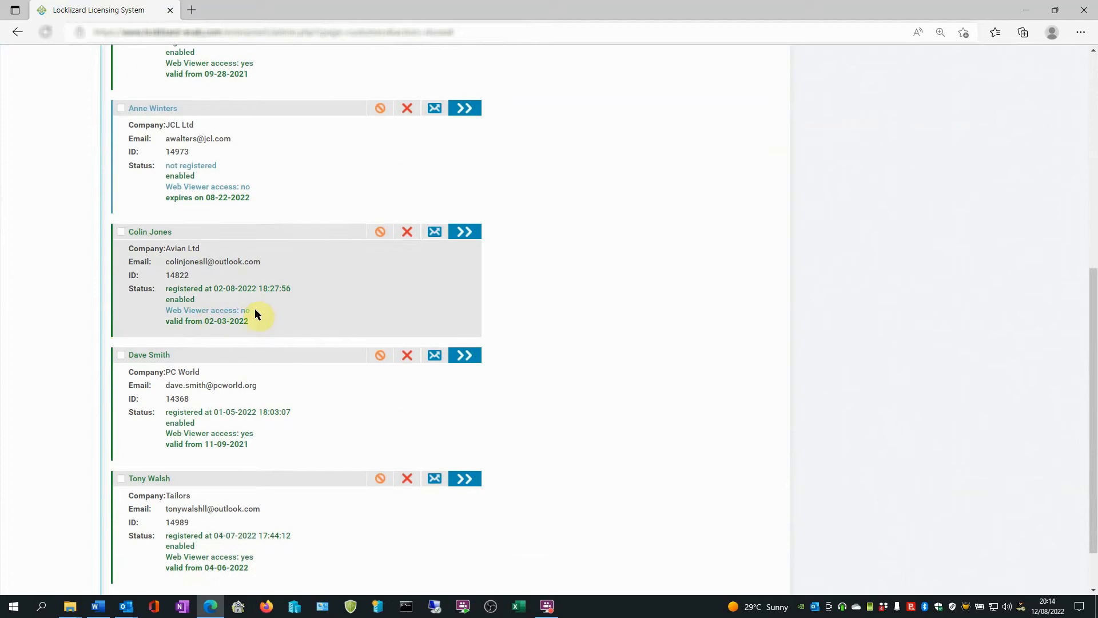
mouse_move(399, 379)
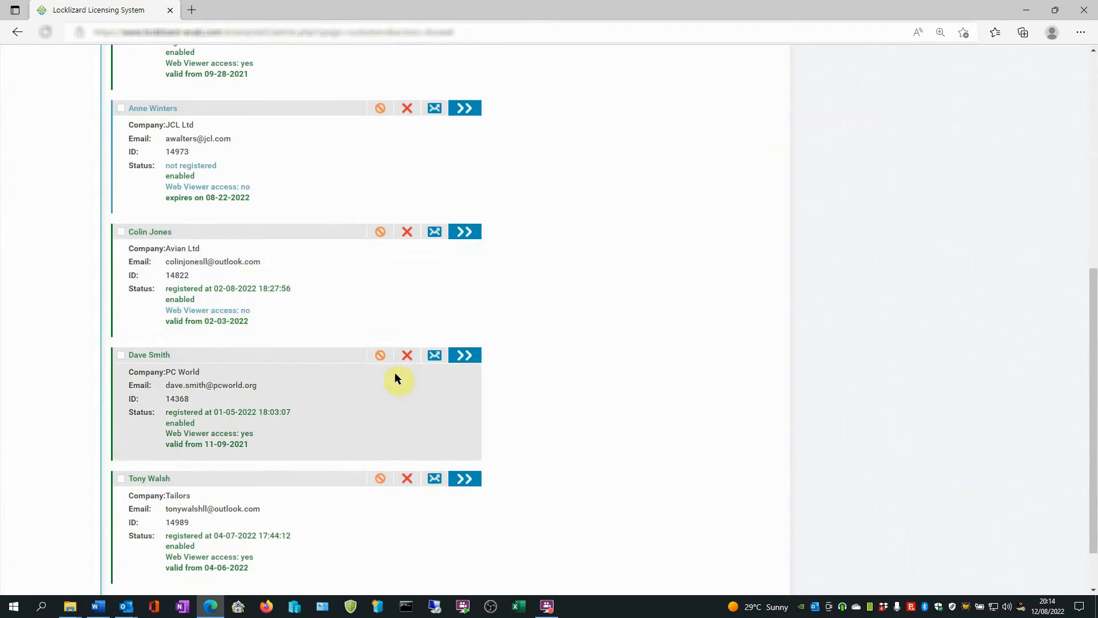
click(464, 355)
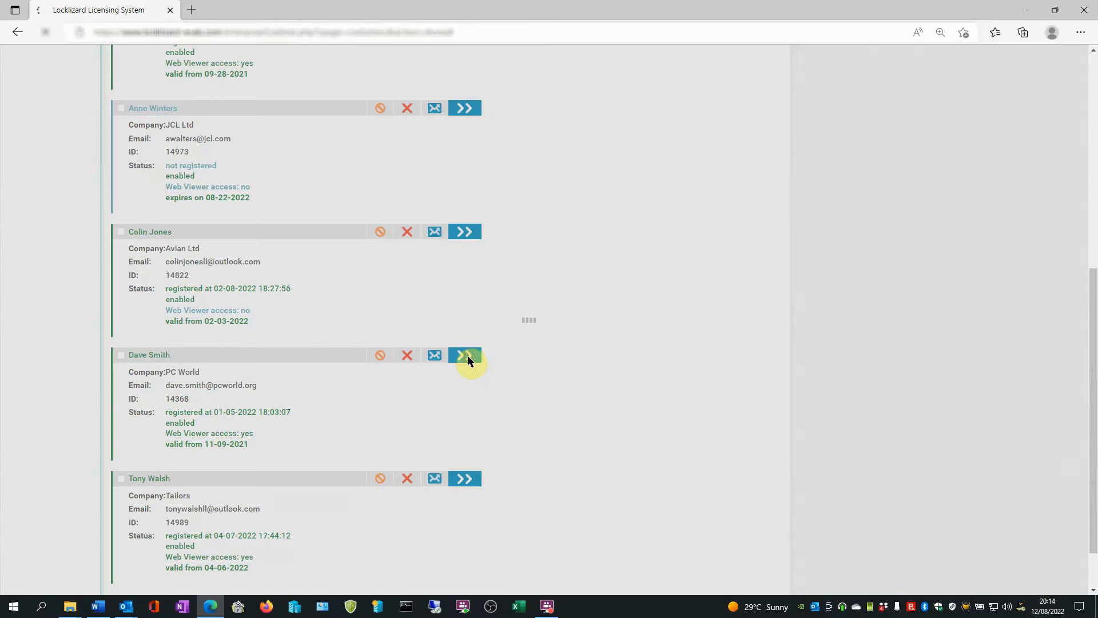
click(464, 355)
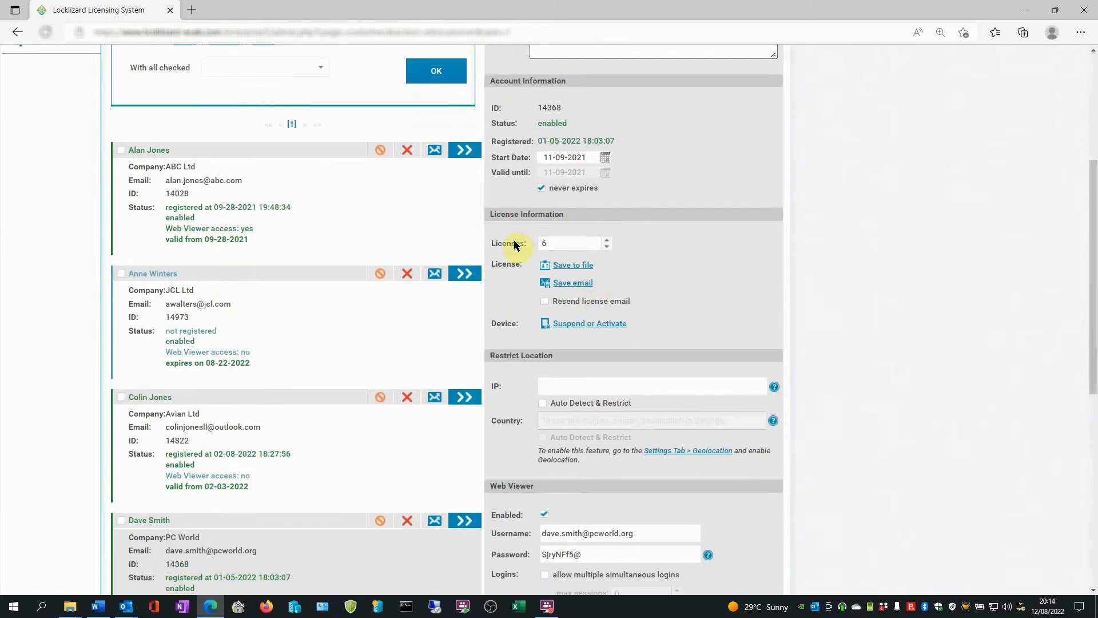
mouse_move(515, 322)
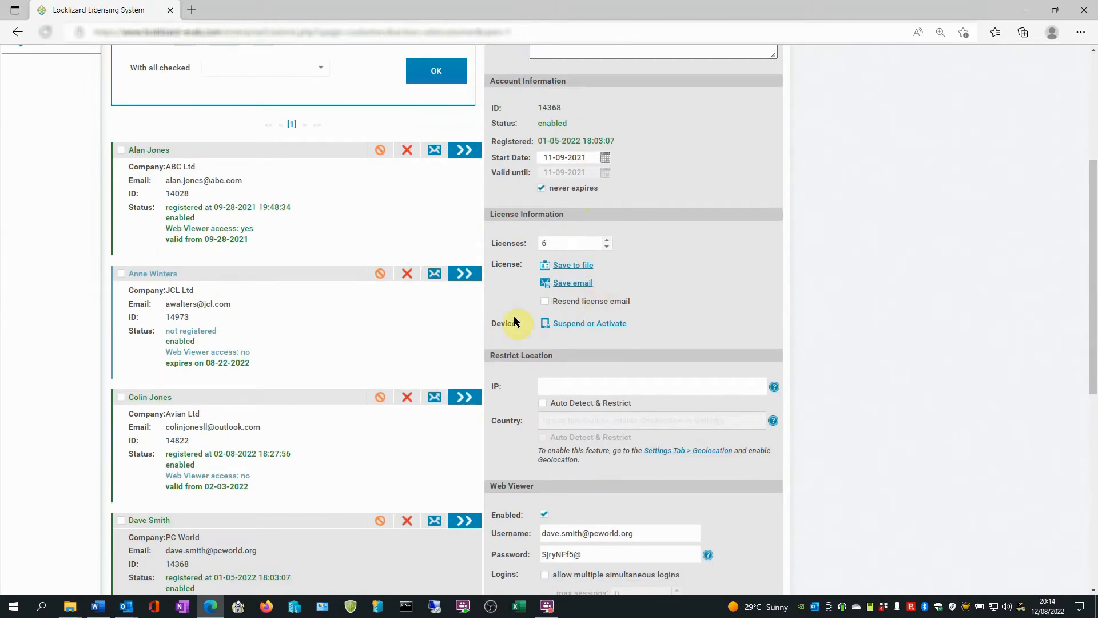
mouse_move(584, 330)
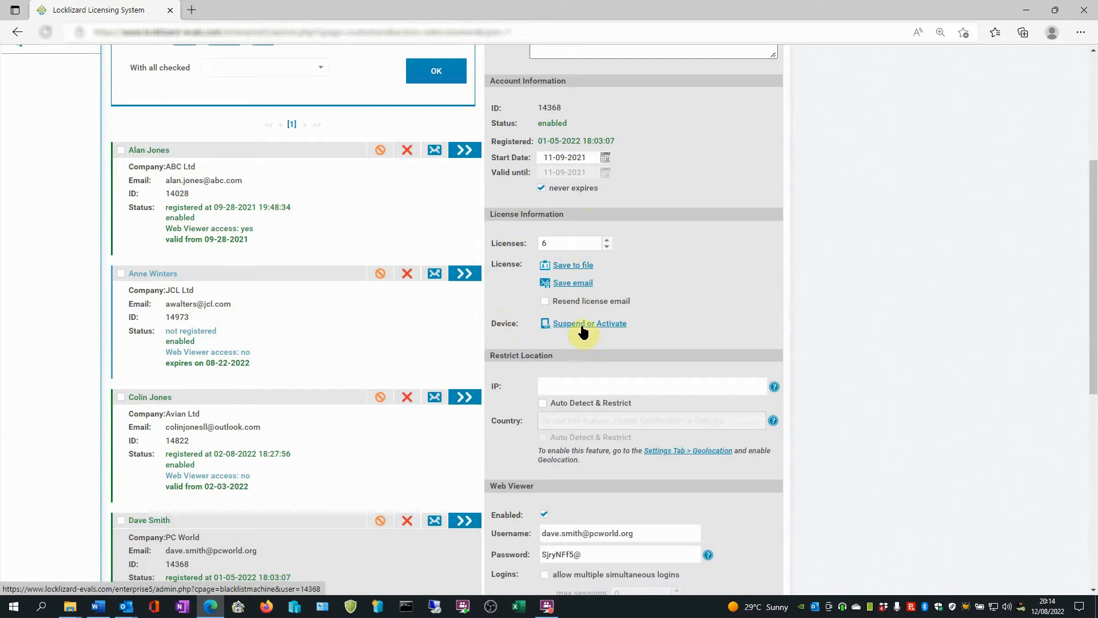
click(589, 323)
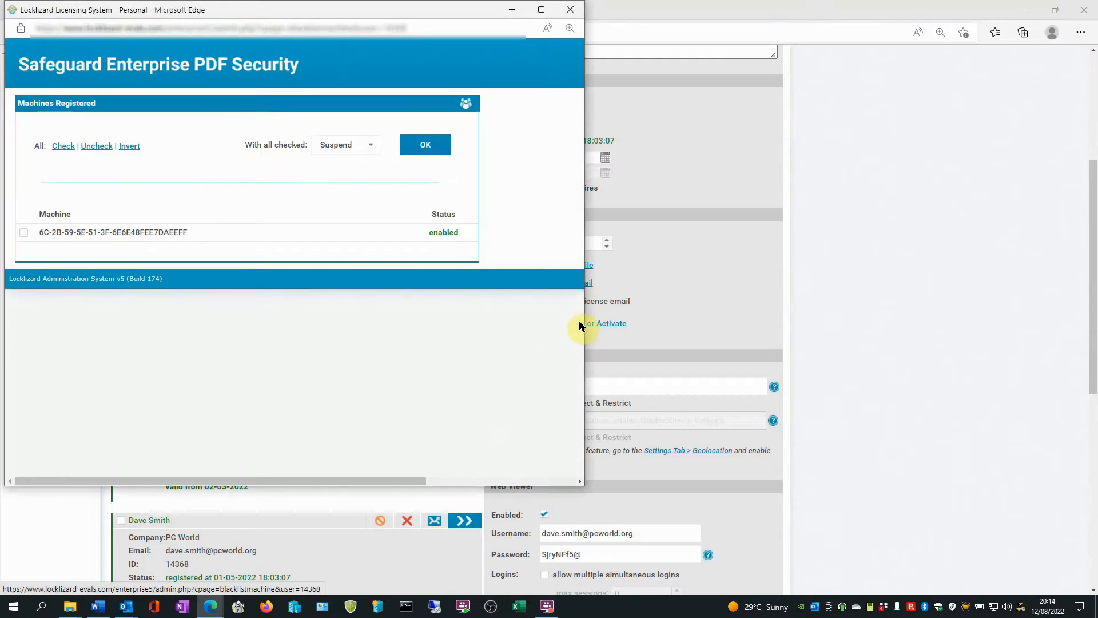
mouse_move(35, 261)
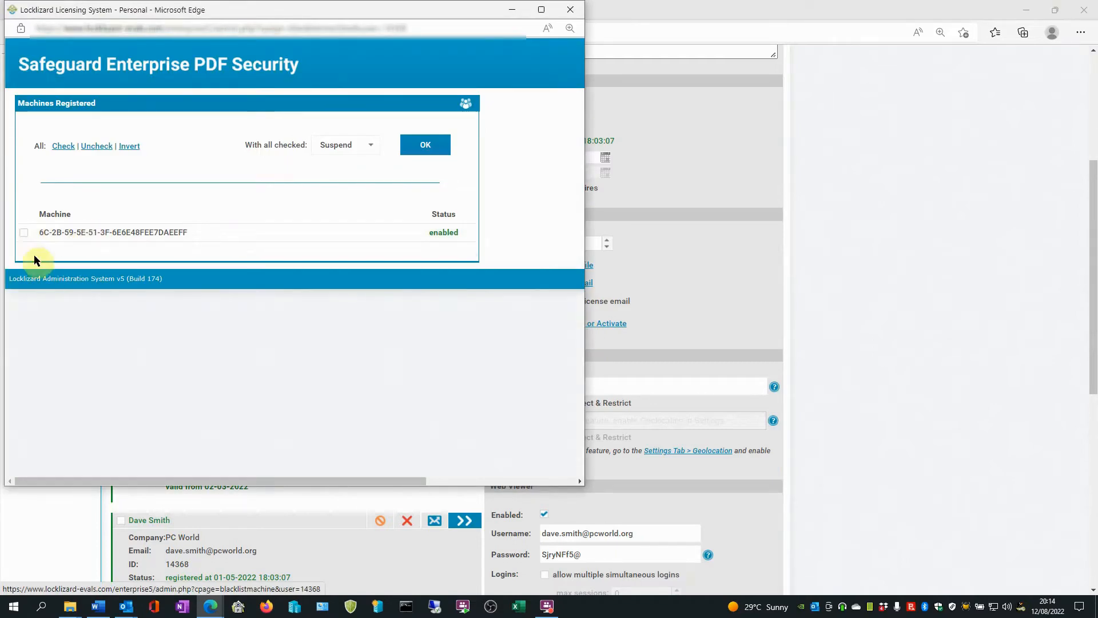
mouse_move(28, 359)
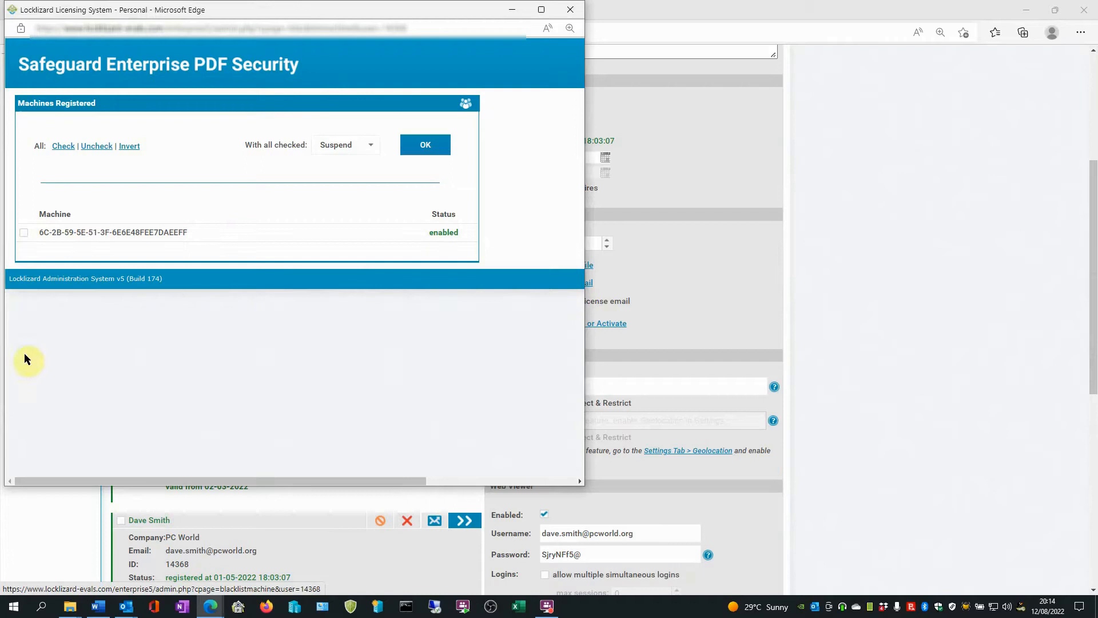
mouse_move(33, 302)
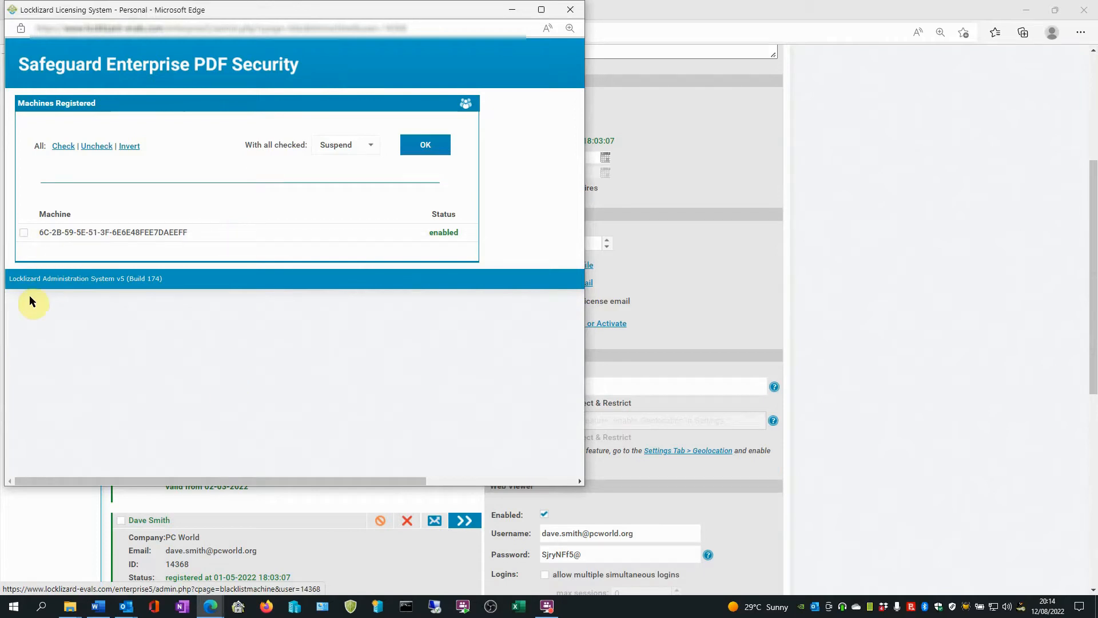
mouse_move(137, 369)
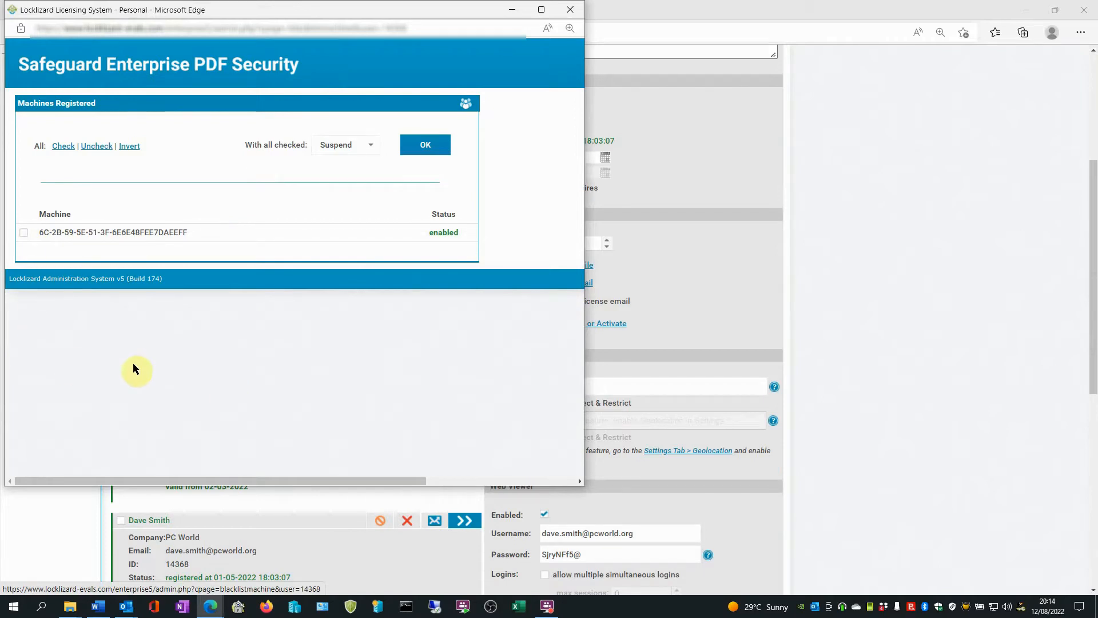
mouse_move(82, 252)
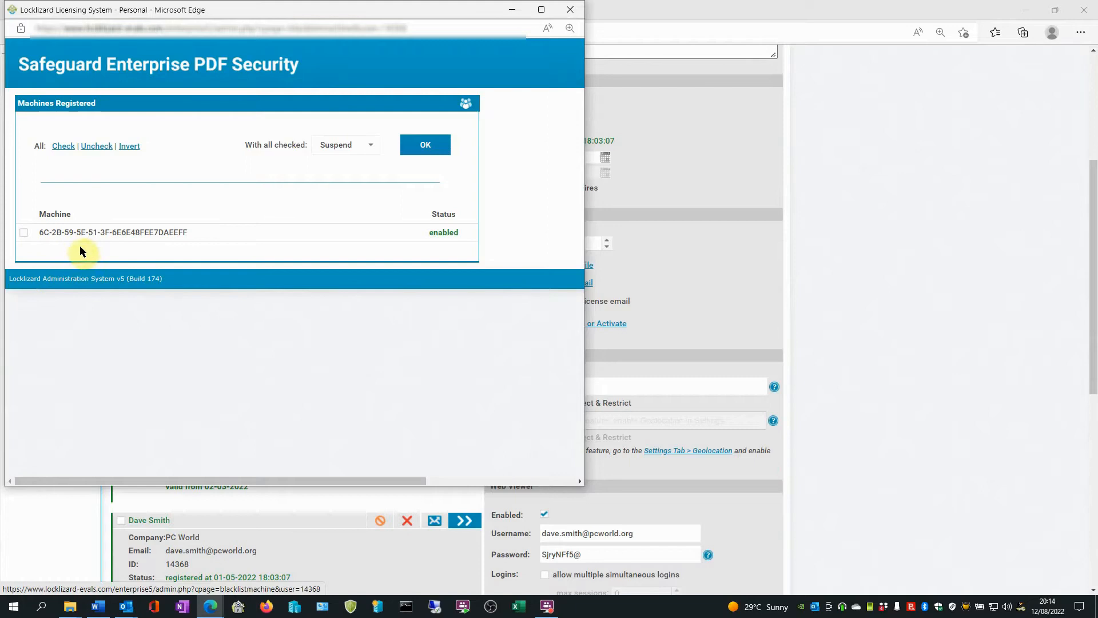
mouse_move(84, 337)
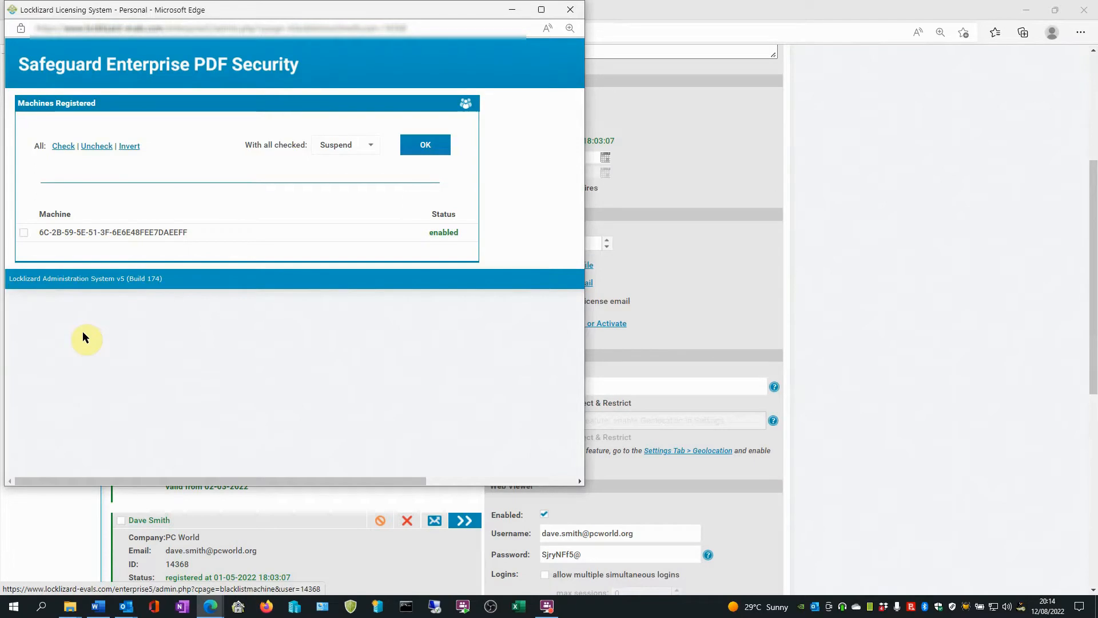
mouse_move(31, 246)
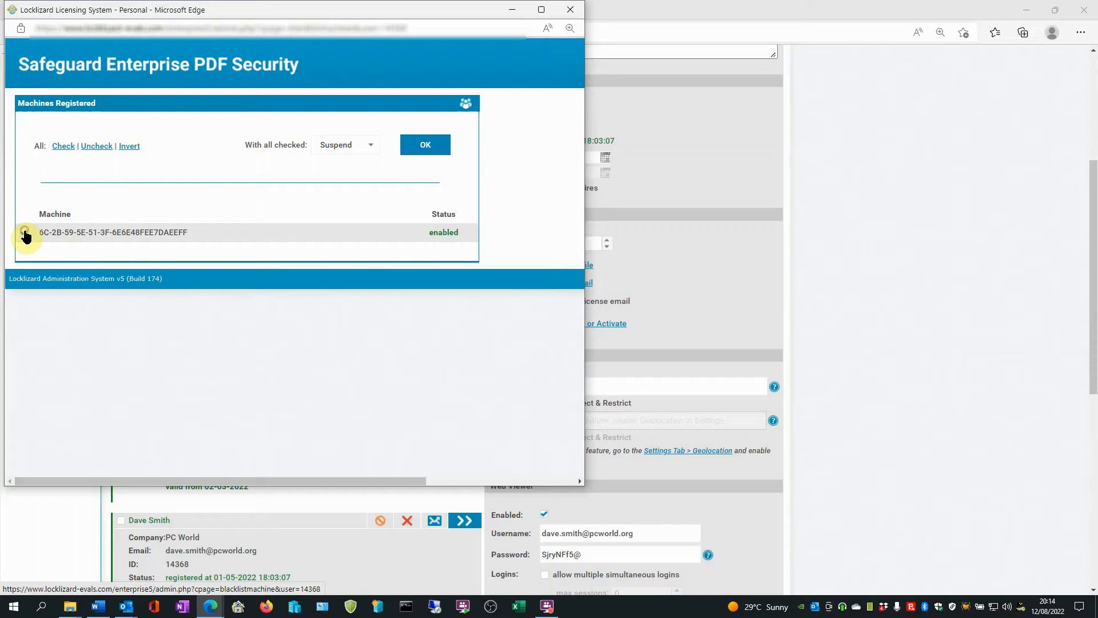
click(23, 232)
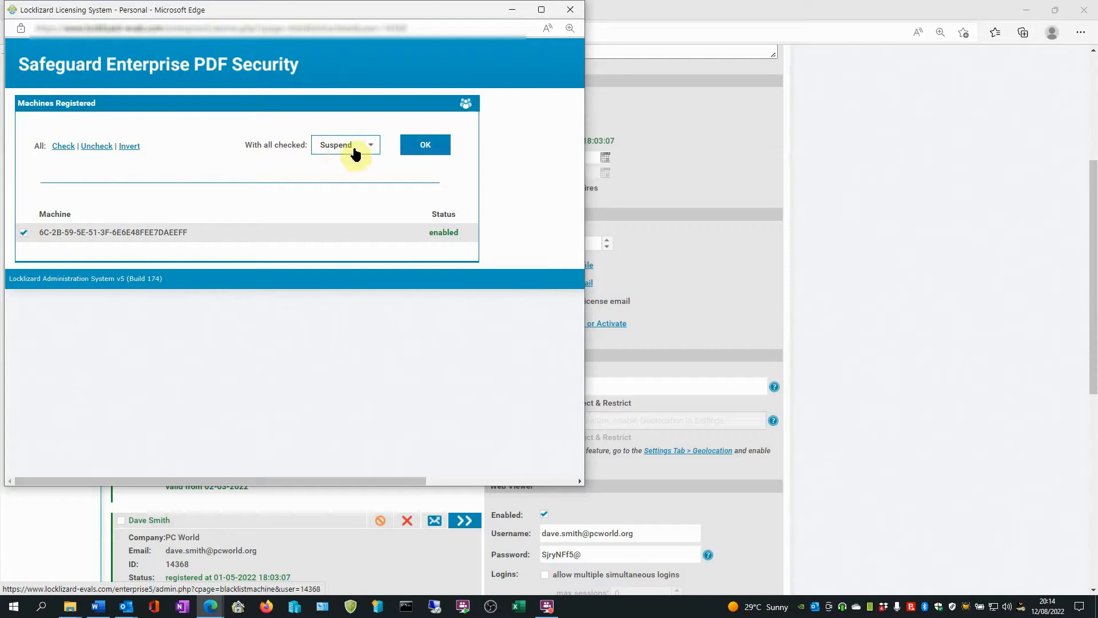
click(345, 144)
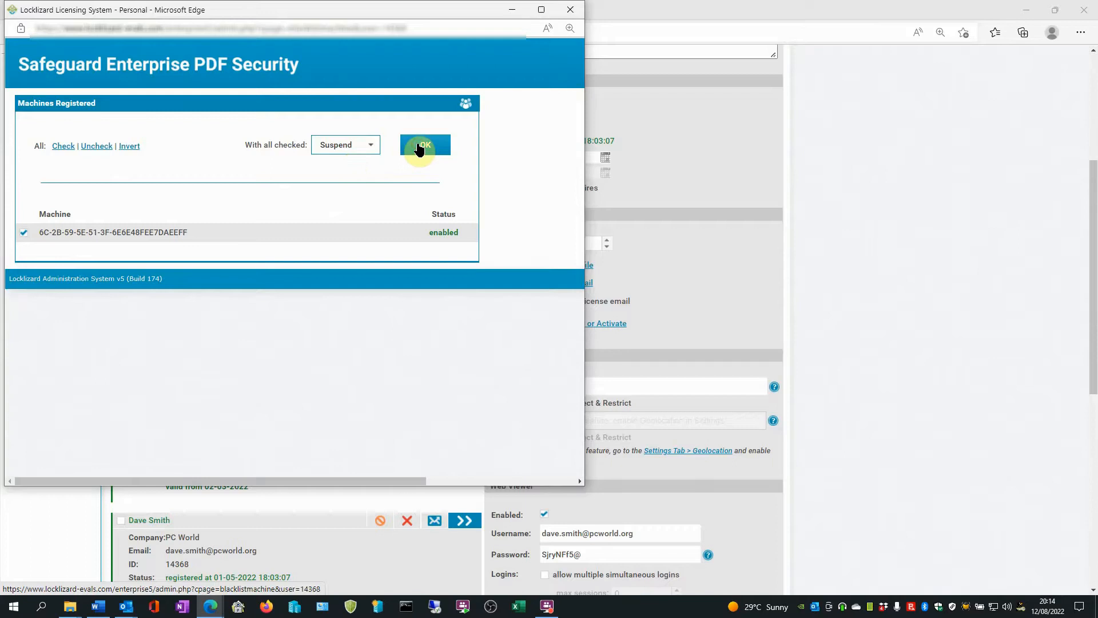
click(425, 147)
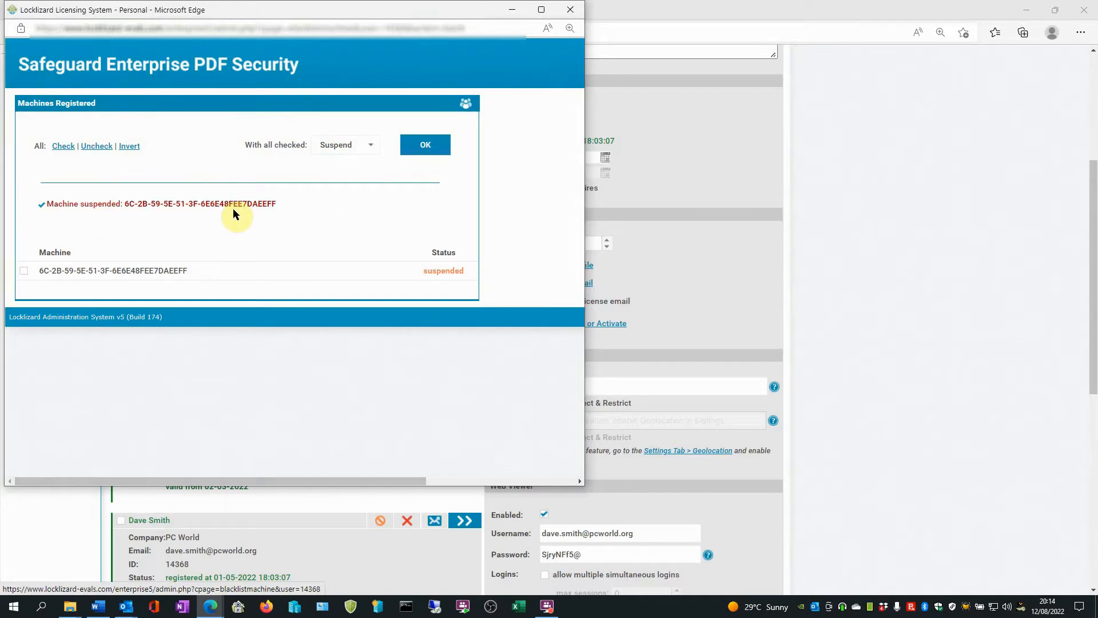
mouse_move(448, 274)
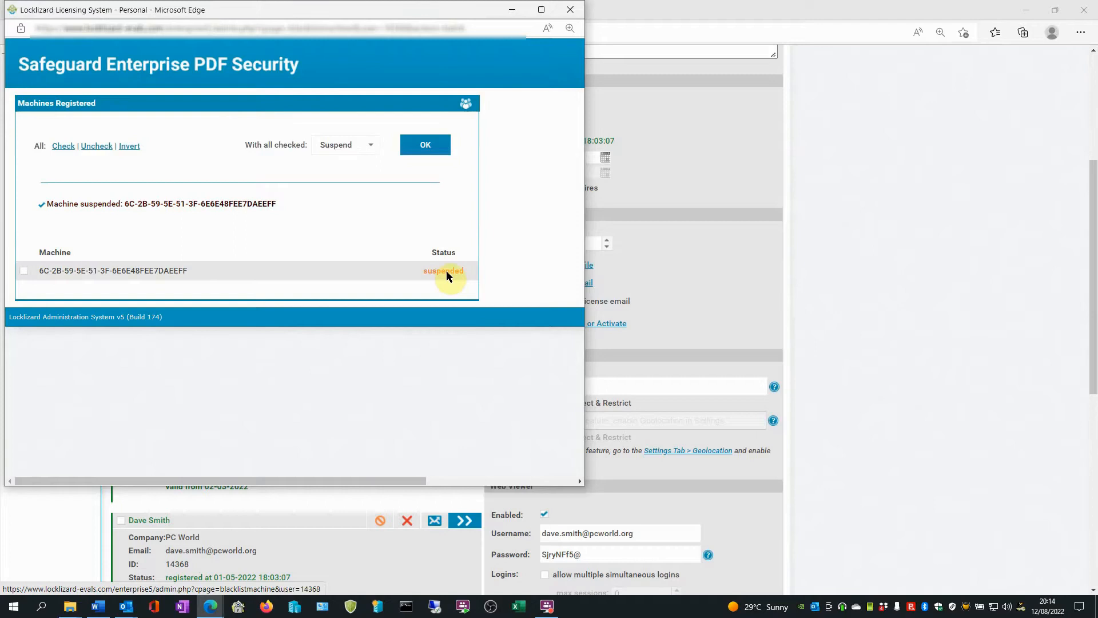
mouse_move(484, 175)
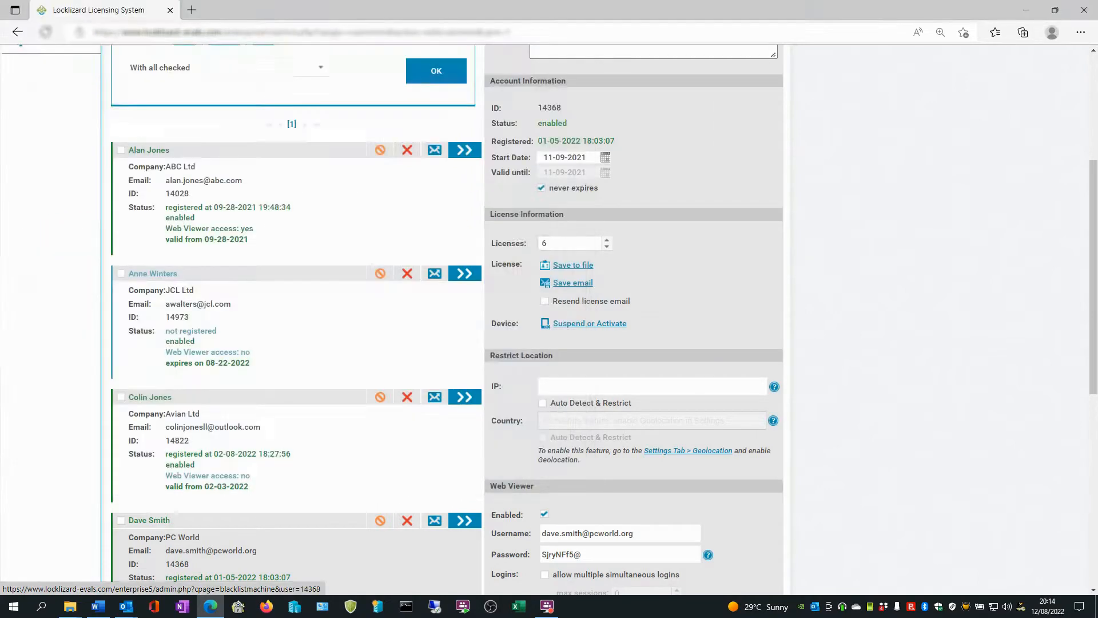
- Open the Grant or revoke access window for document Access-Overview-General-Exp (ID 45370)
click(185, 138)
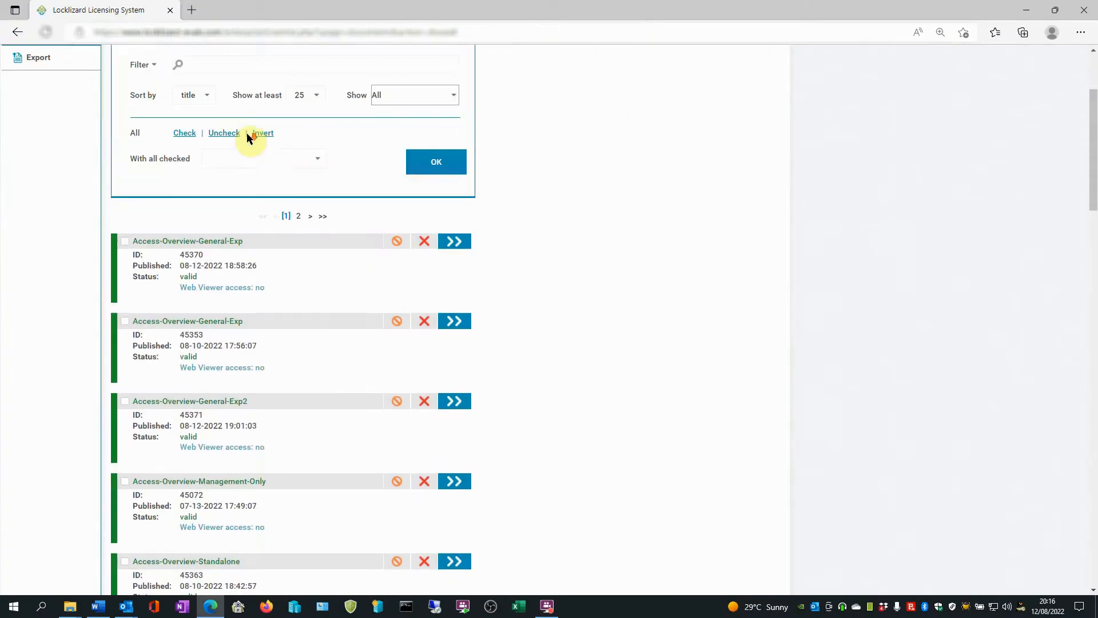
scroll(up, 3)
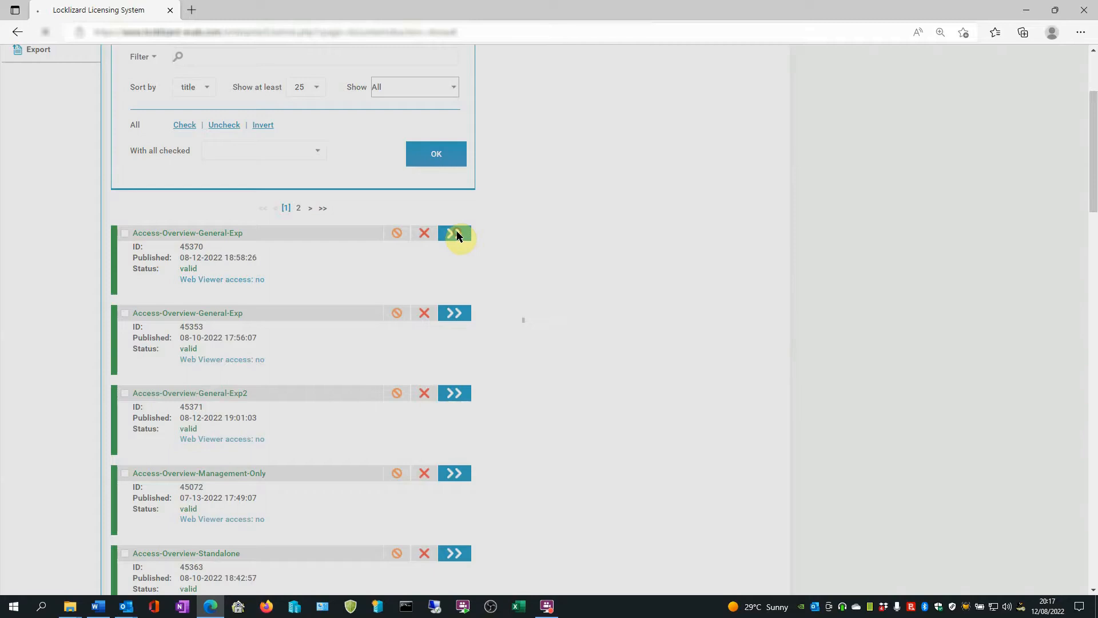
click(454, 232)
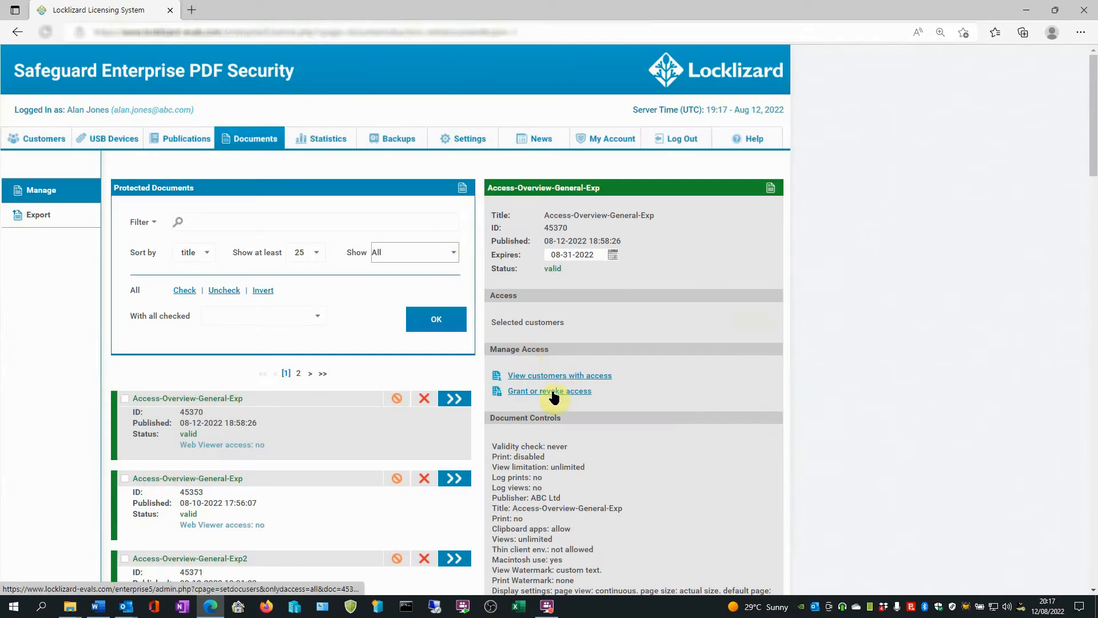
click(549, 390)
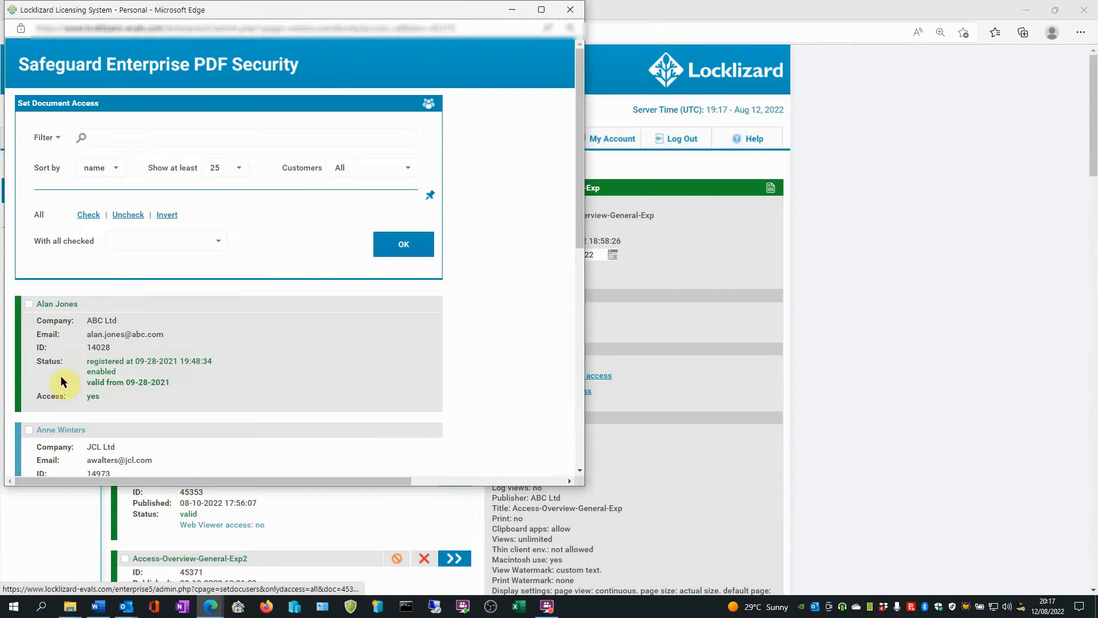
scroll(down, 3)
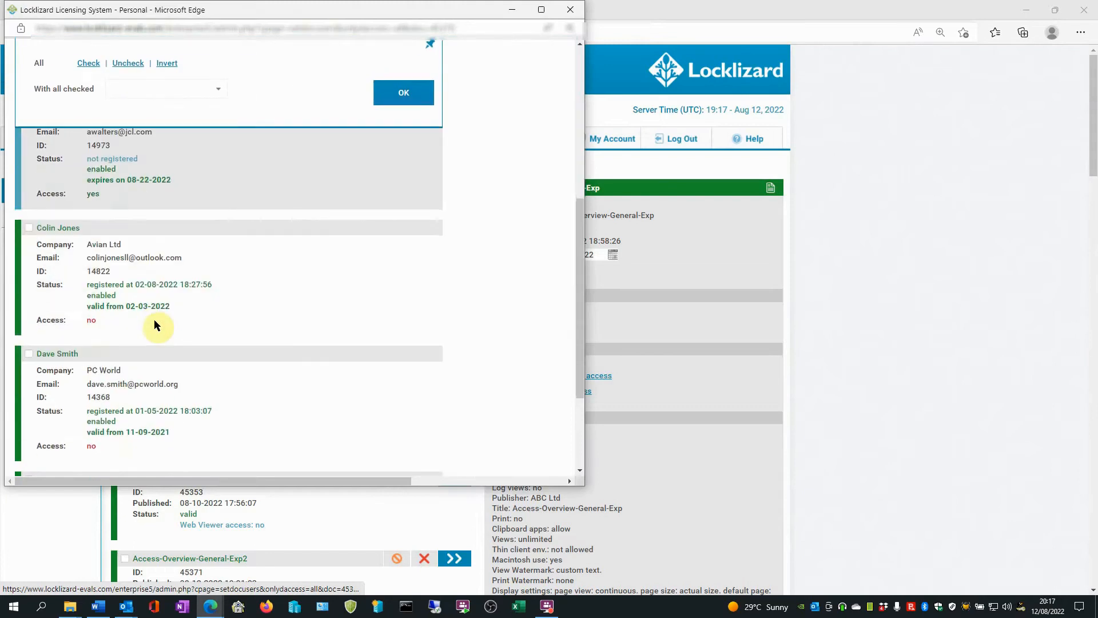
scroll(up, 3)
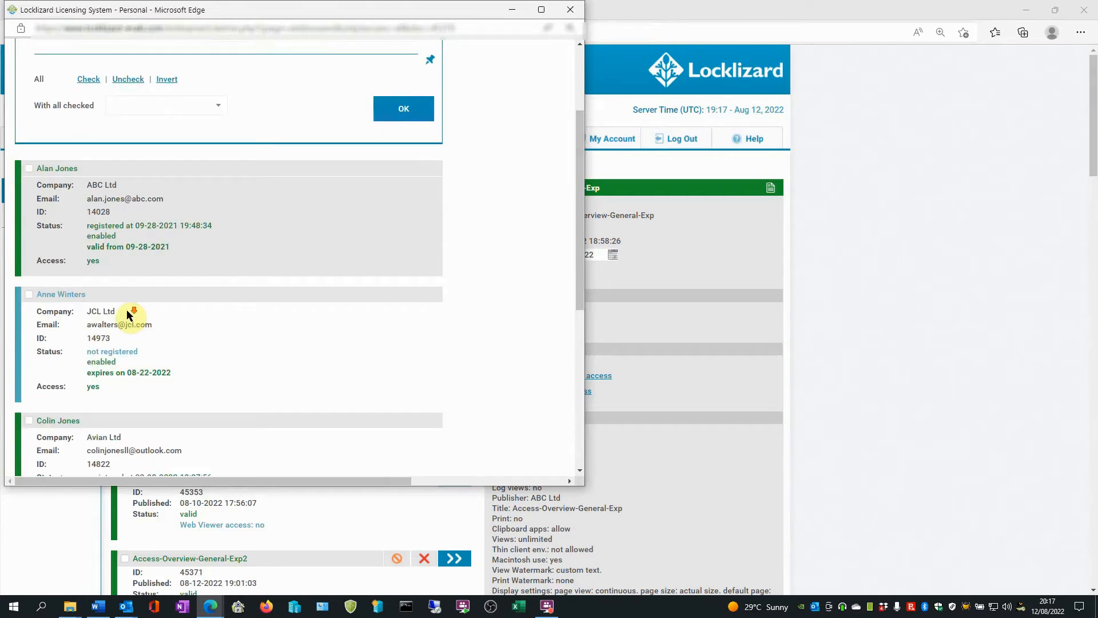
scroll(down, 3)
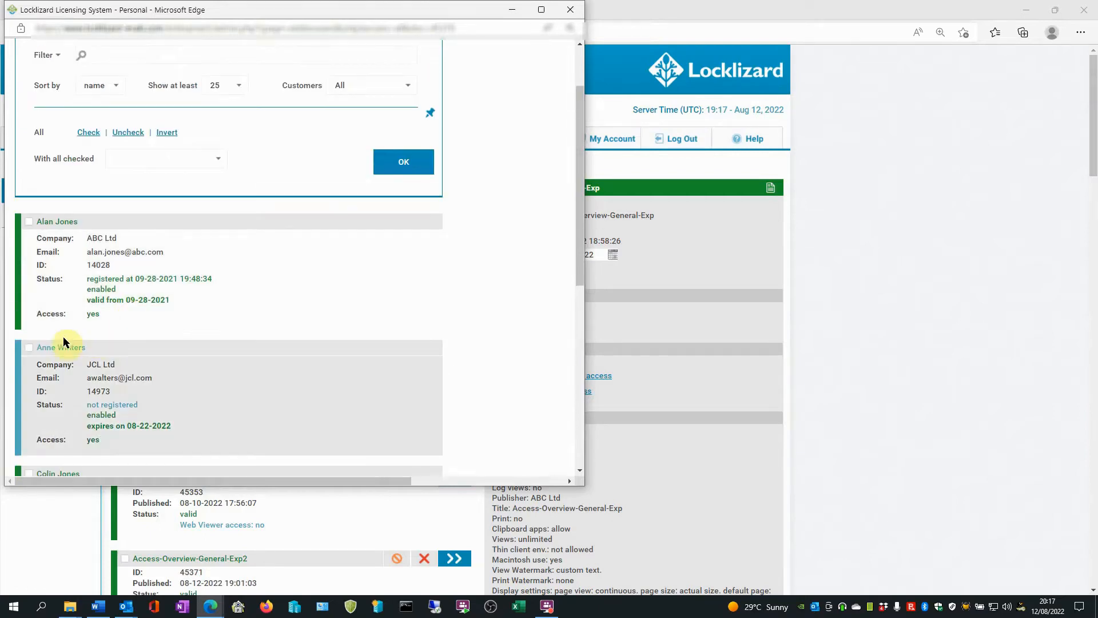
click(29, 347)
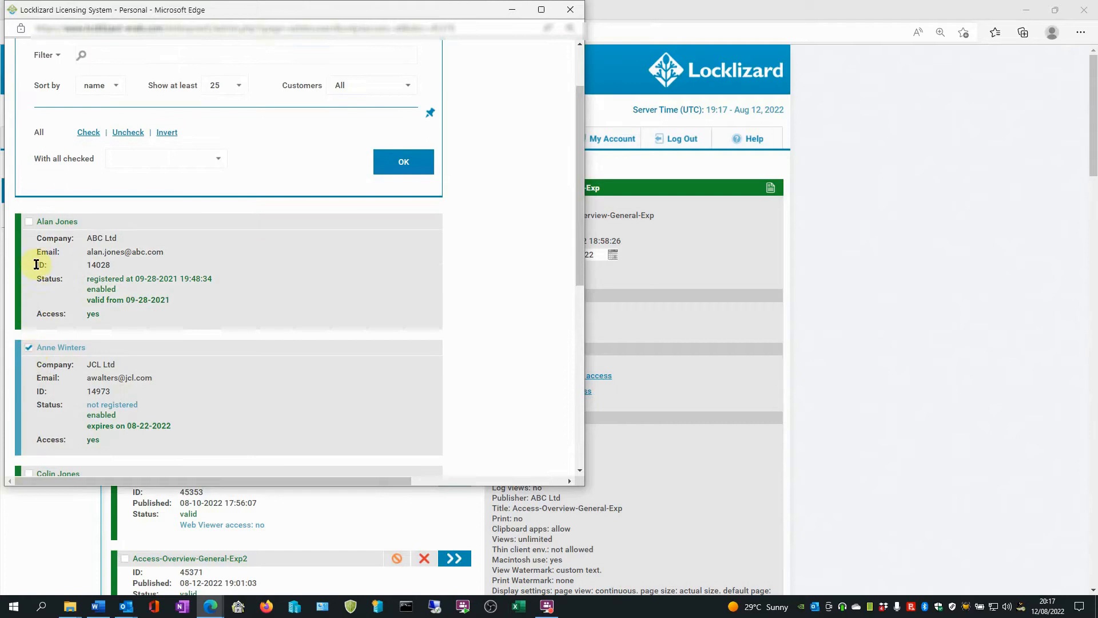
click(28, 221)
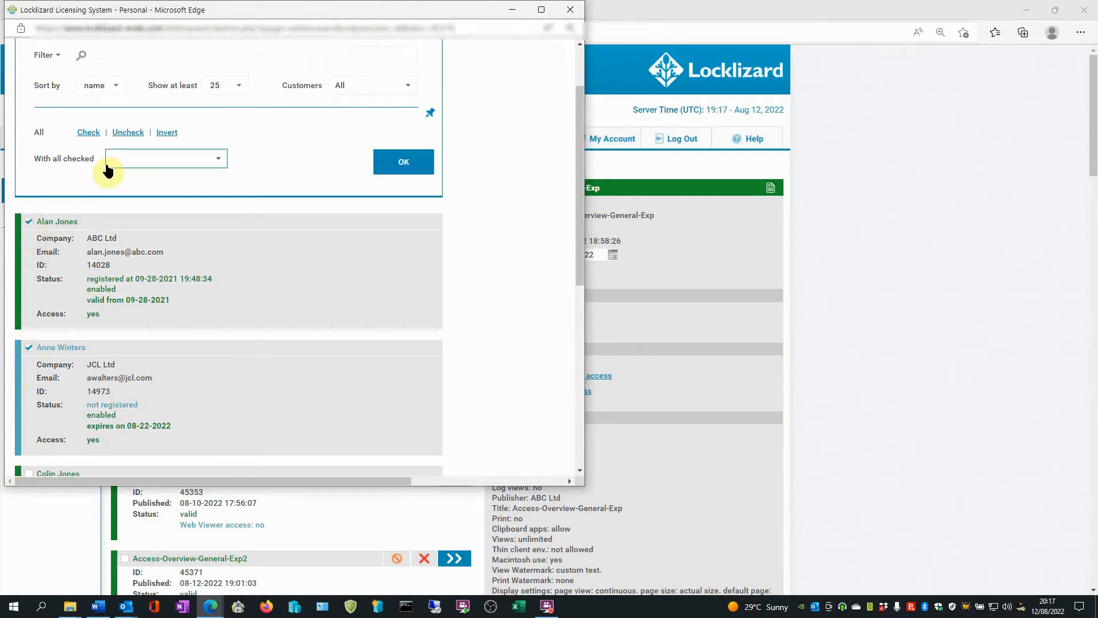
click(217, 159)
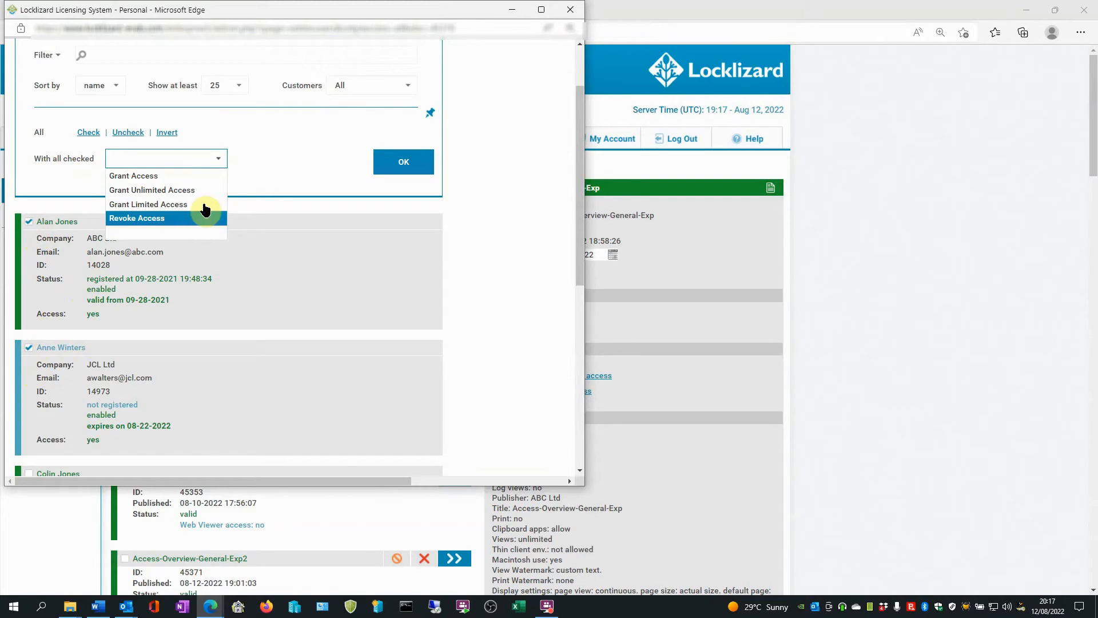
click(136, 217)
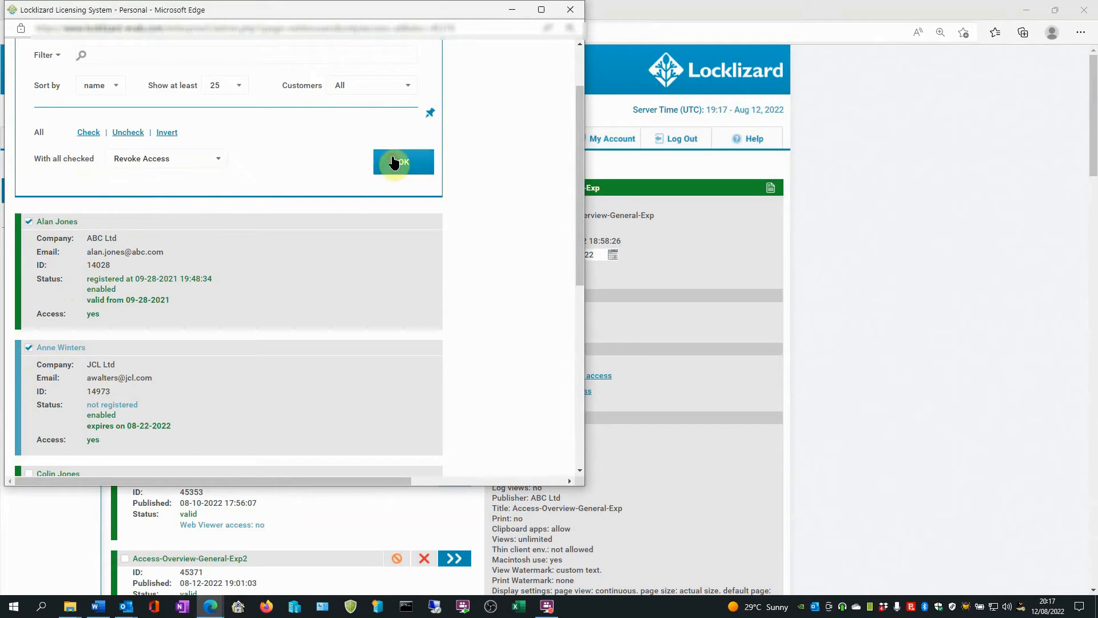
click(403, 162)
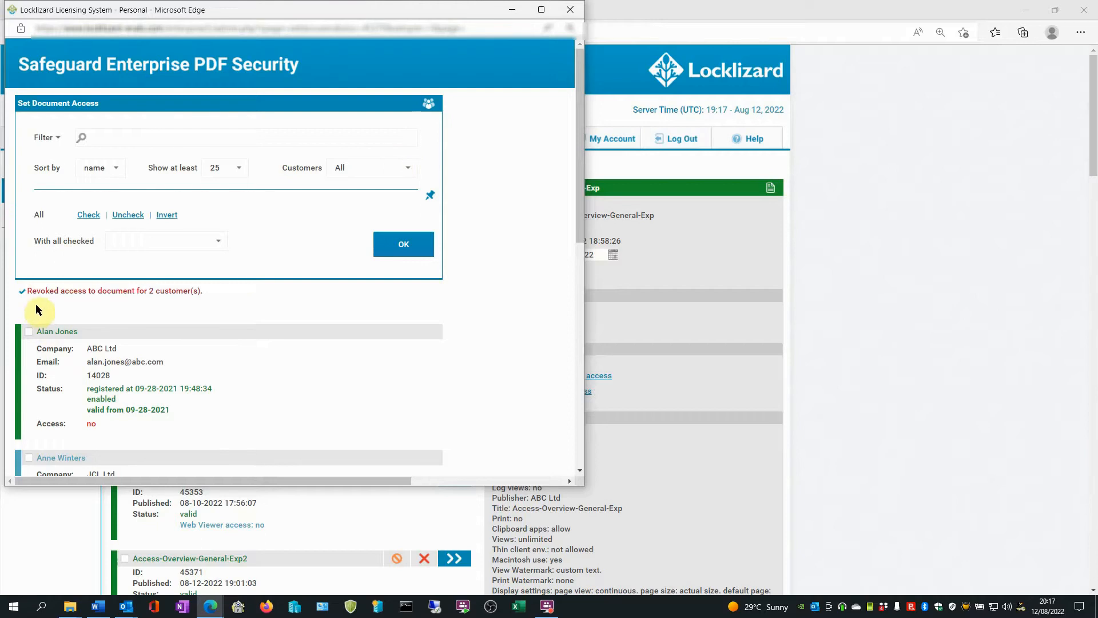
mouse_move(119, 307)
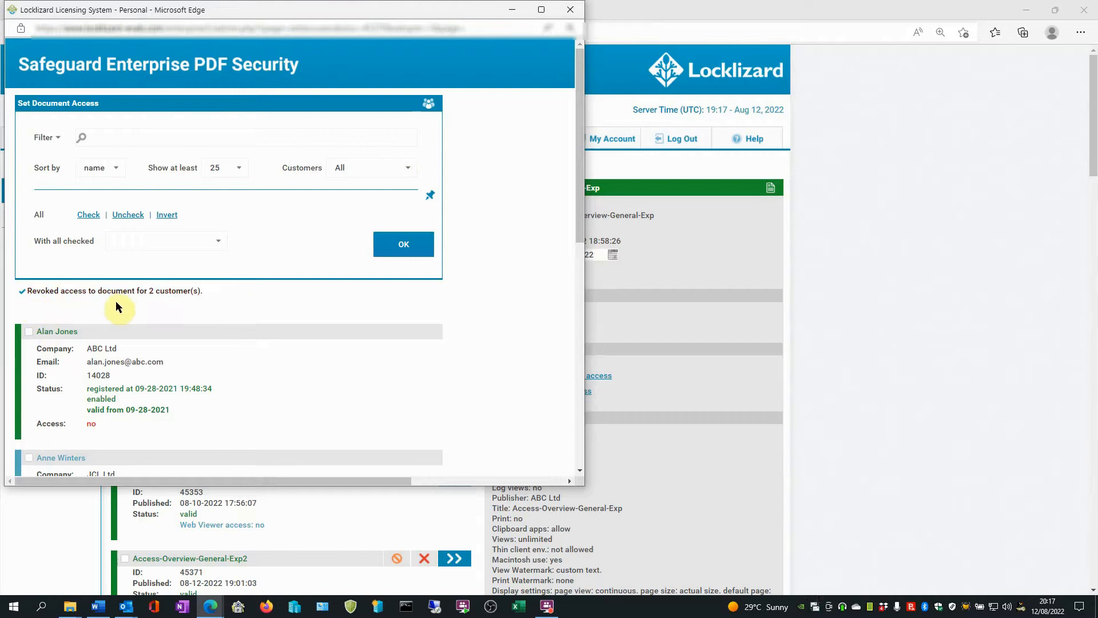
scroll(down, 3)
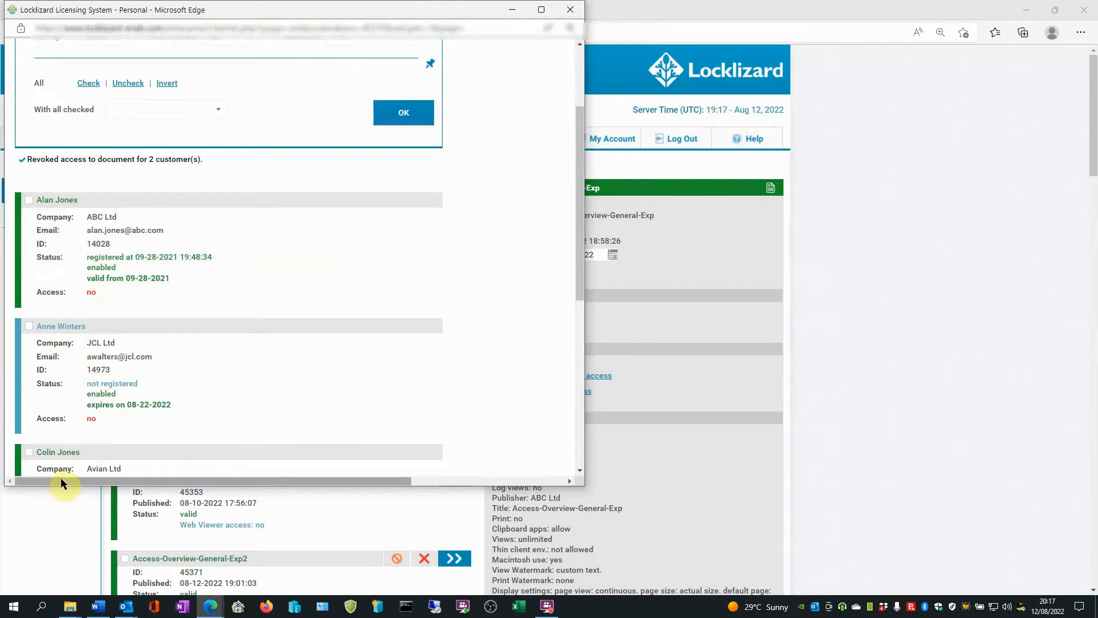
scroll(down, 3)
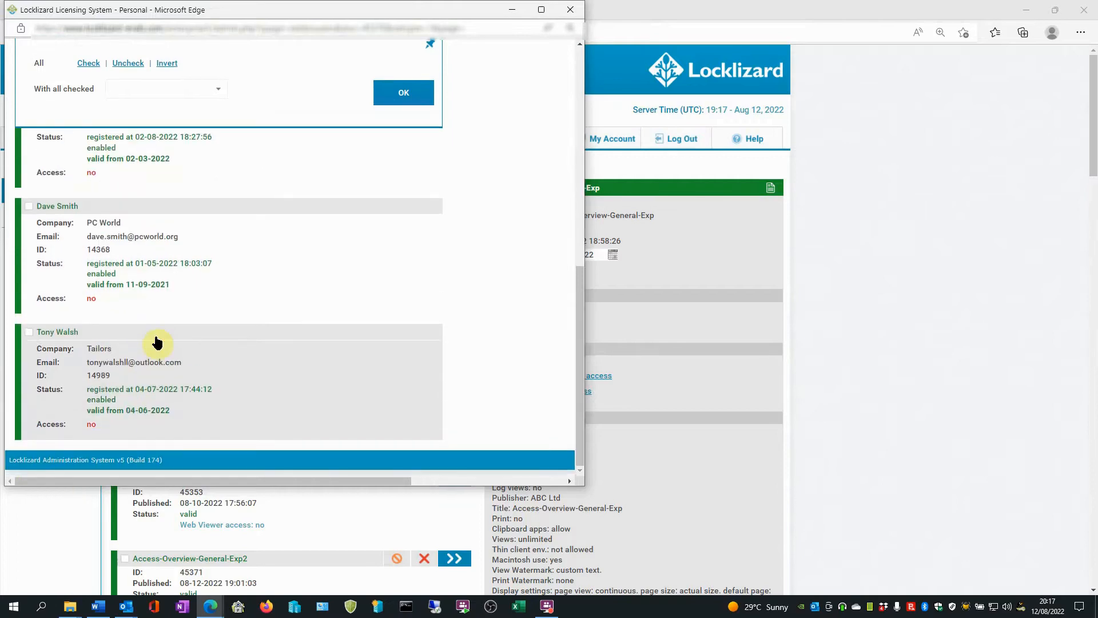
scroll(up, 3)
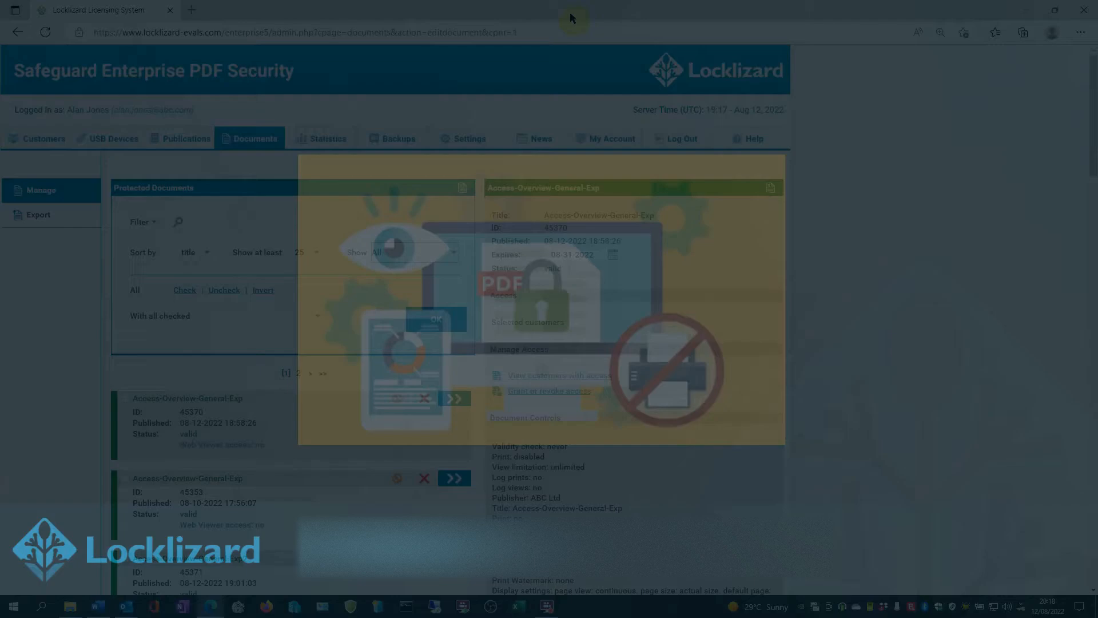
- Return to the Customers > Manage account list
click(43, 138)
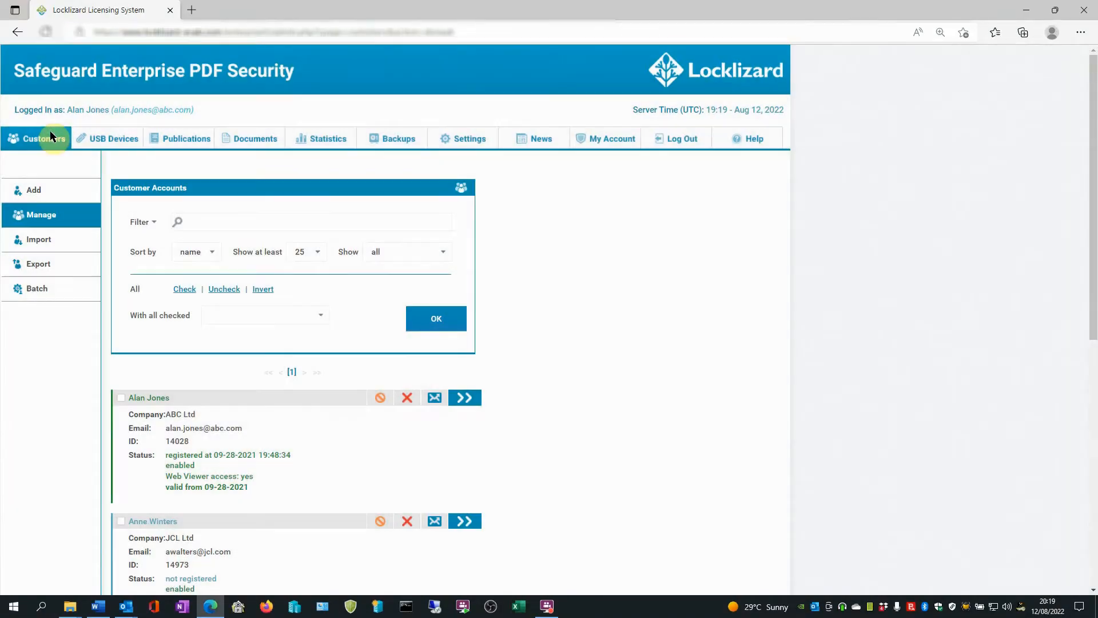
mouse_move(272, 411)
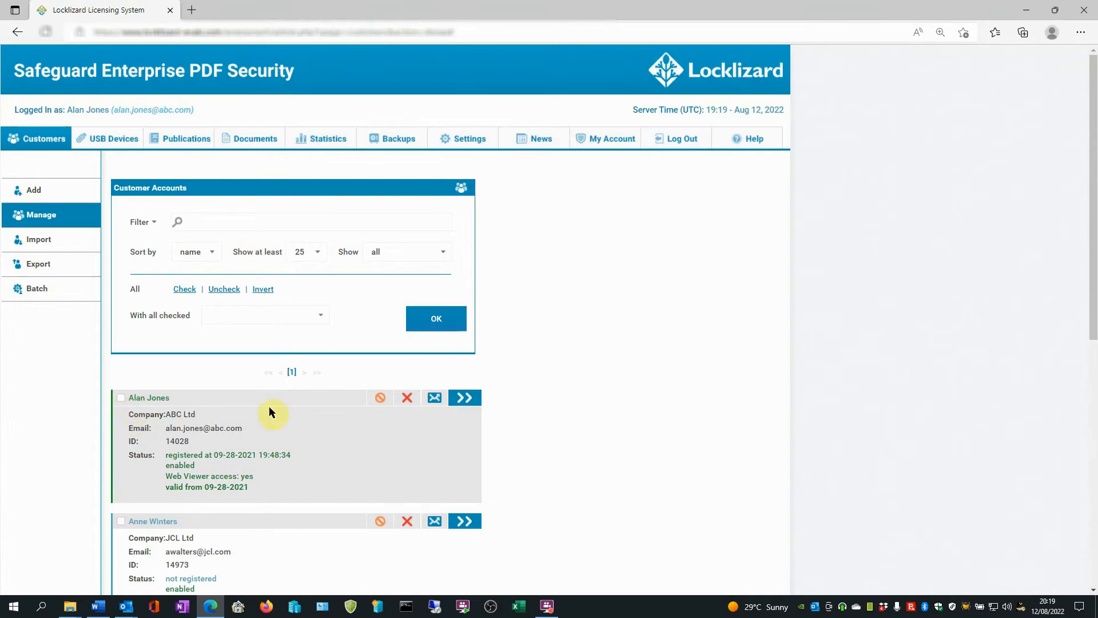
click(465, 397)
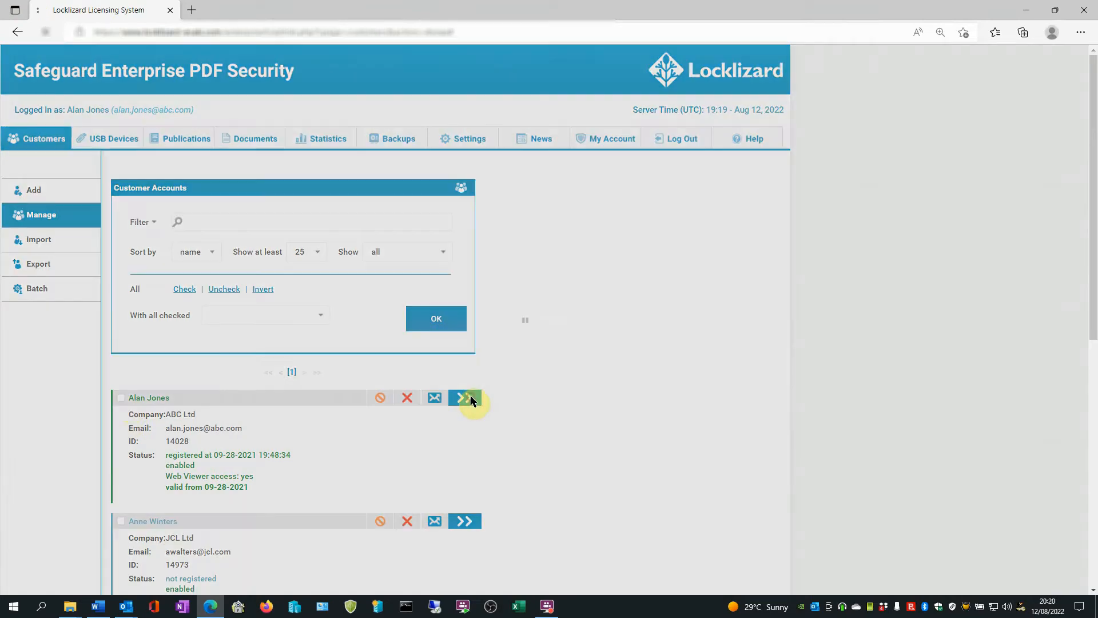
click(464, 397)
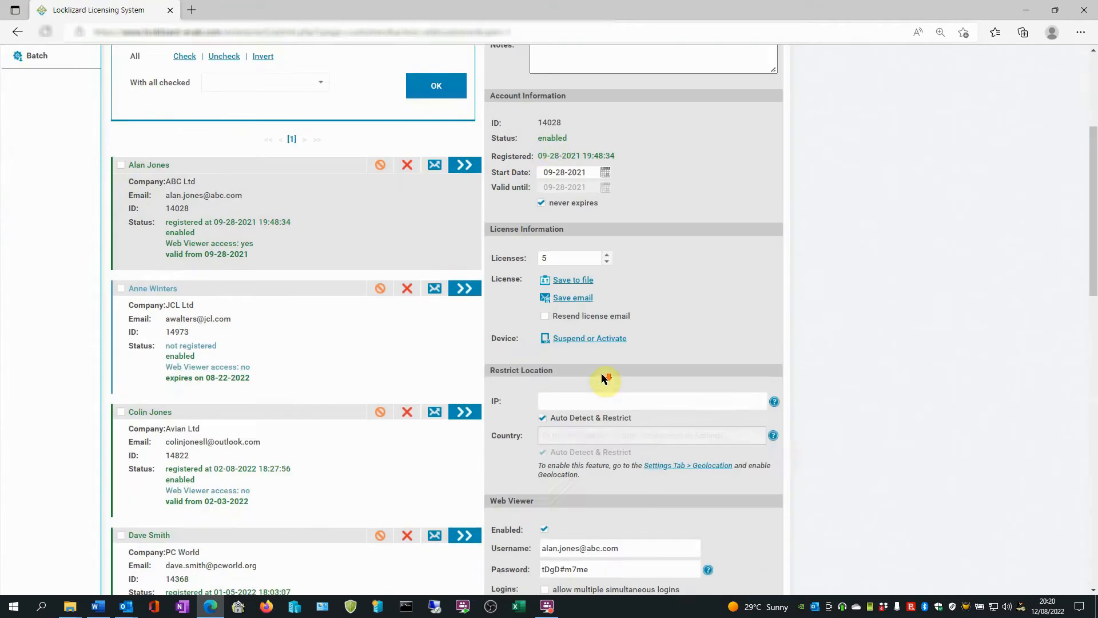
scroll(down, 3)
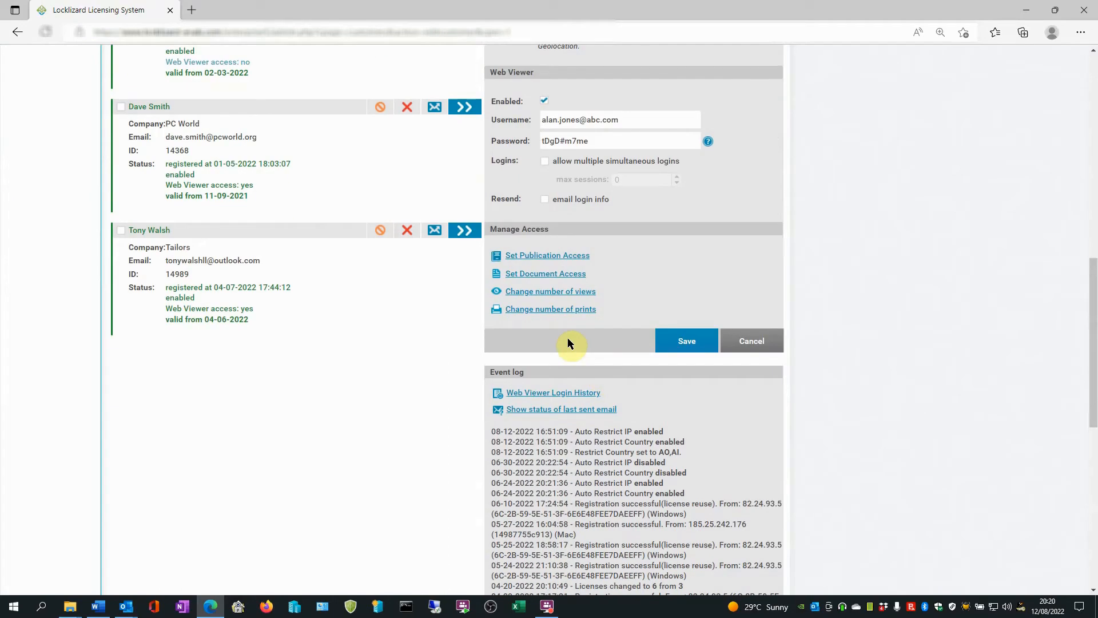
click(550, 309)
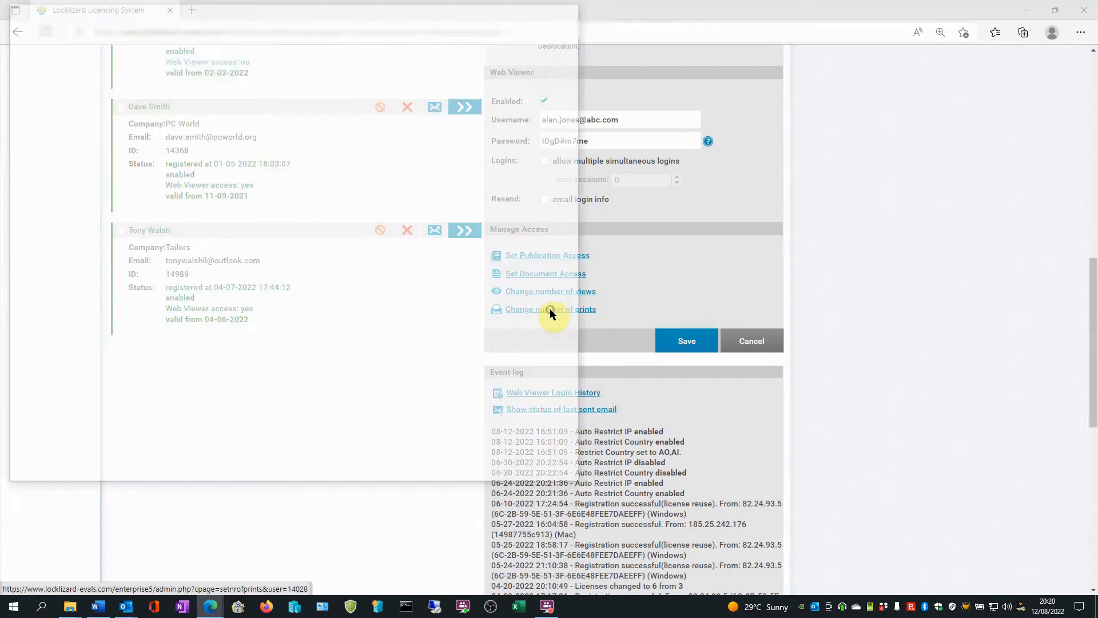
click(550, 308)
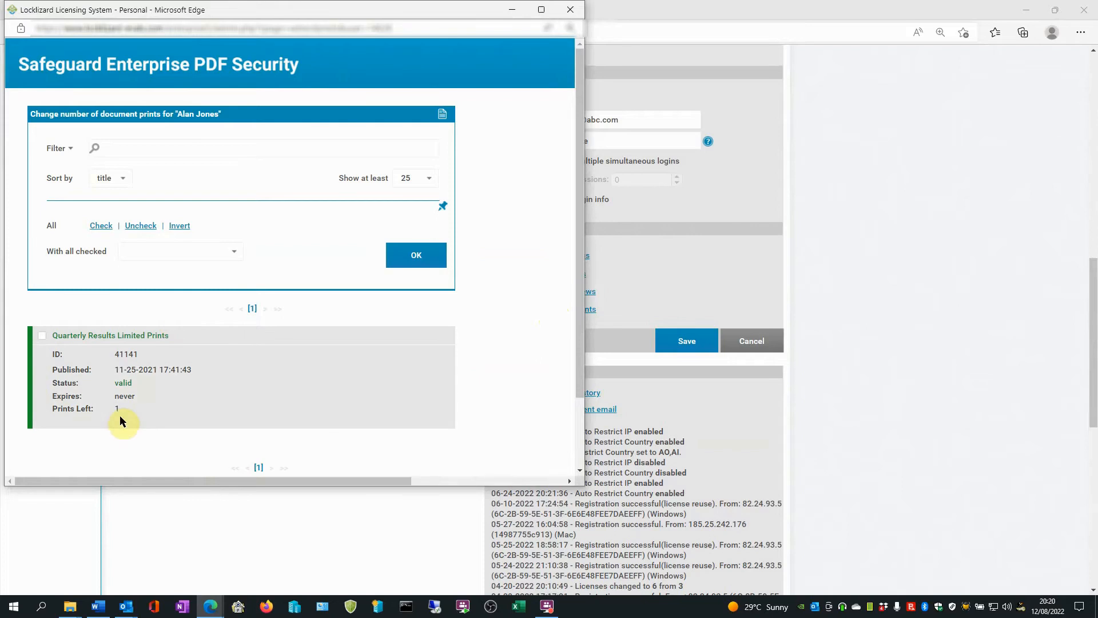
mouse_move(140, 299)
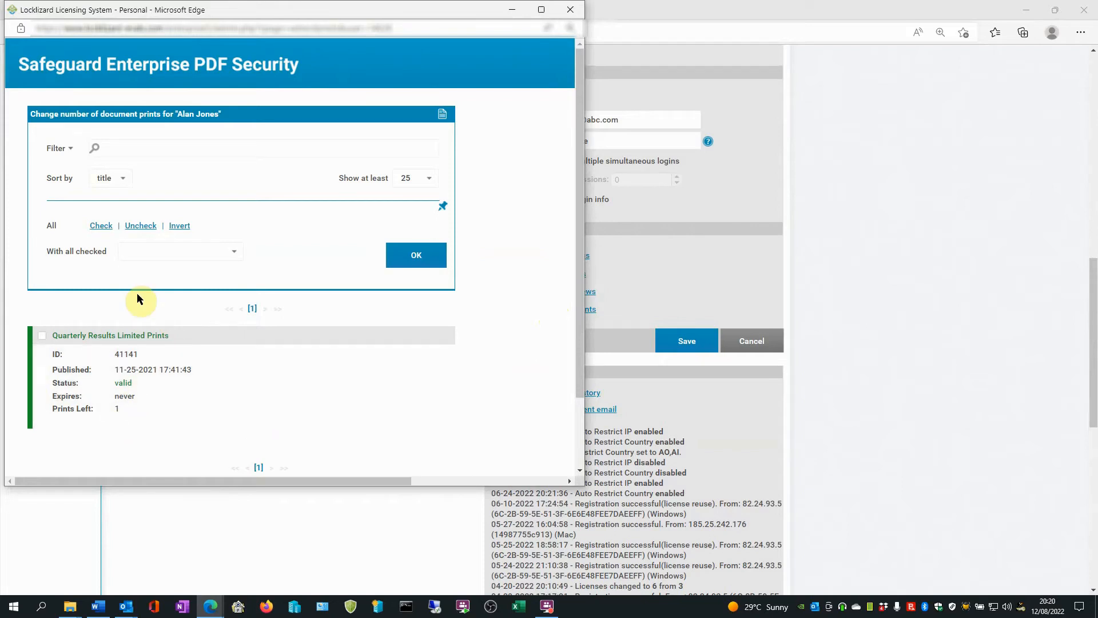
click(41, 335)
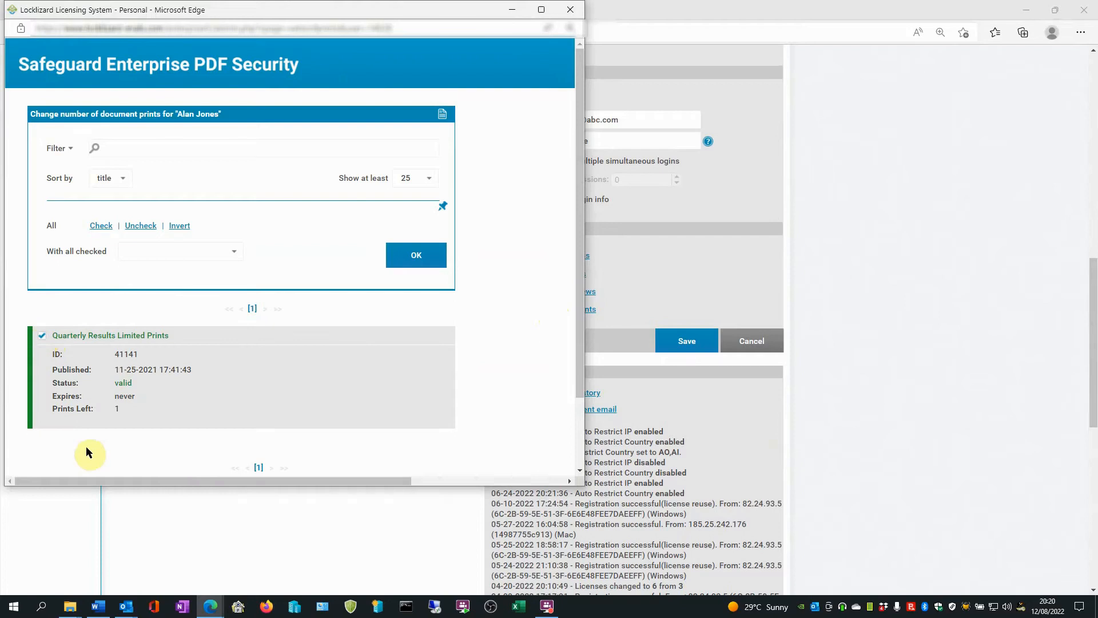
mouse_move(128, 412)
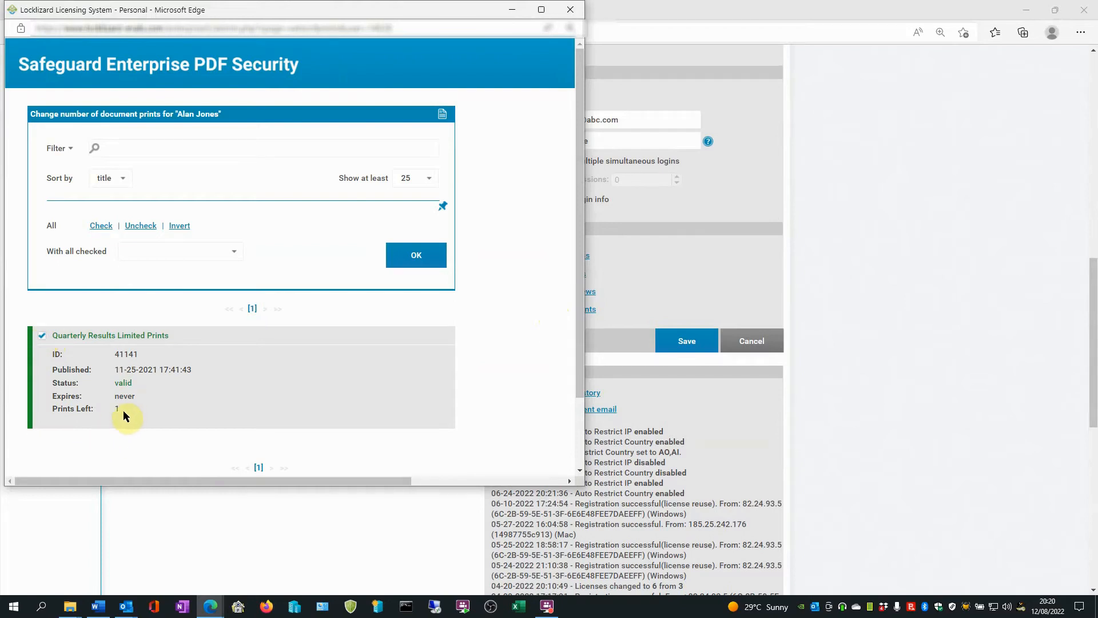
mouse_move(35, 510)
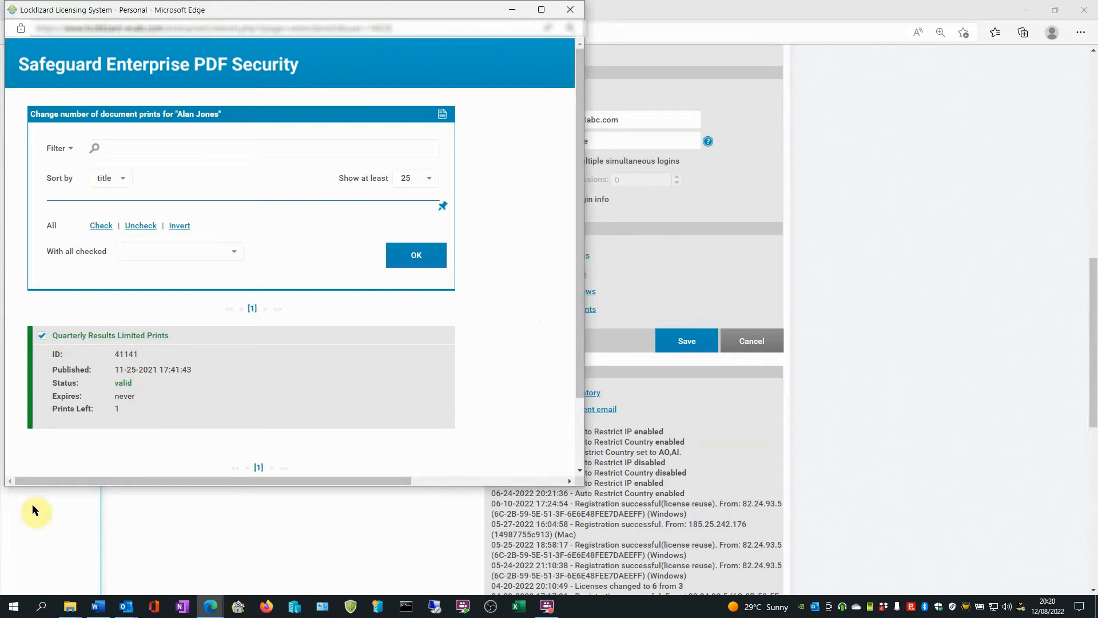
mouse_move(55, 396)
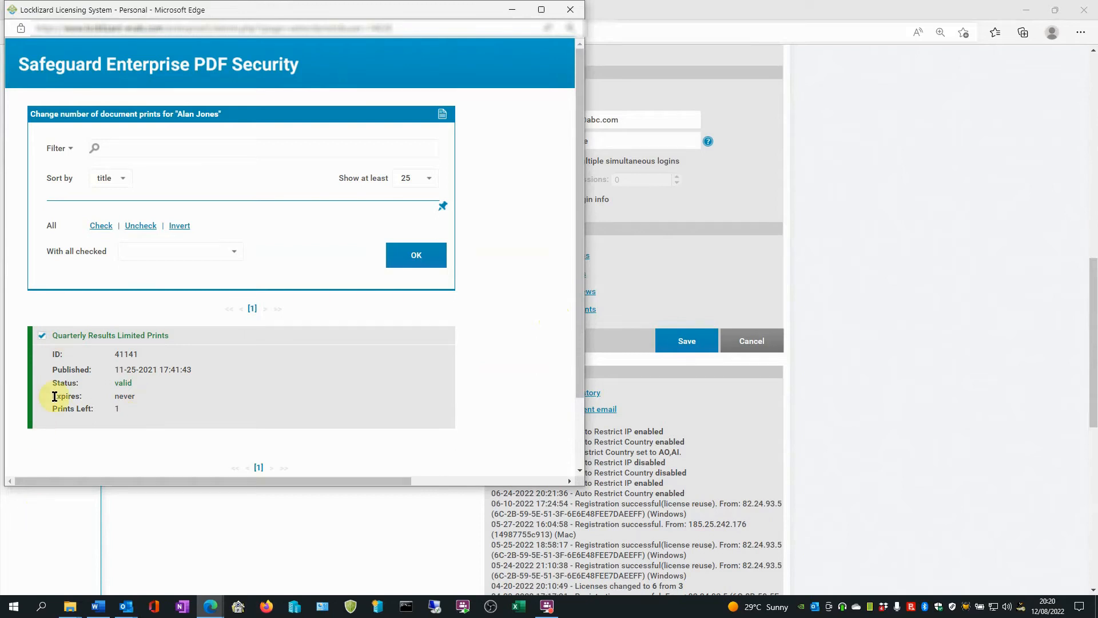
mouse_move(146, 278)
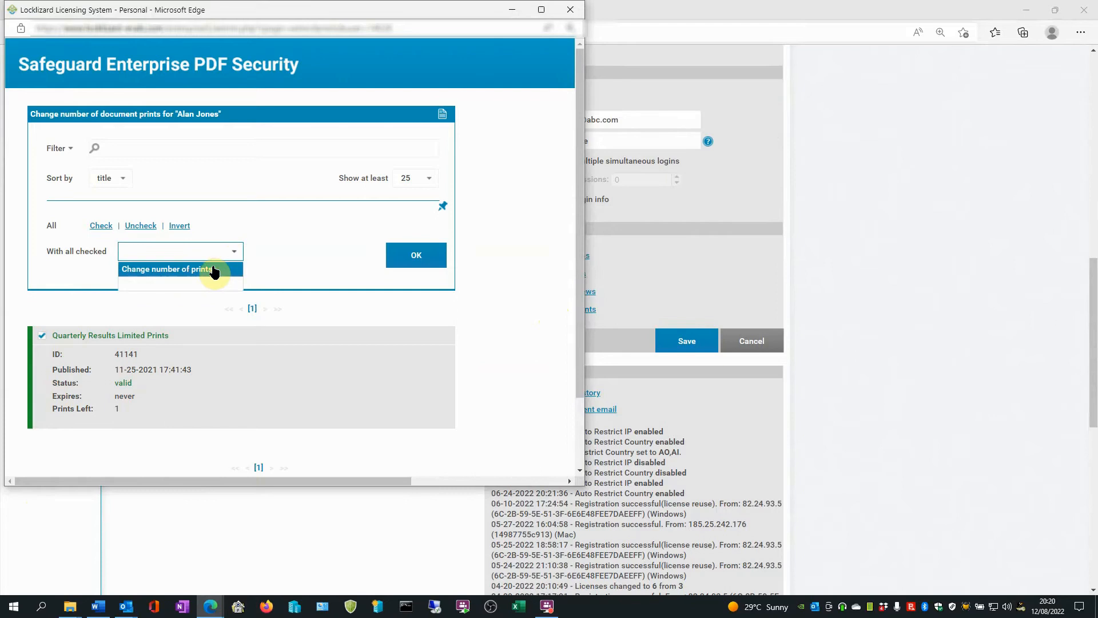
click(168, 268)
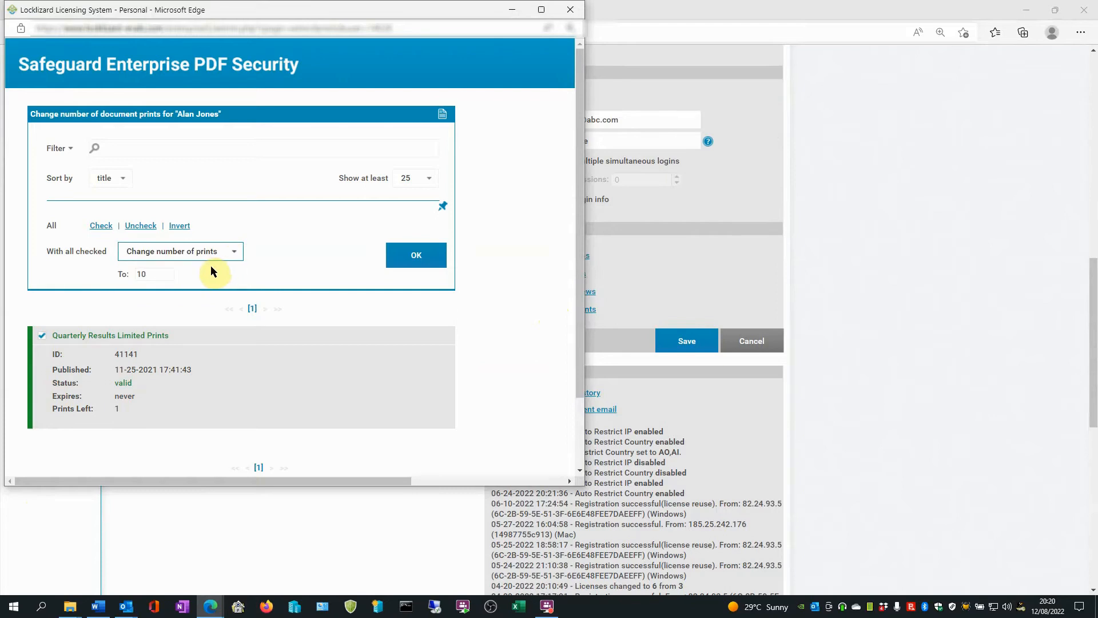
mouse_move(186, 347)
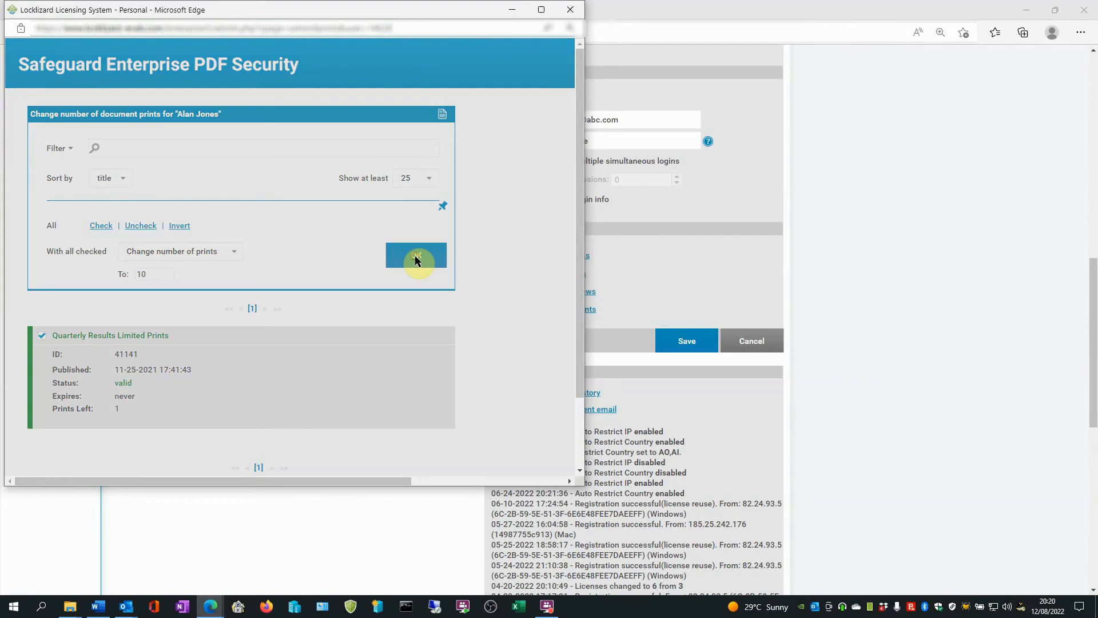
click(416, 255)
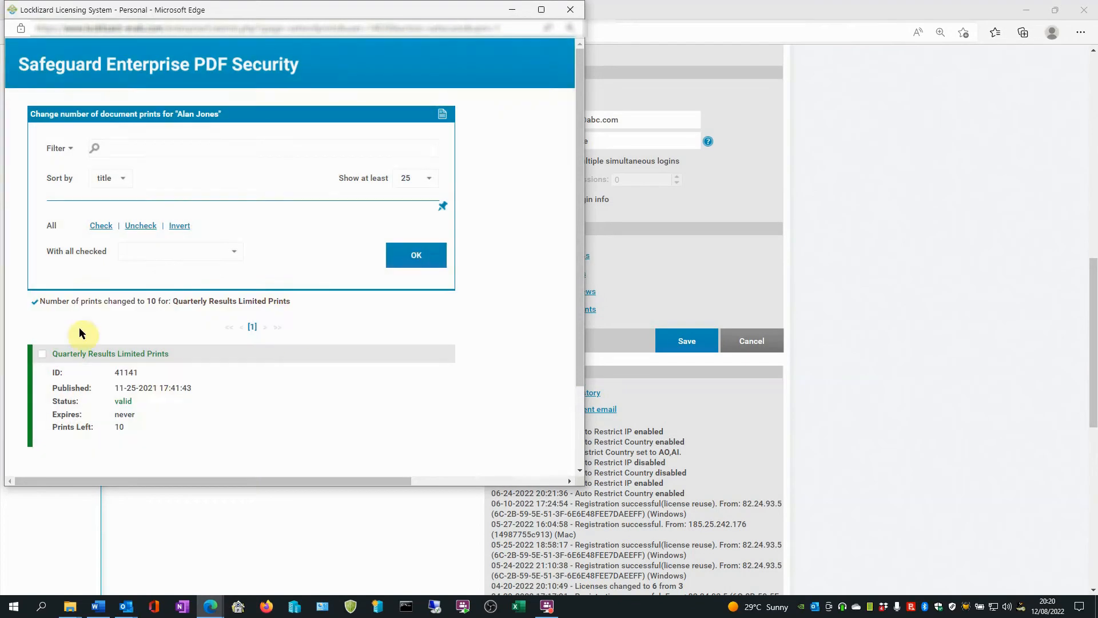
mouse_move(196, 315)
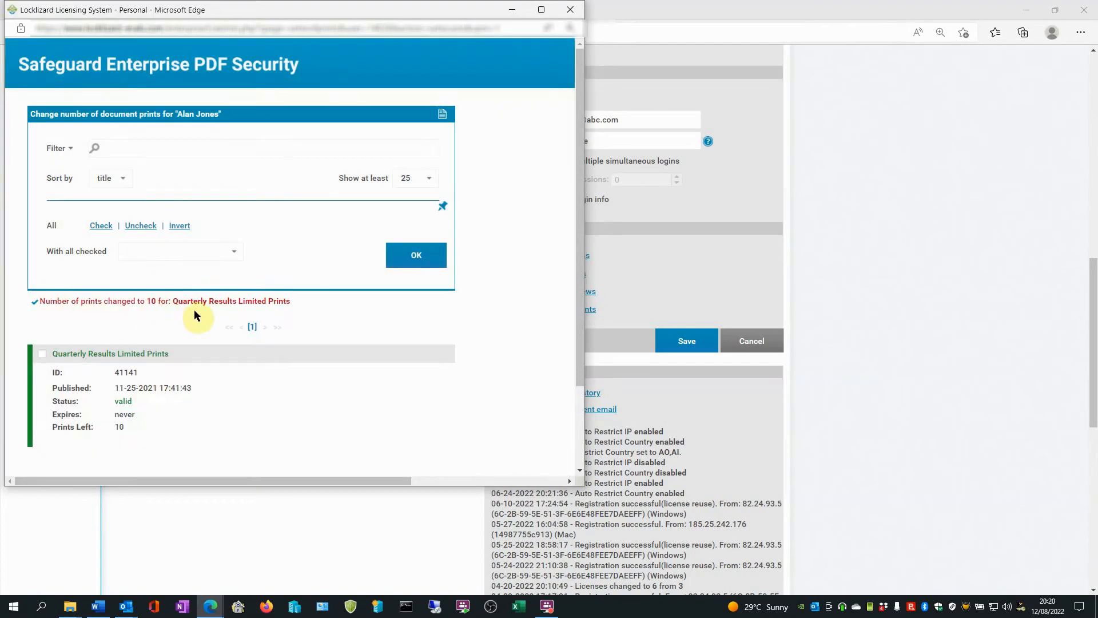
mouse_move(128, 432)
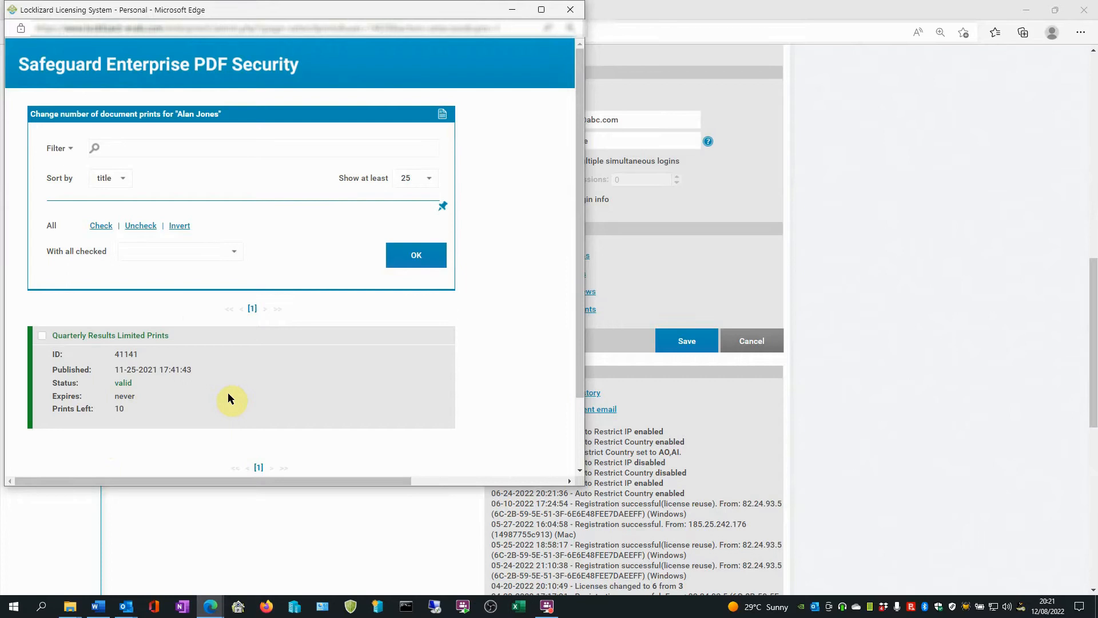
mouse_move(298, 169)
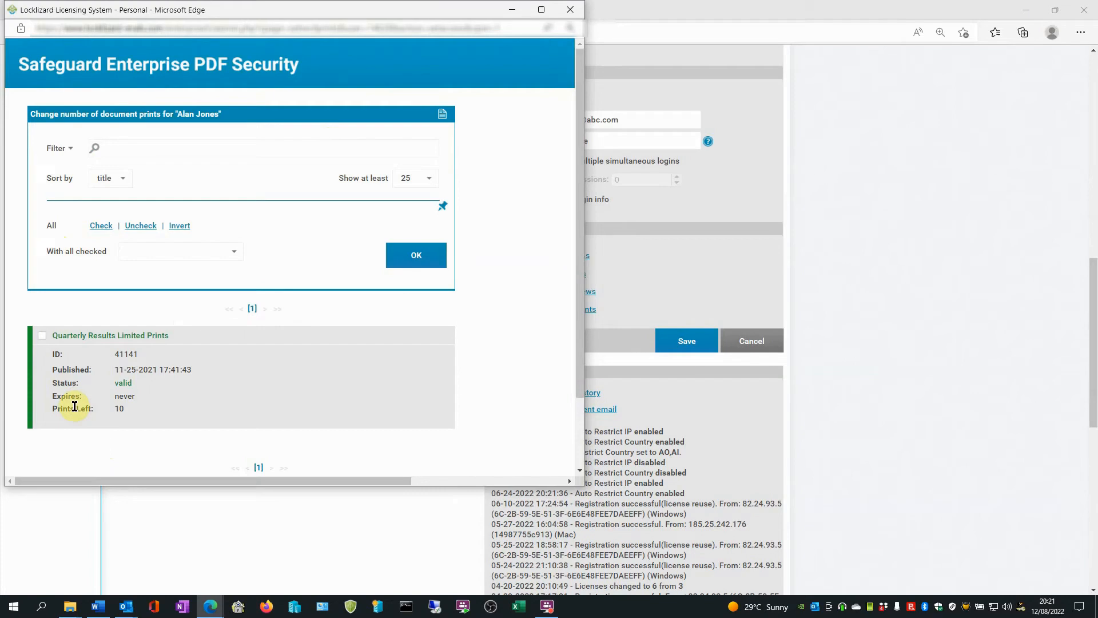
mouse_move(81, 420)
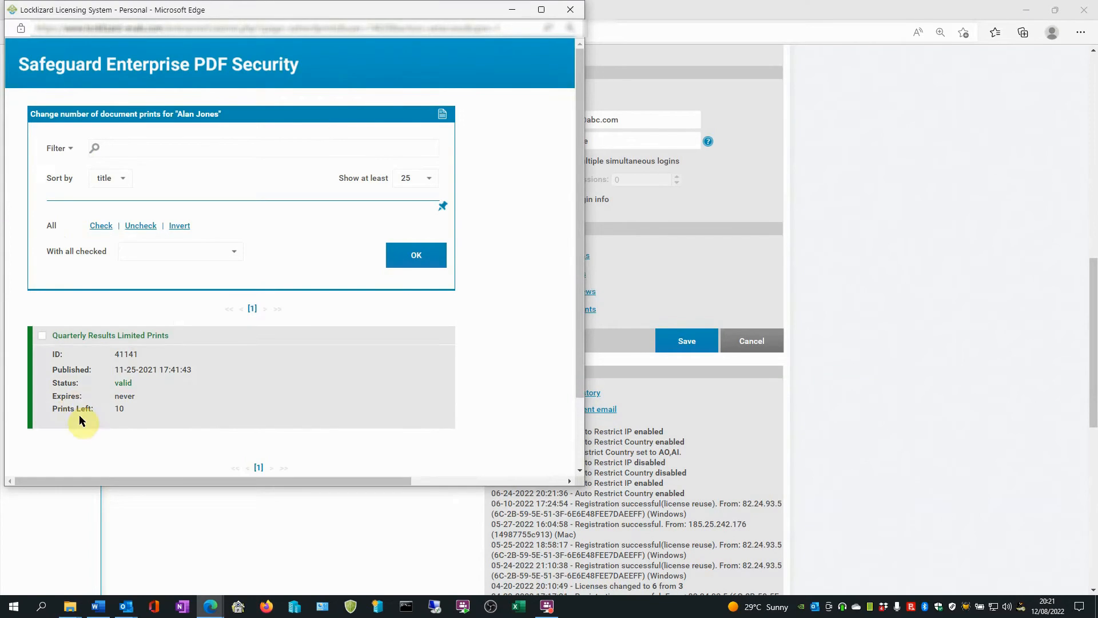
click(414, 254)
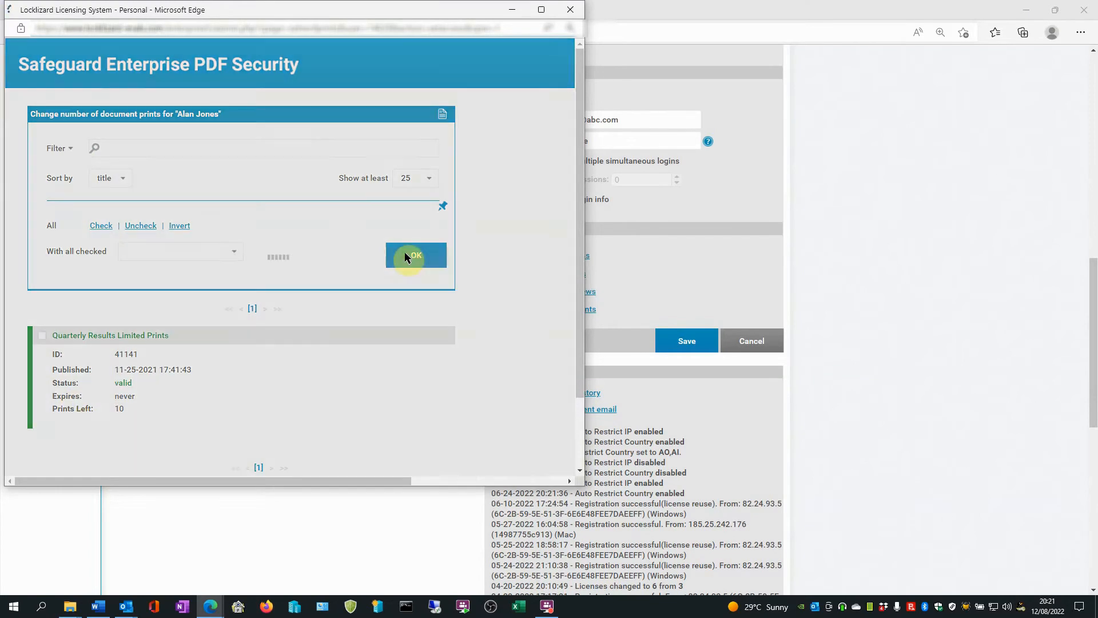
click(415, 255)
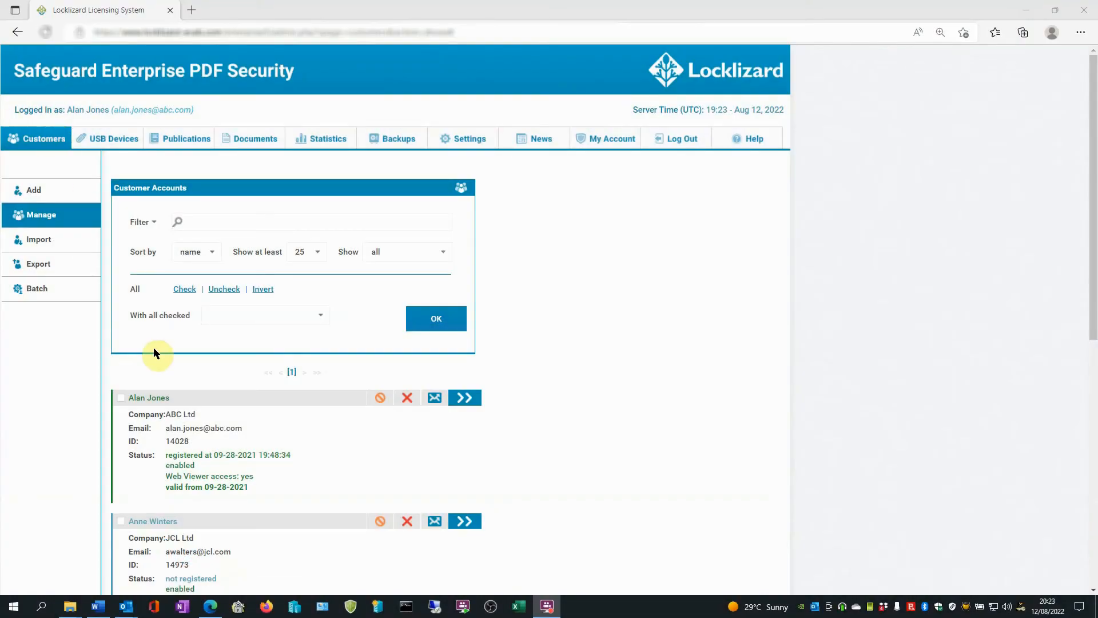
- Open the ABC Ltd customer's details and scroll to Manage Access
scroll(down, 3)
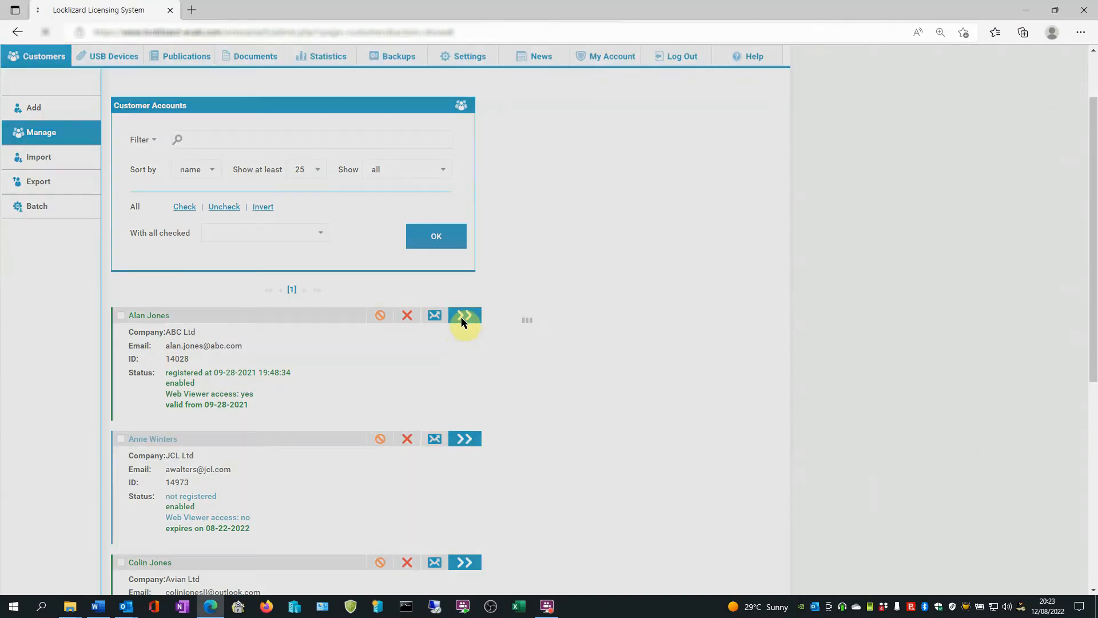
click(463, 315)
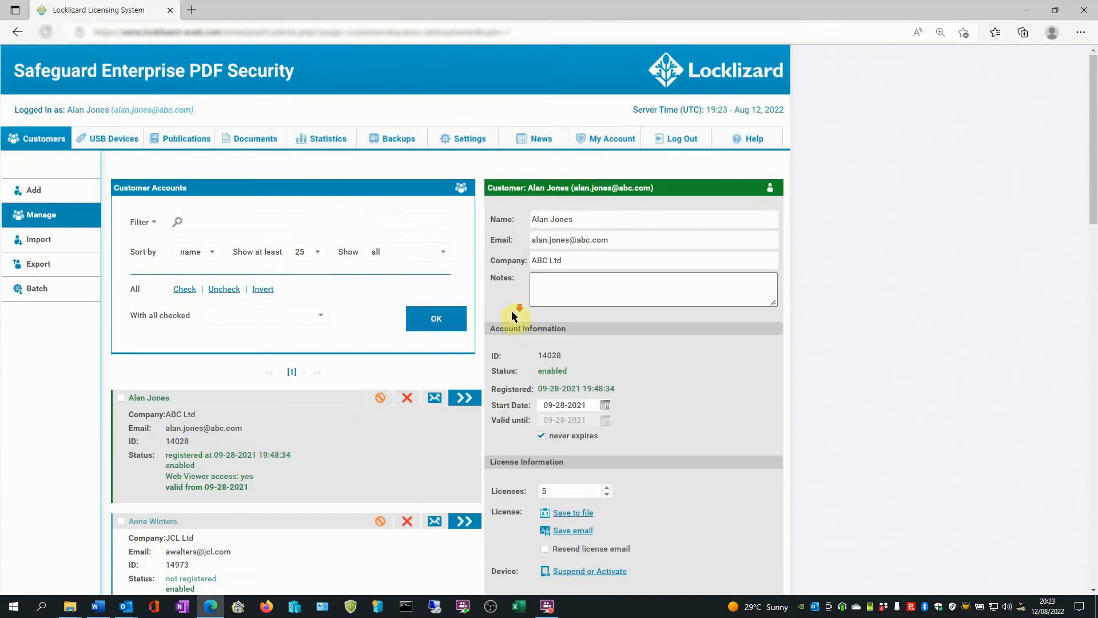
scroll(down, 3)
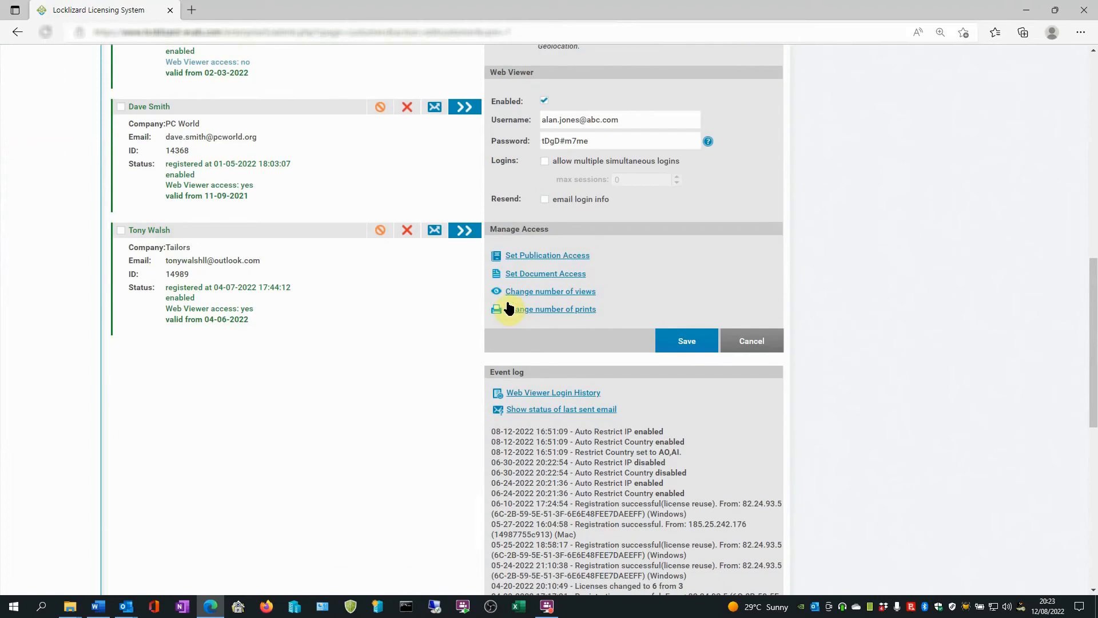
click(555, 309)
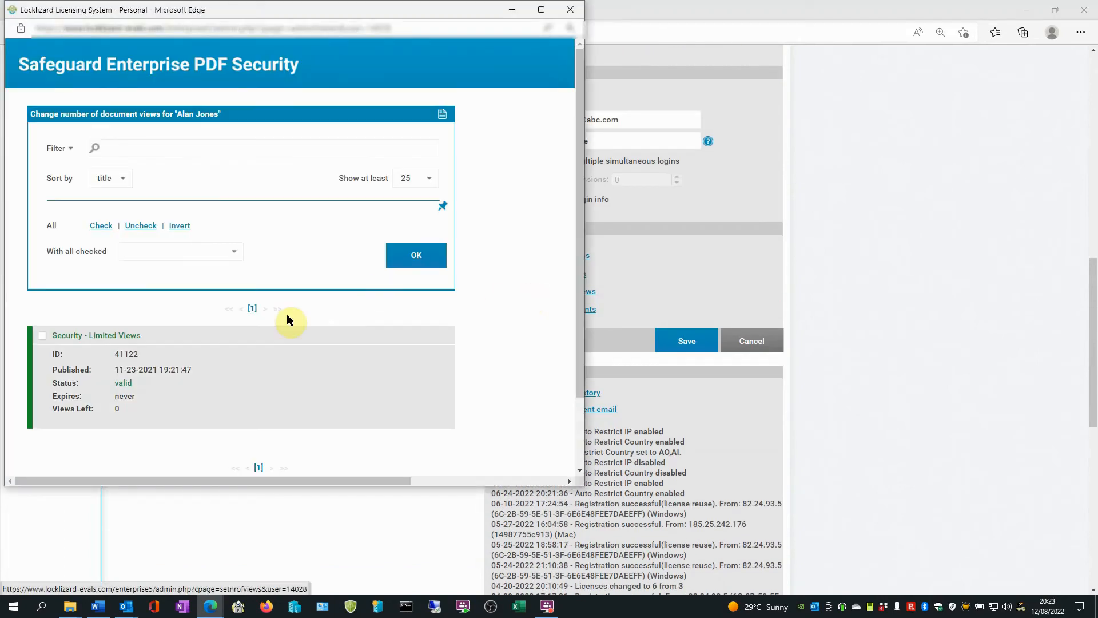
mouse_move(175, 418)
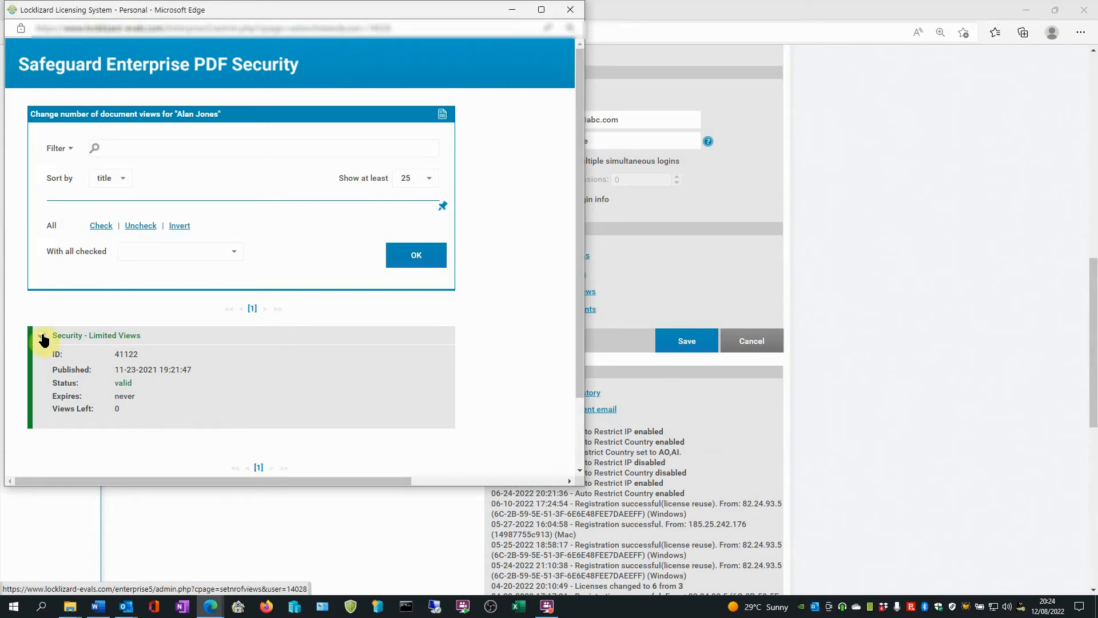
click(41, 335)
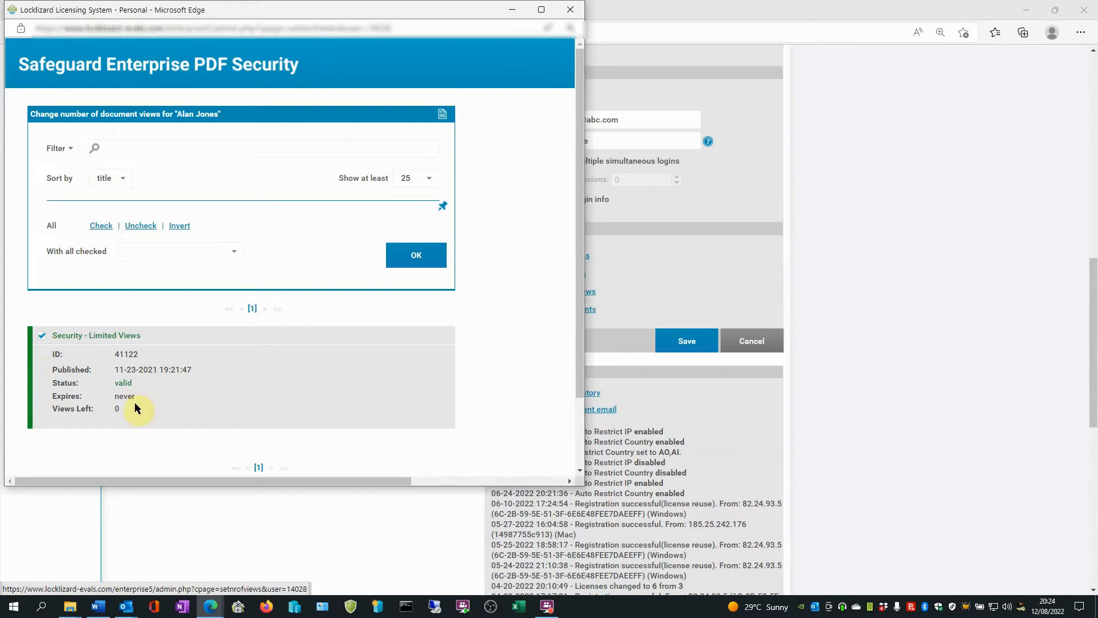
mouse_move(106, 397)
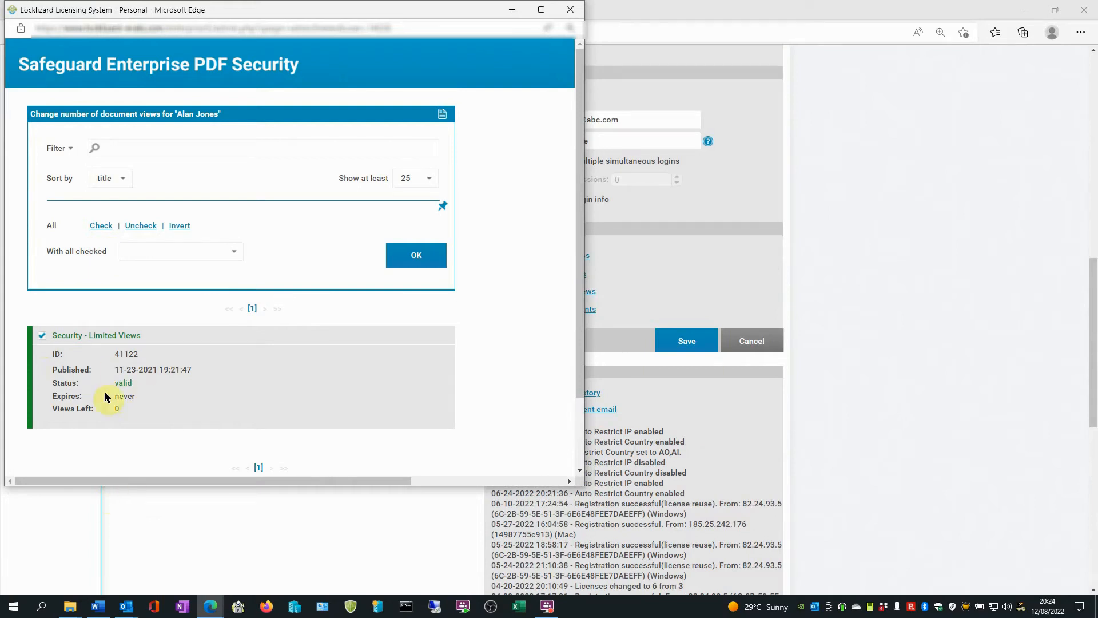
mouse_move(56, 370)
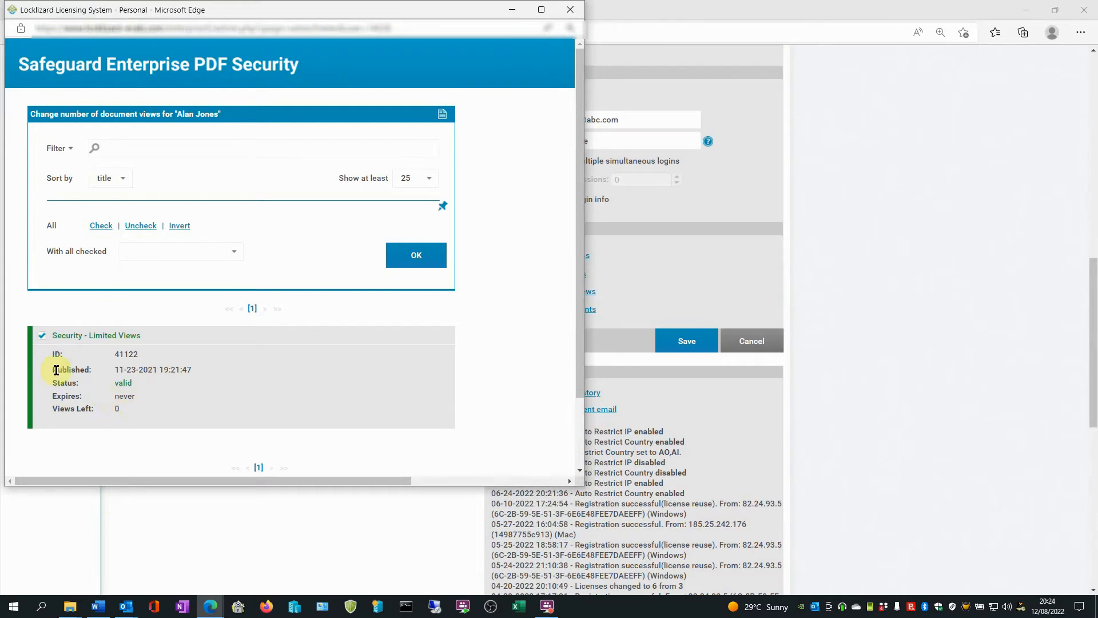
click(233, 250)
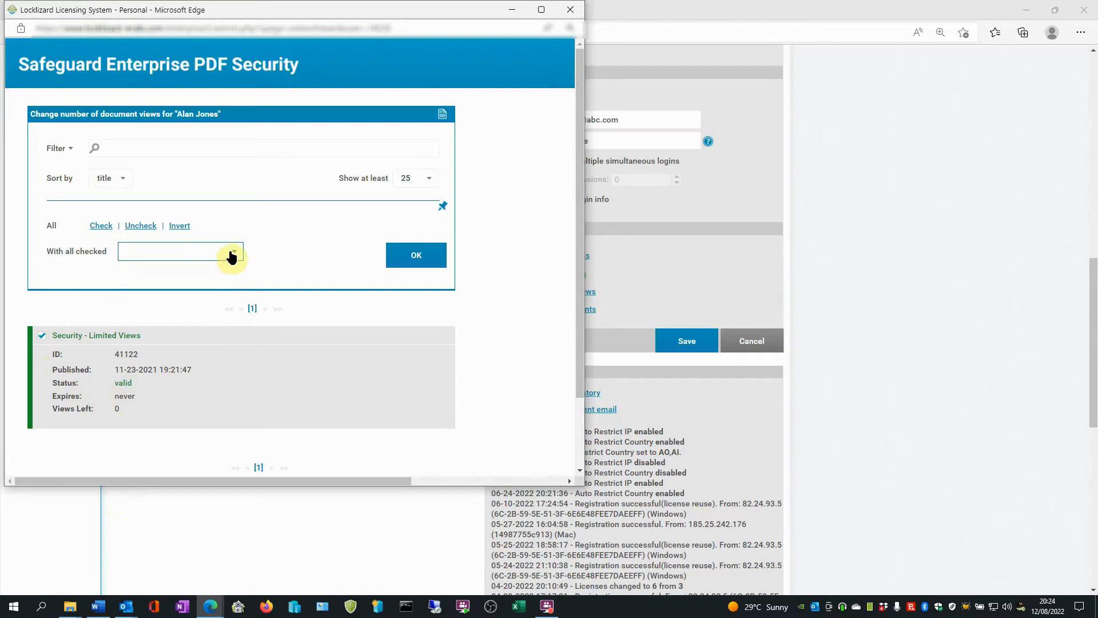
click(234, 251)
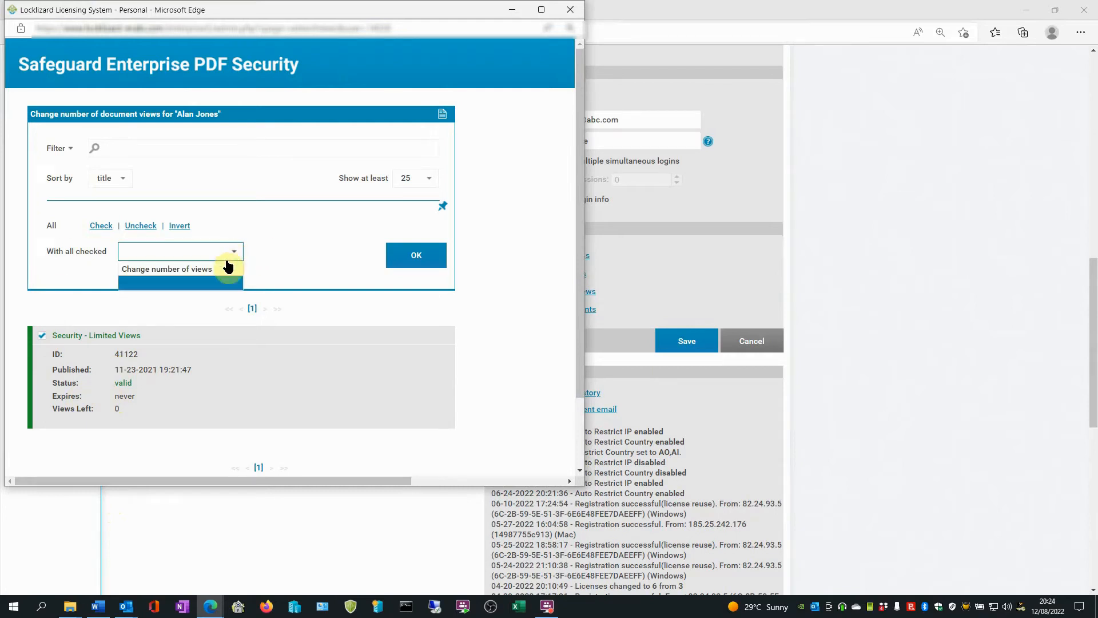
click(167, 269)
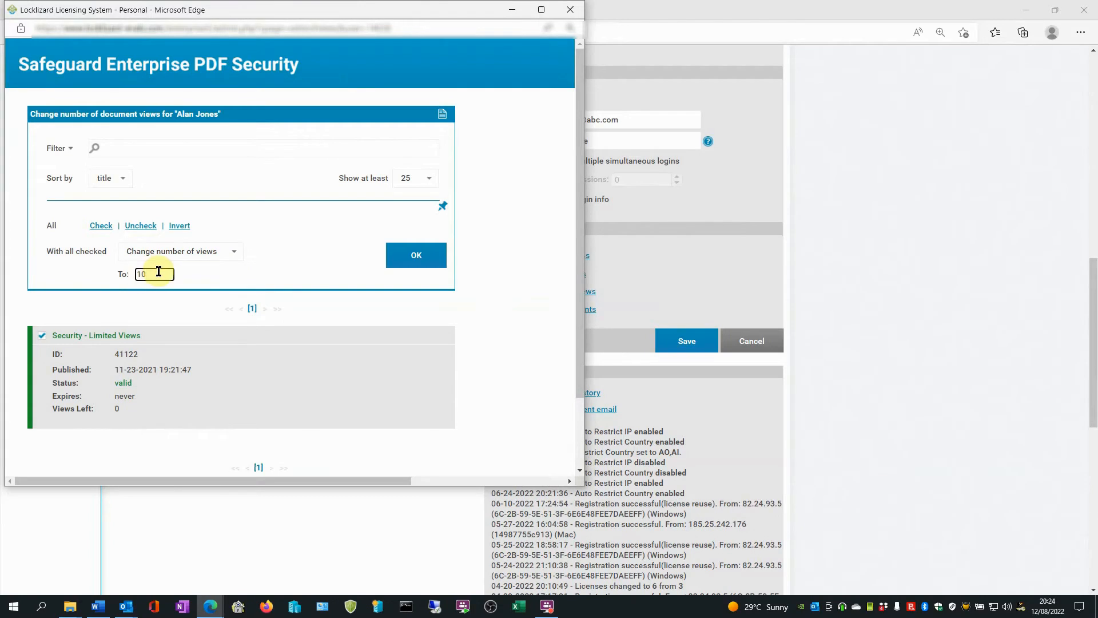
text(5)
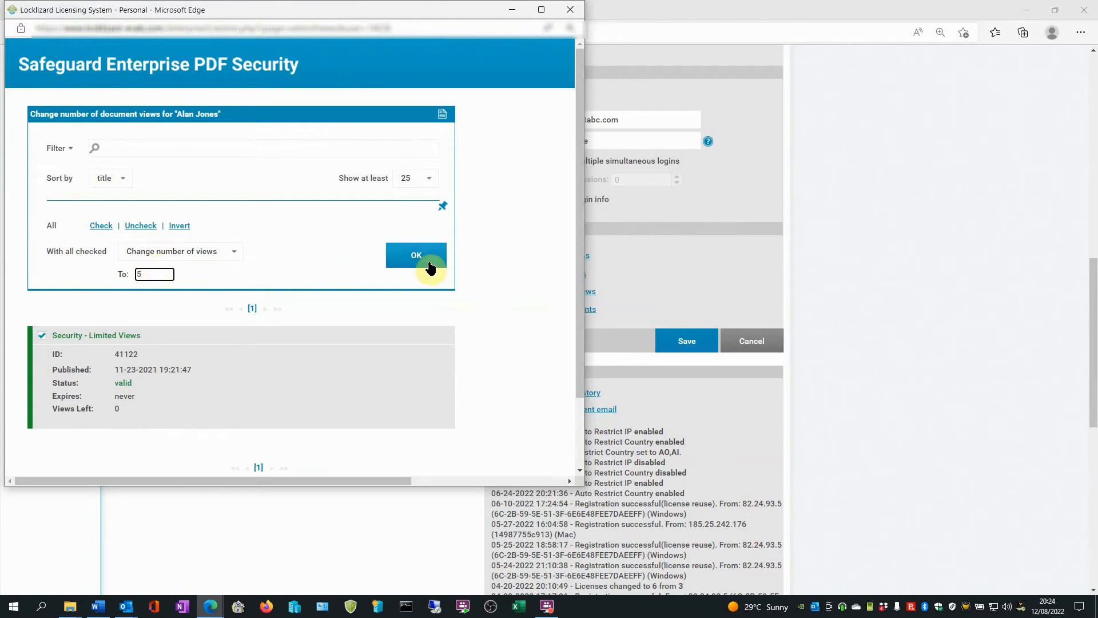
click(415, 254)
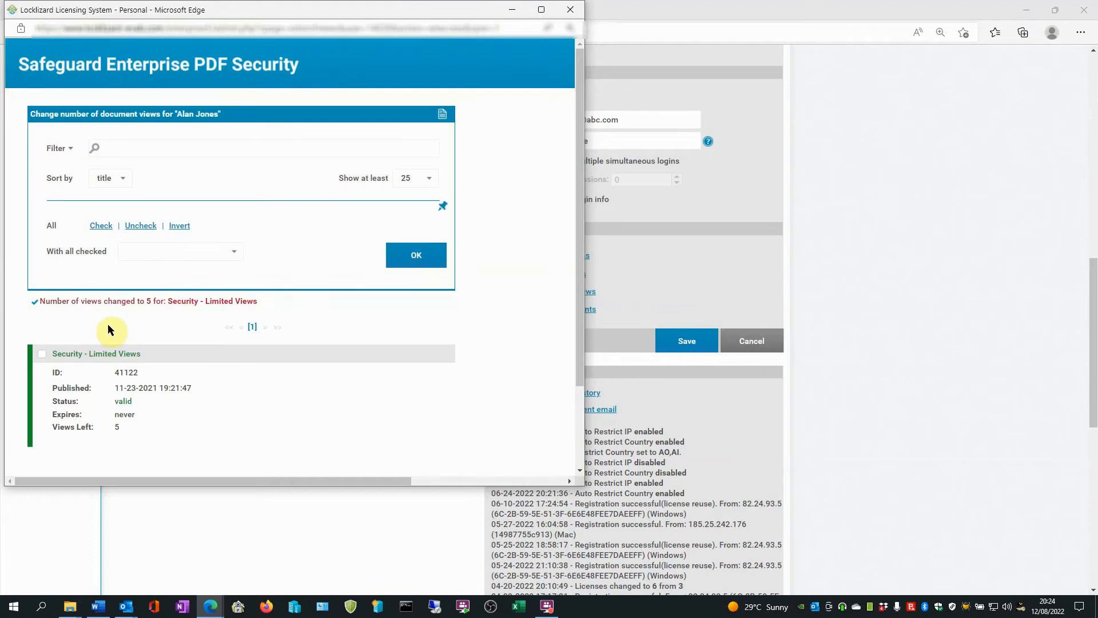
mouse_move(203, 342)
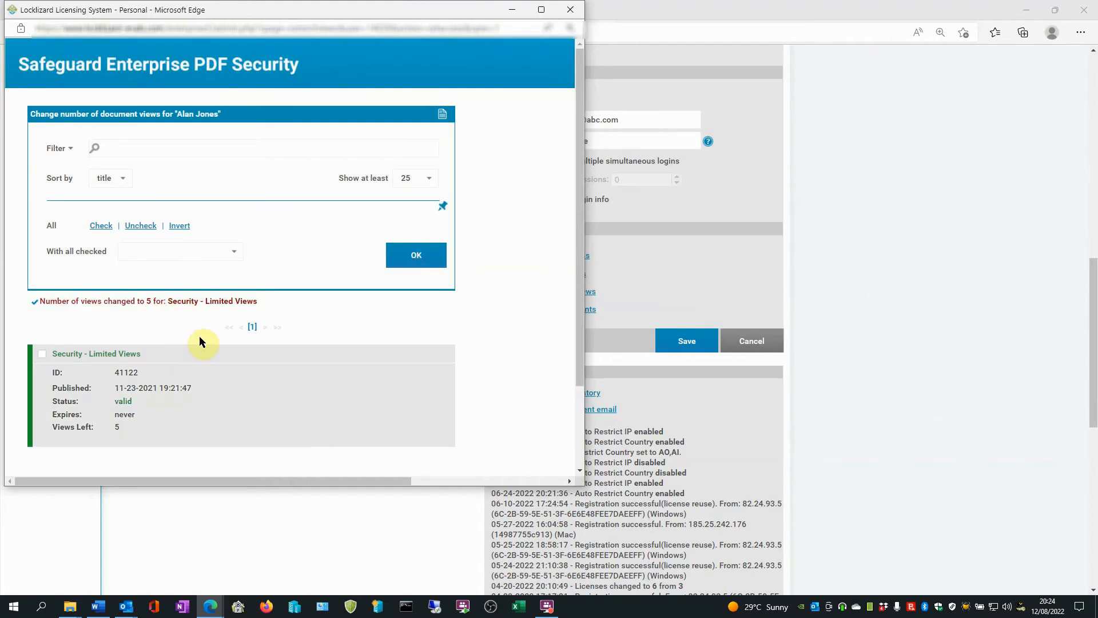
mouse_move(134, 437)
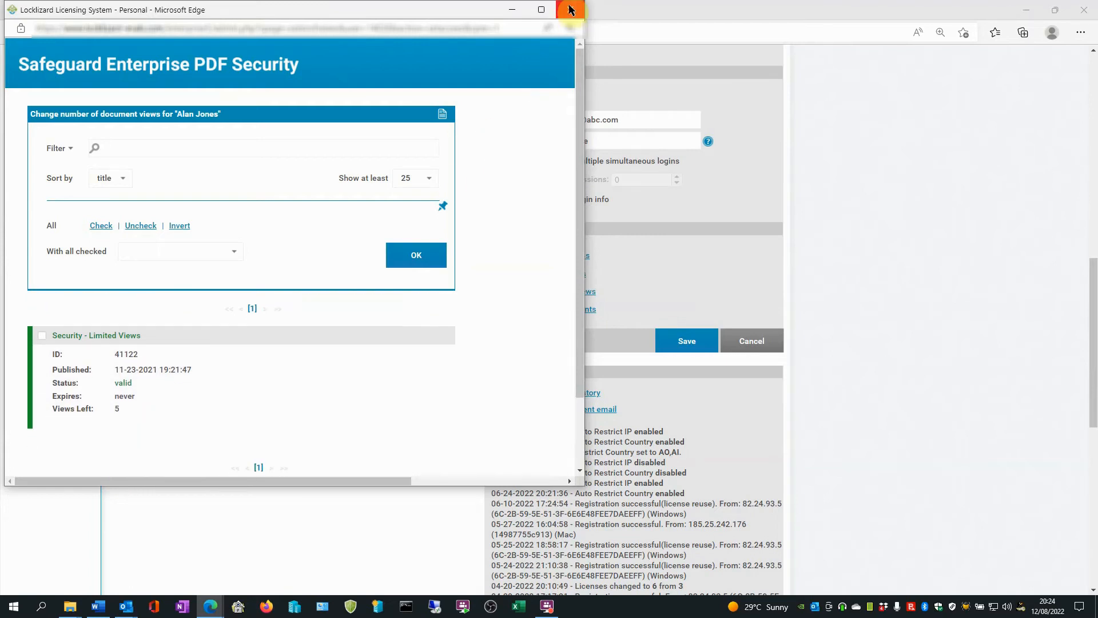
click(570, 9)
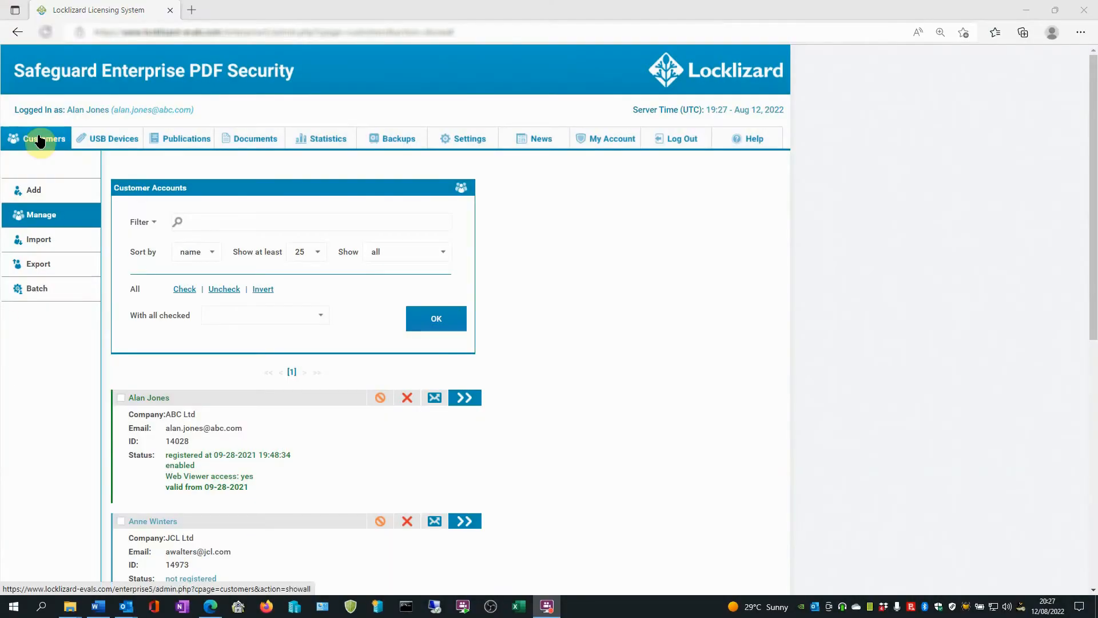
mouse_move(161, 409)
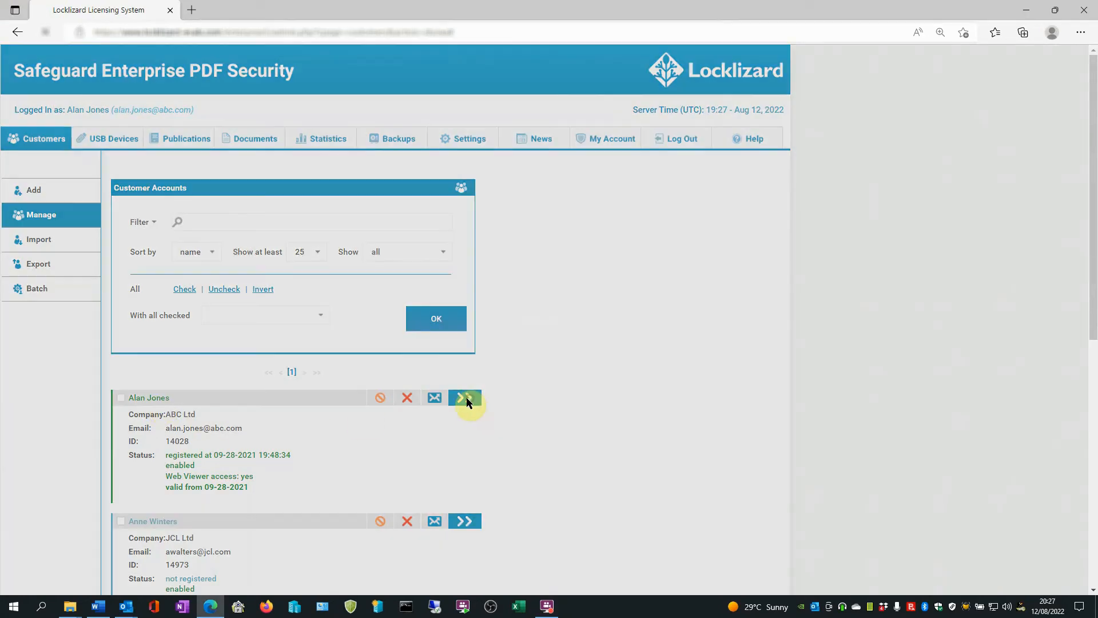
- Reopen Alan Jones's ABC Ltd account details from the customer list
click(465, 397)
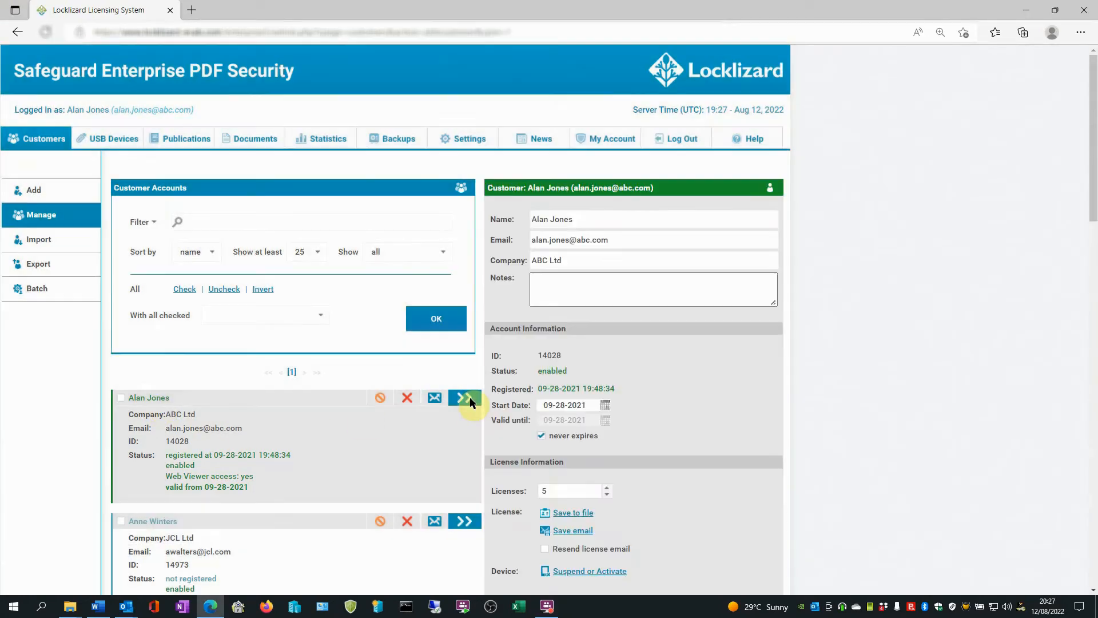
scroll(down, 3)
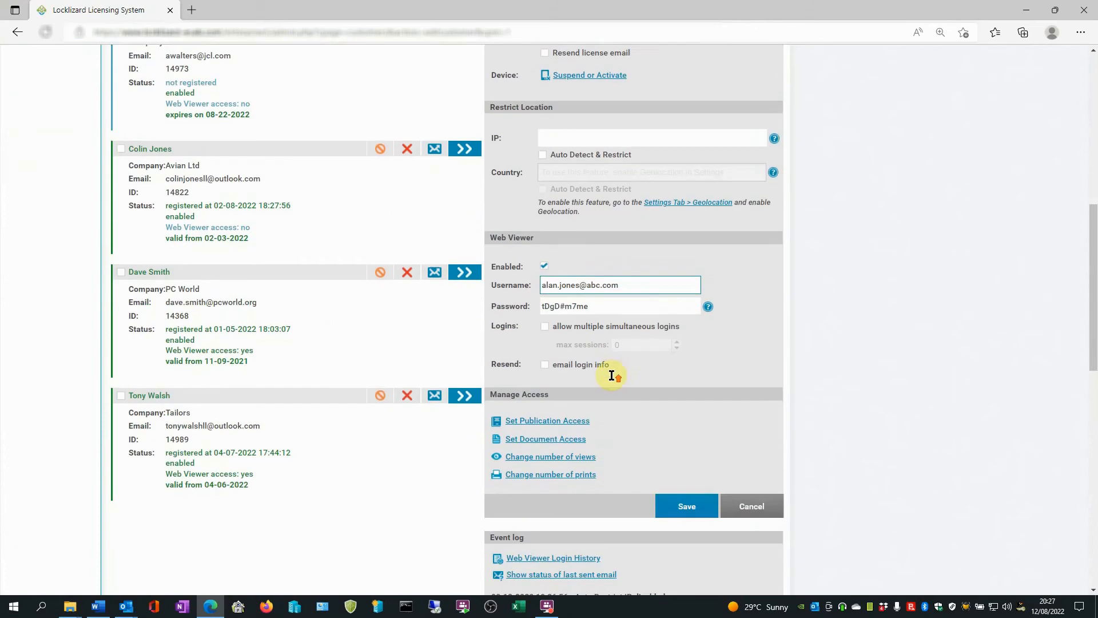
scroll(up, 3)
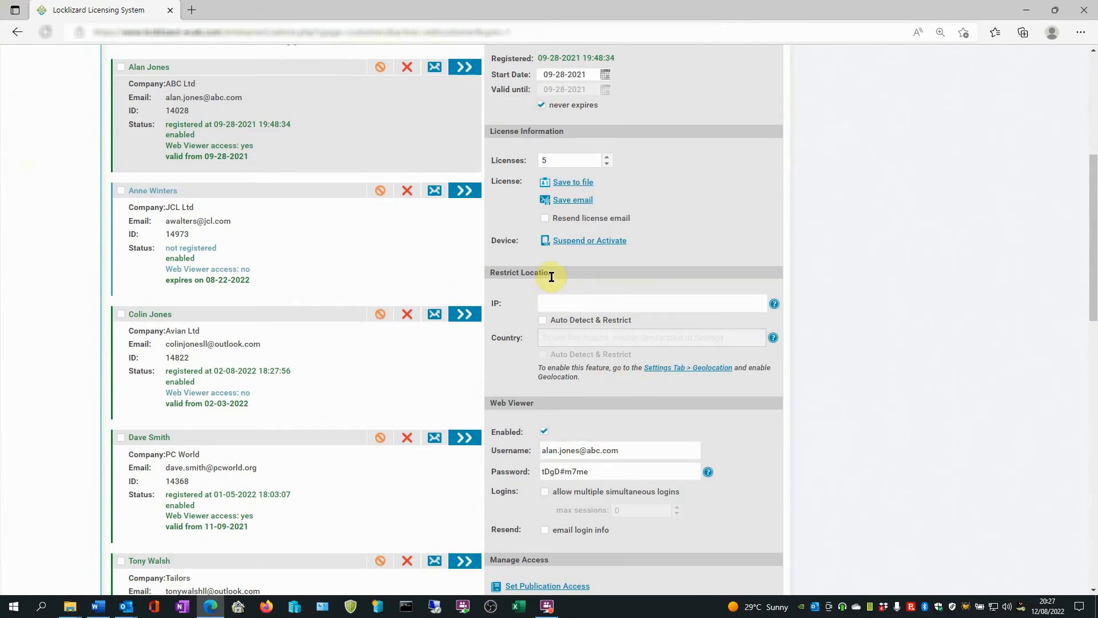
mouse_move(517, 310)
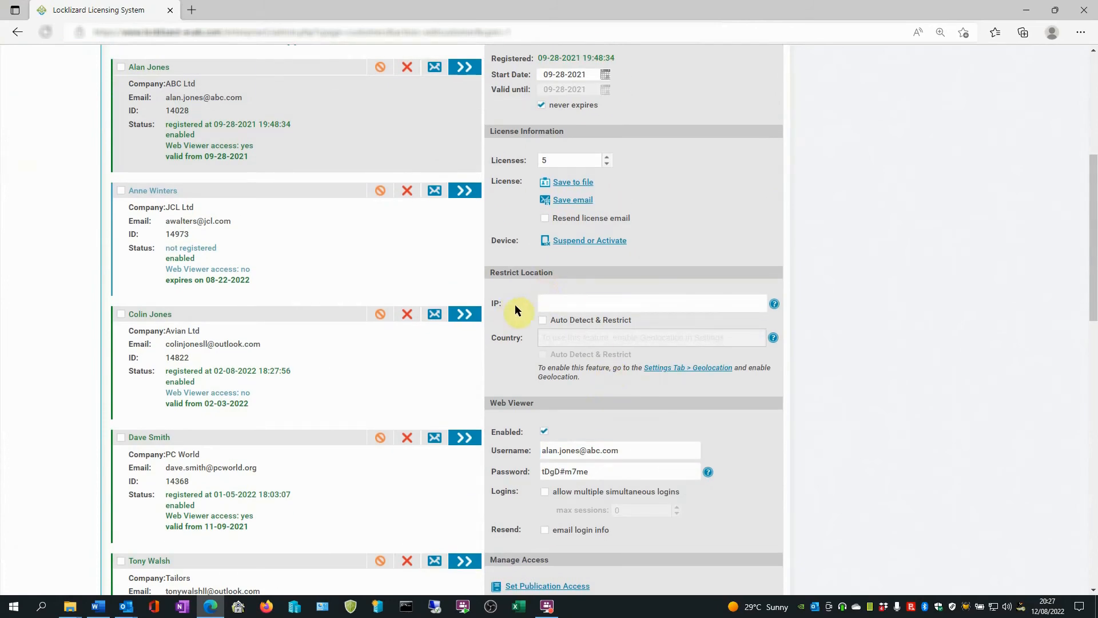
click(651, 303)
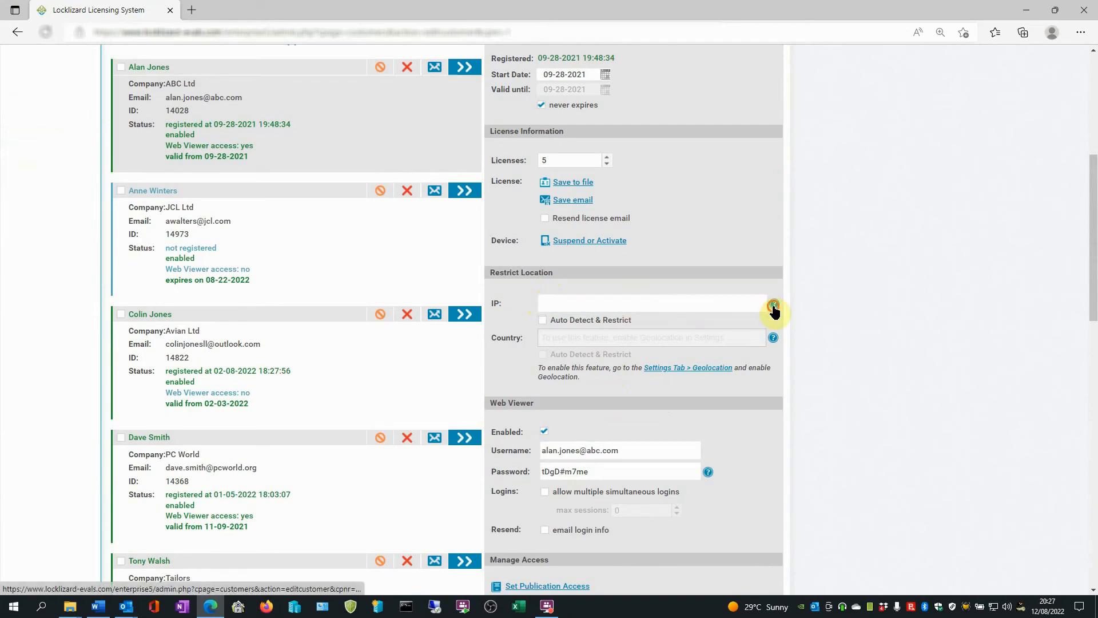
click(774, 308)
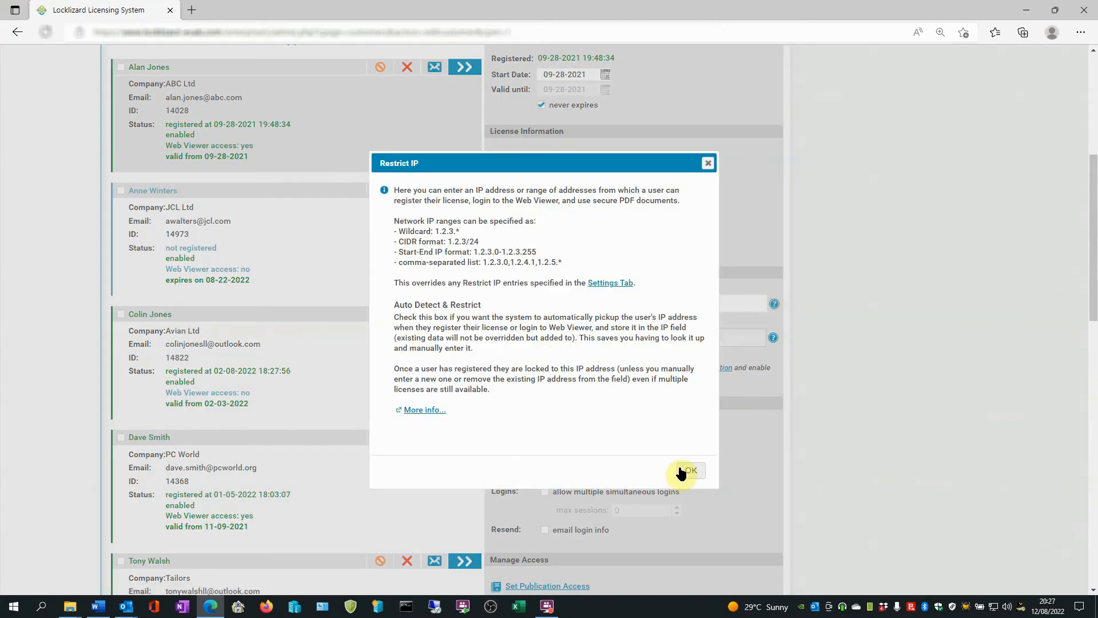
click(687, 470)
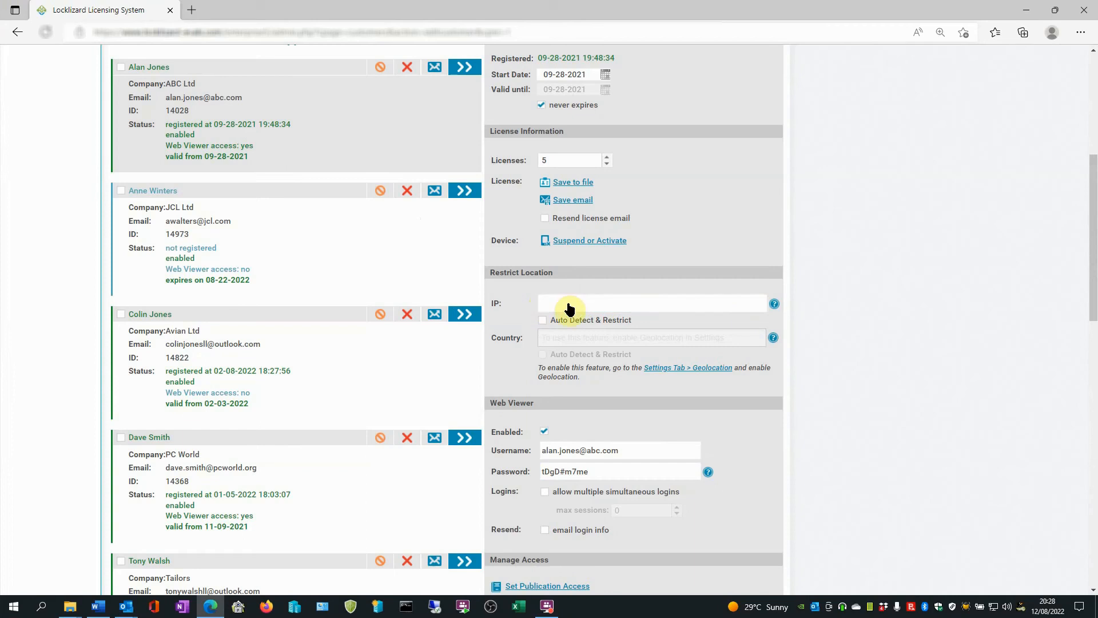
click(651, 303)
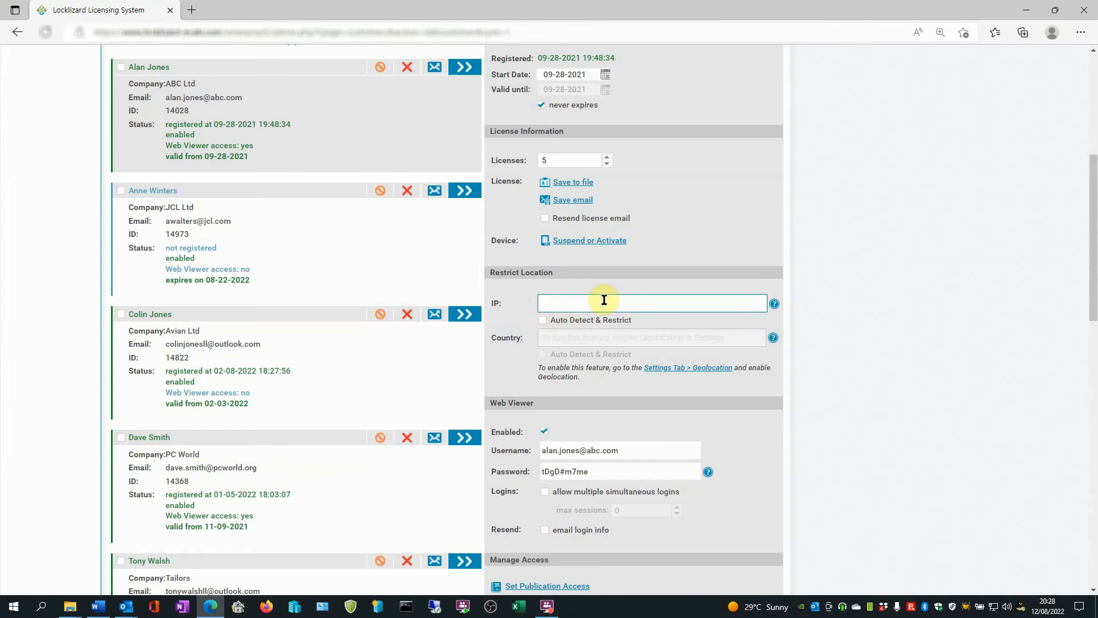
mouse_move(599, 304)
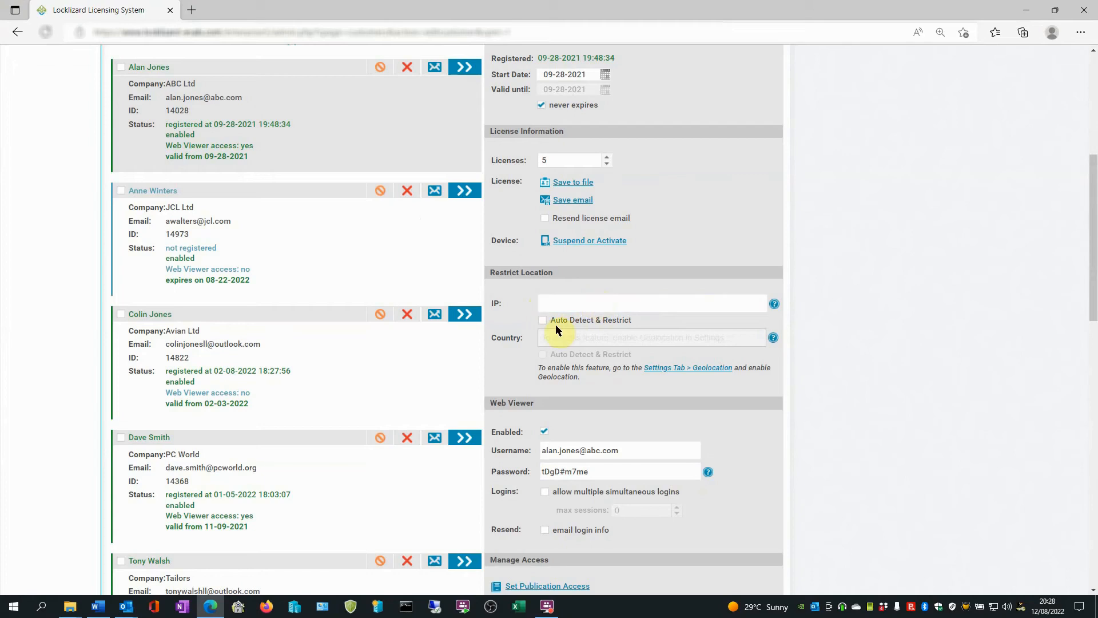
mouse_move(548, 328)
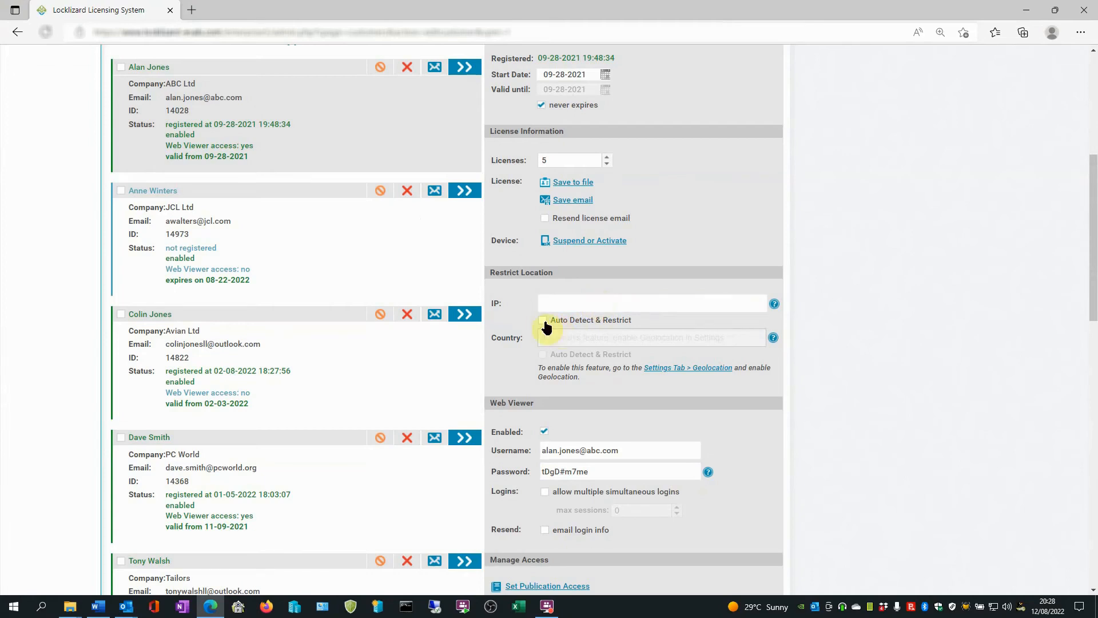
click(543, 320)
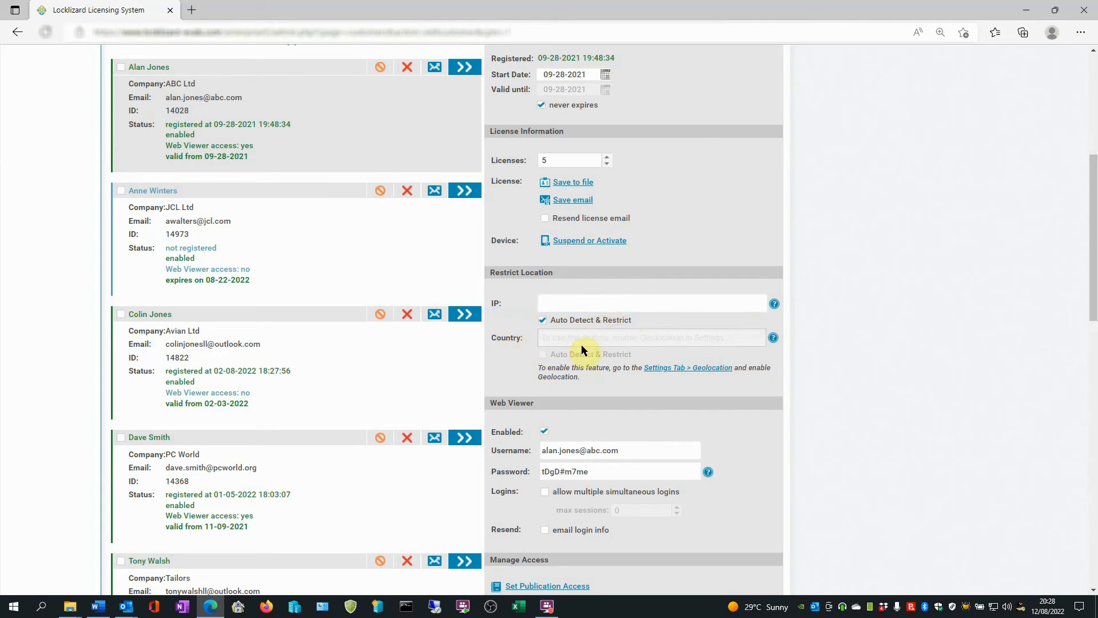
mouse_move(565, 344)
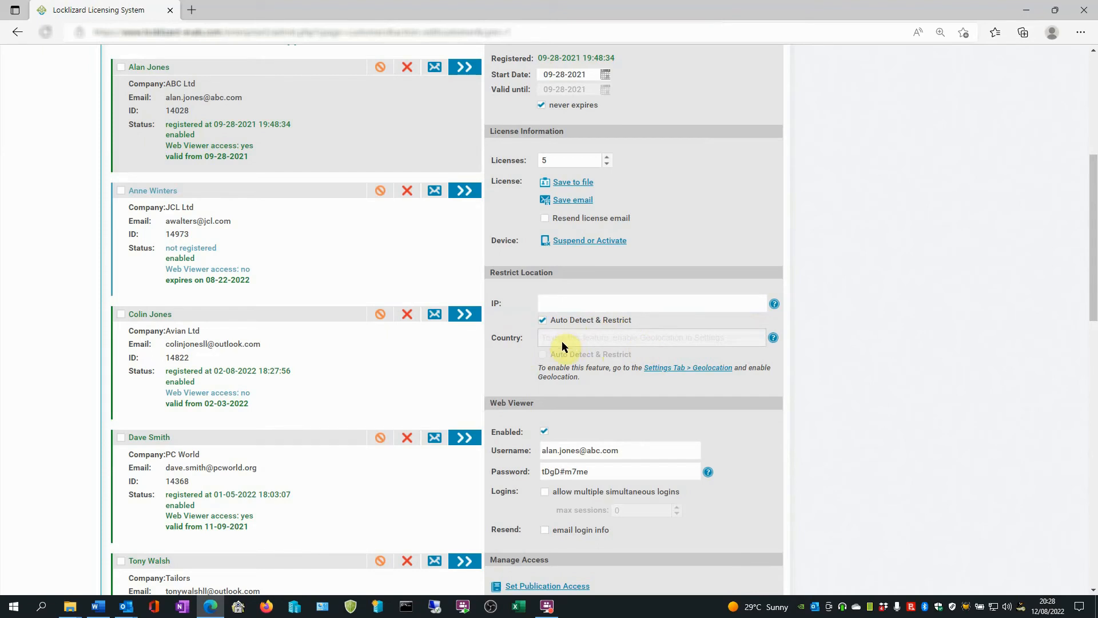
mouse_move(606, 384)
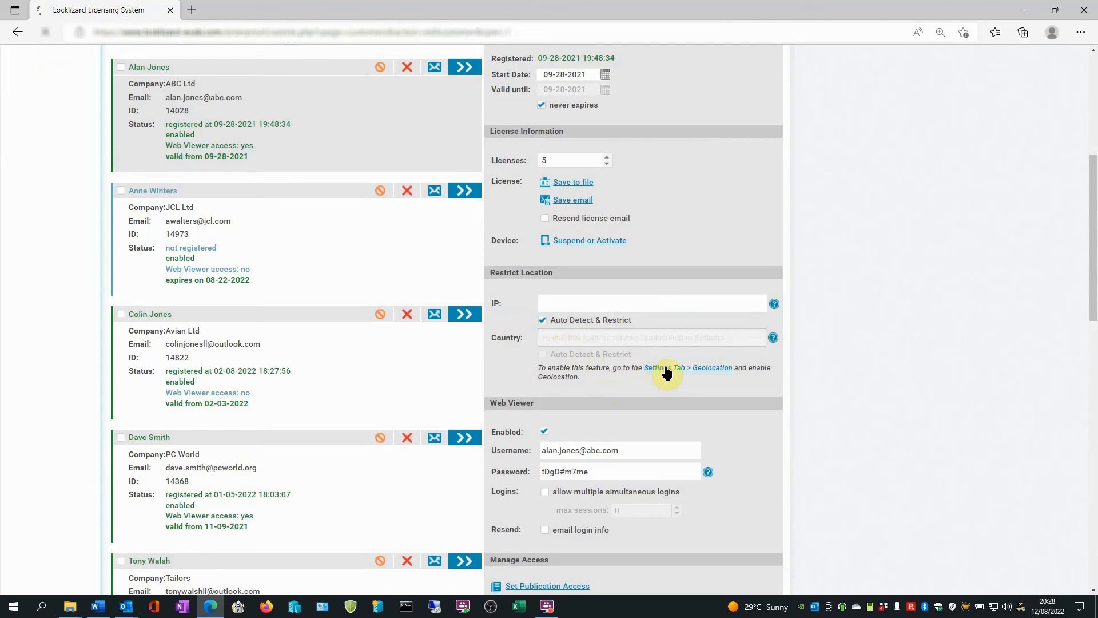
- Tick Enable geolocation in Settings, save, and go back to Customers
click(688, 367)
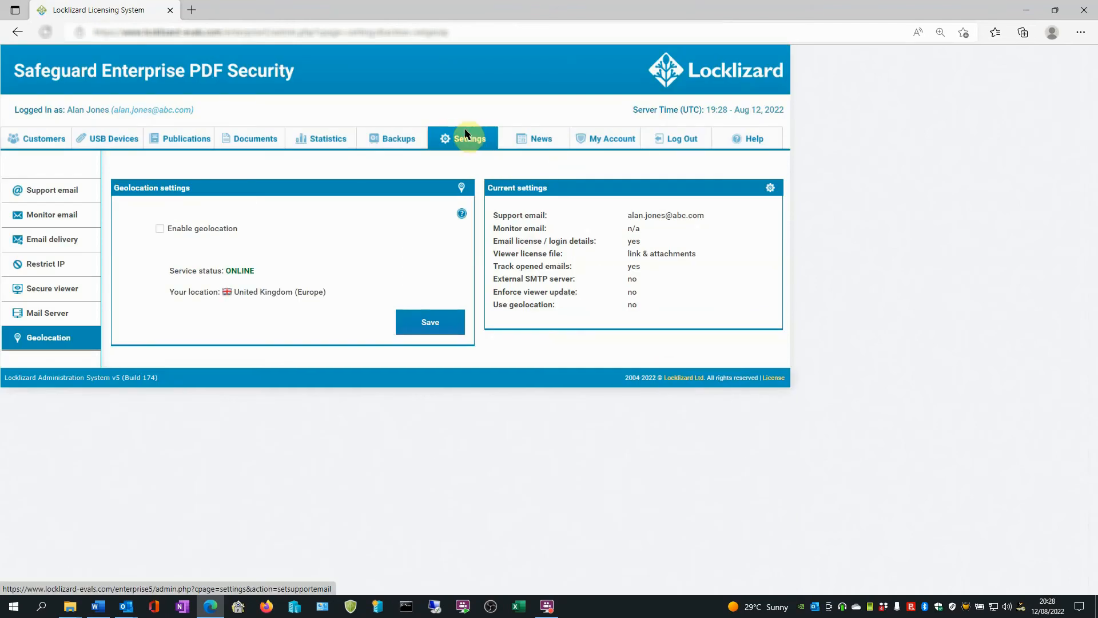
mouse_move(166, 212)
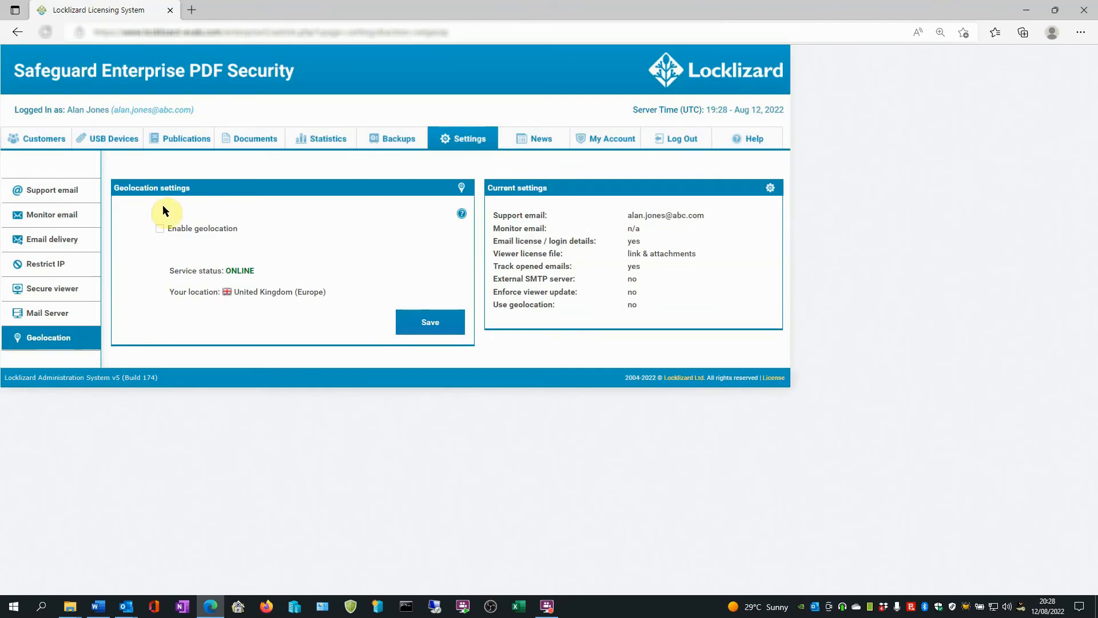
click(160, 228)
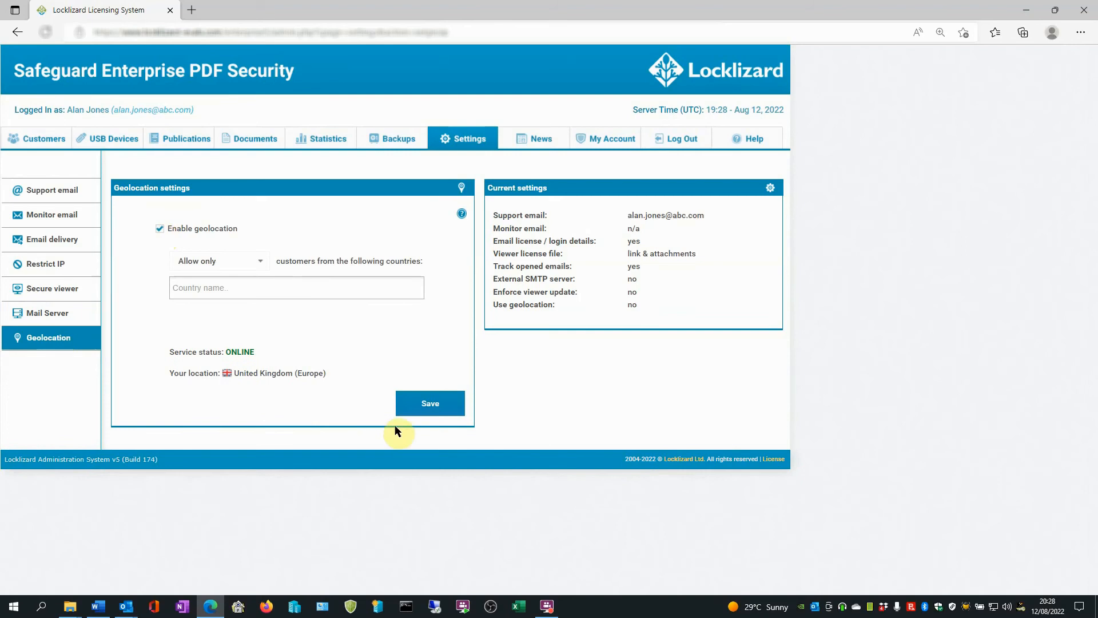
click(430, 402)
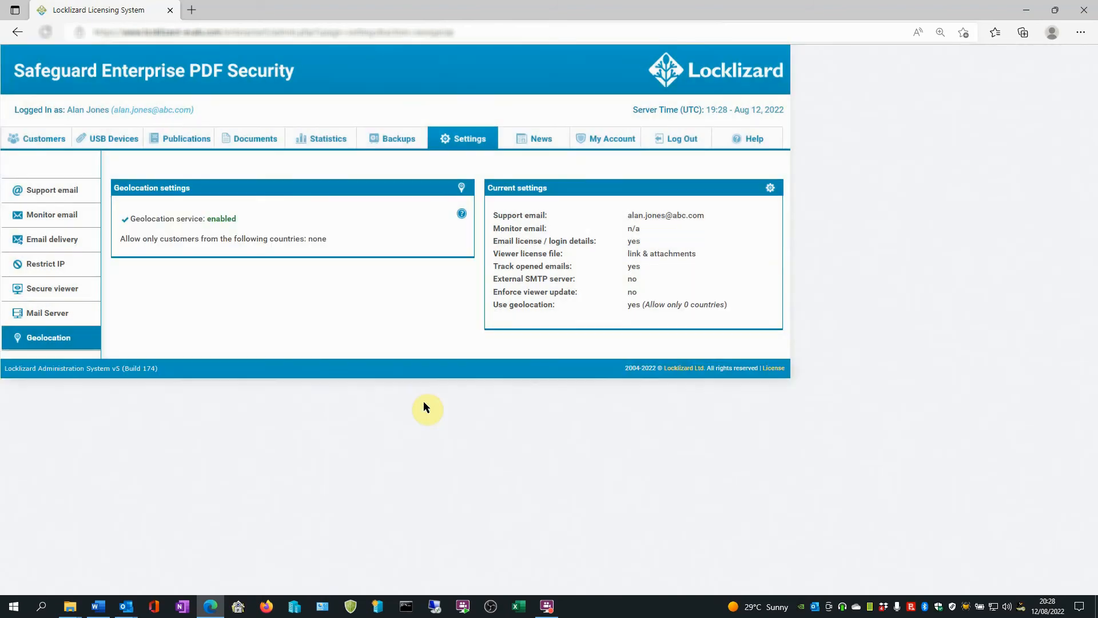
click(42, 138)
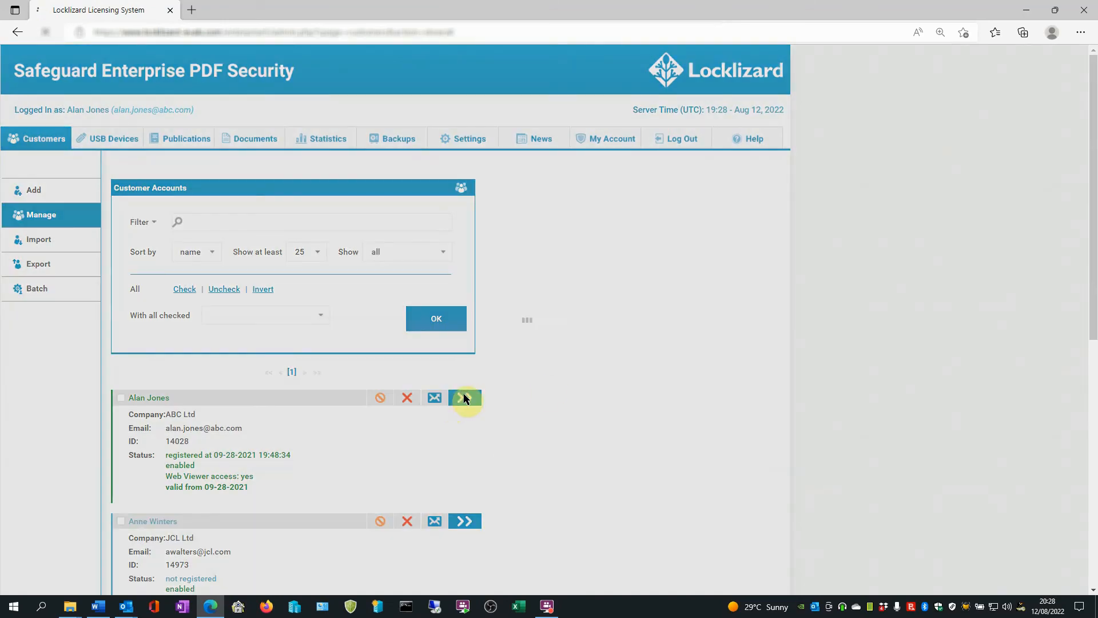
click(464, 397)
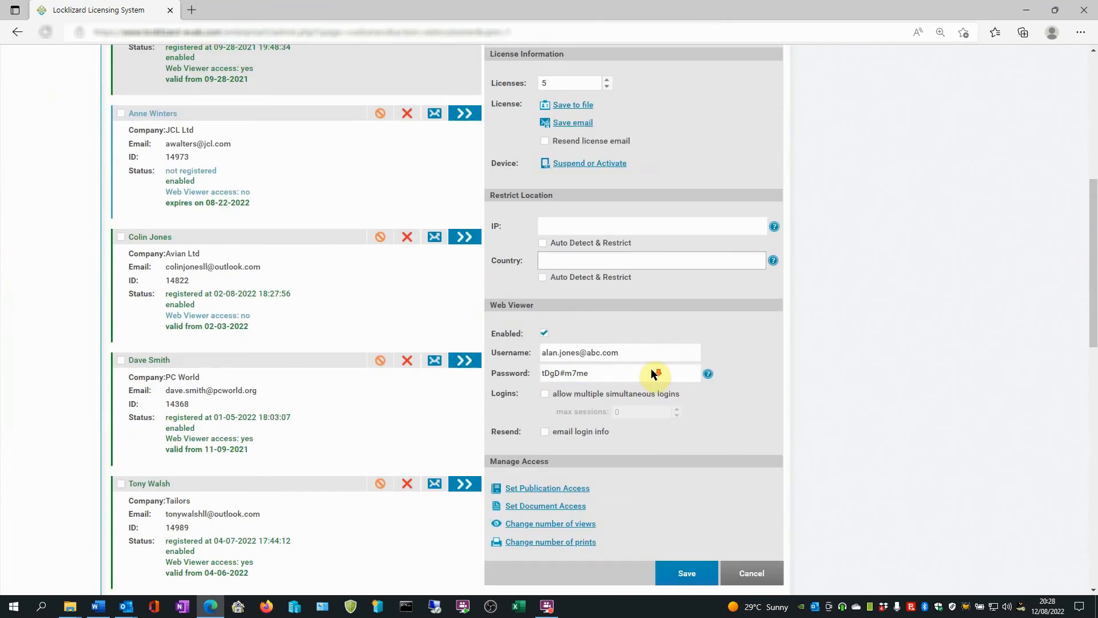
scroll(down, 3)
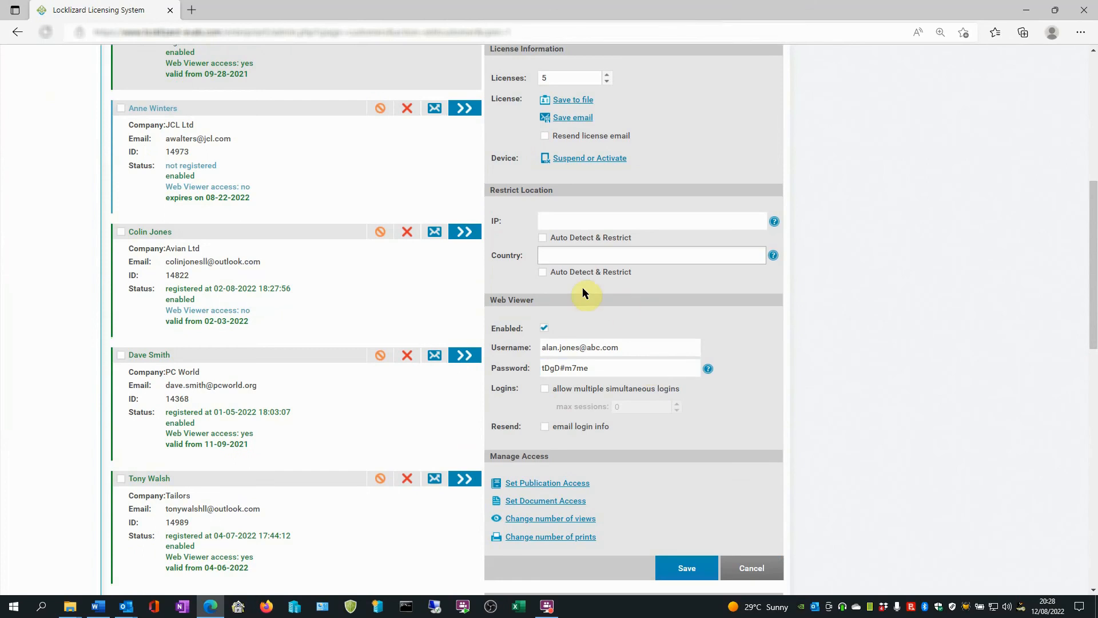
scroll(up, 3)
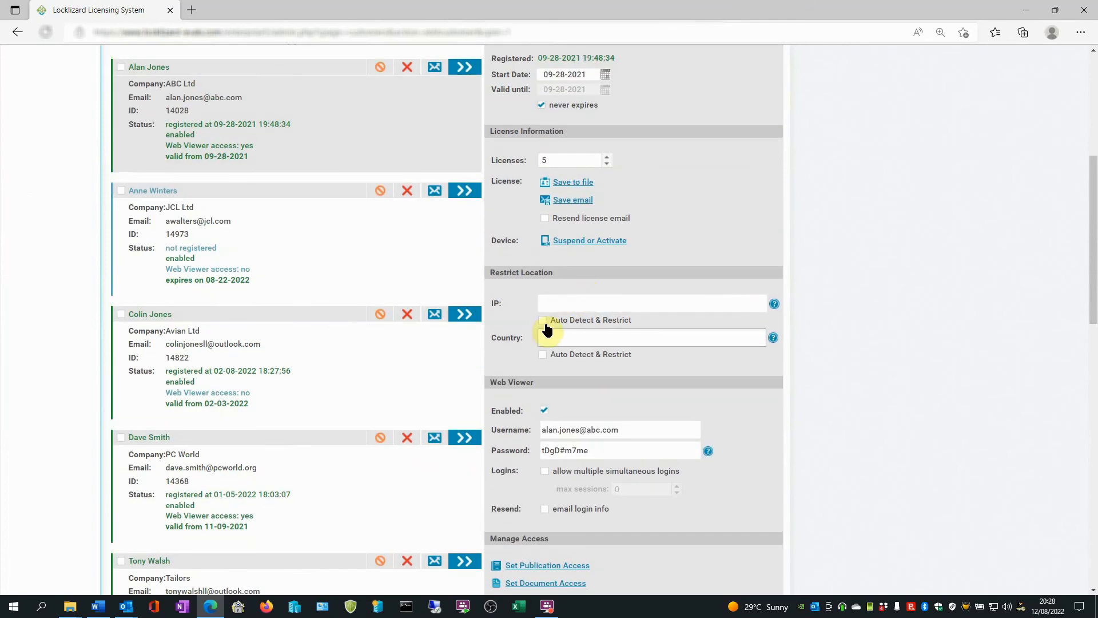
click(542, 321)
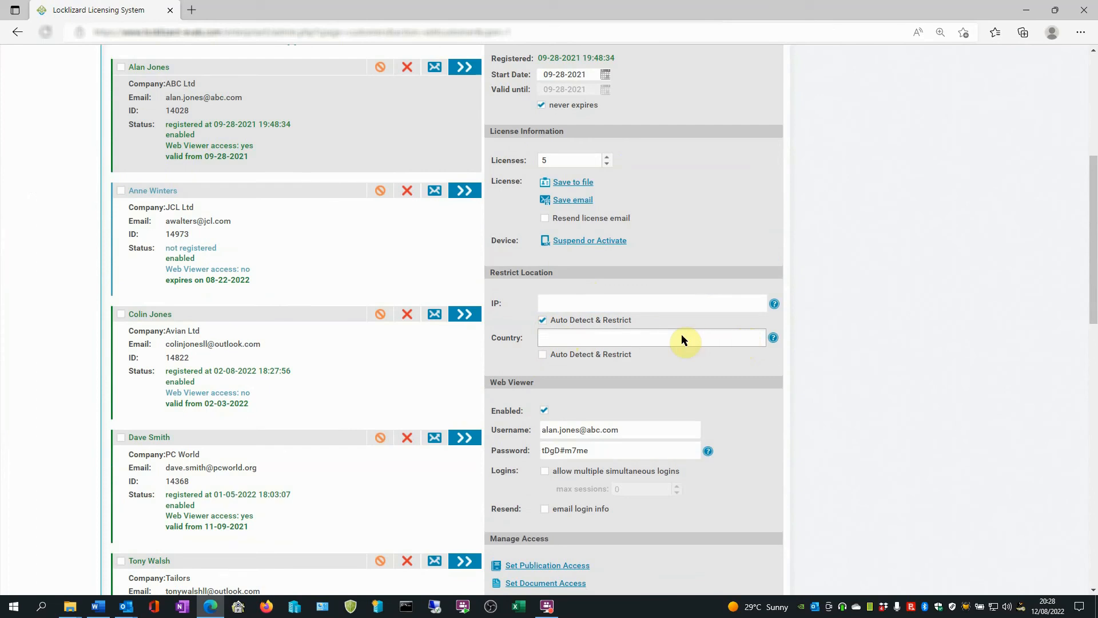
- Choose Albania in the Country dropdown
click(650, 337)
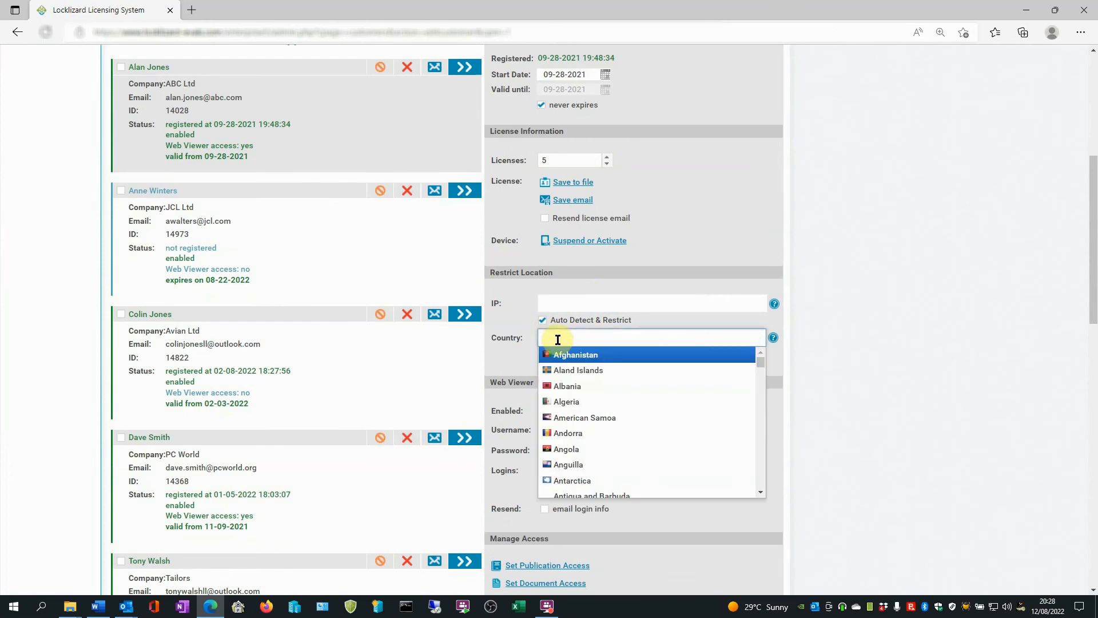
scroll(down, 3)
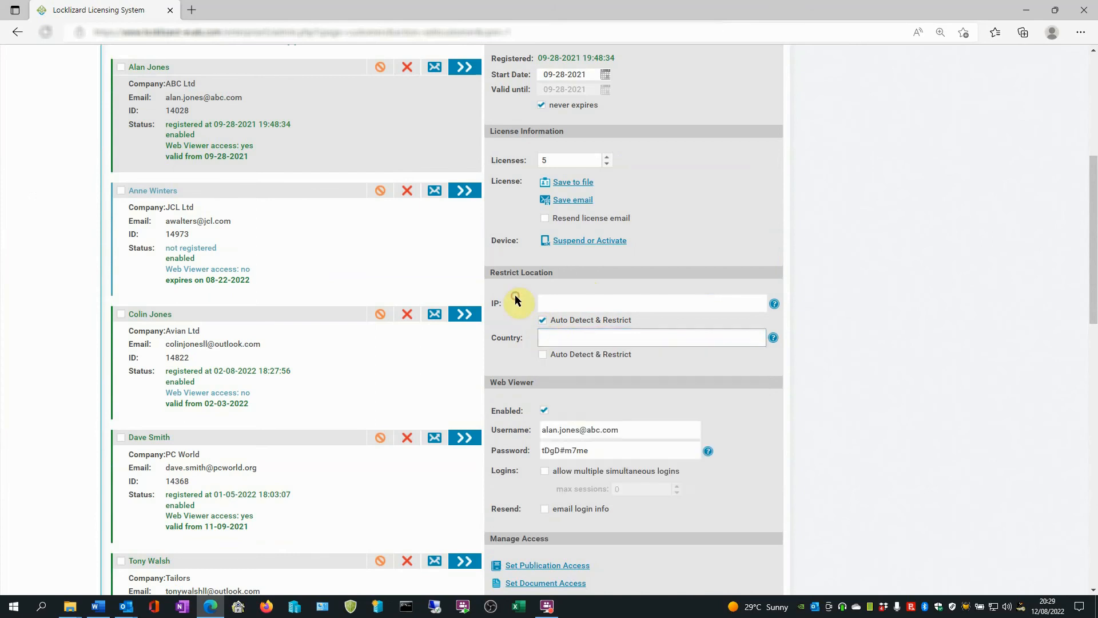
mouse_move(546, 360)
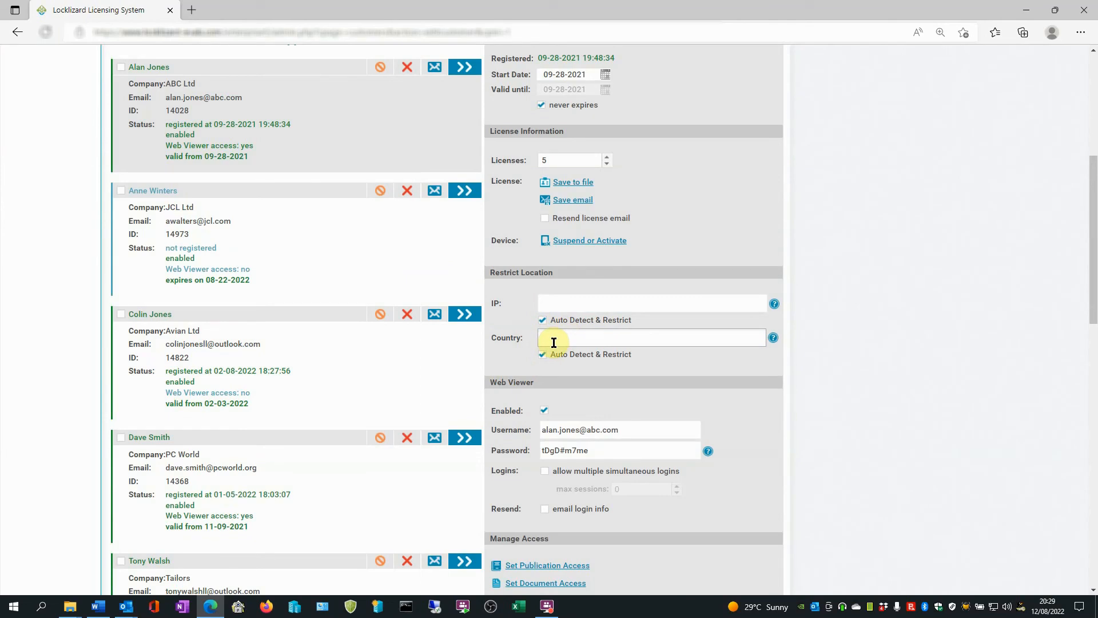
mouse_move(540, 333)
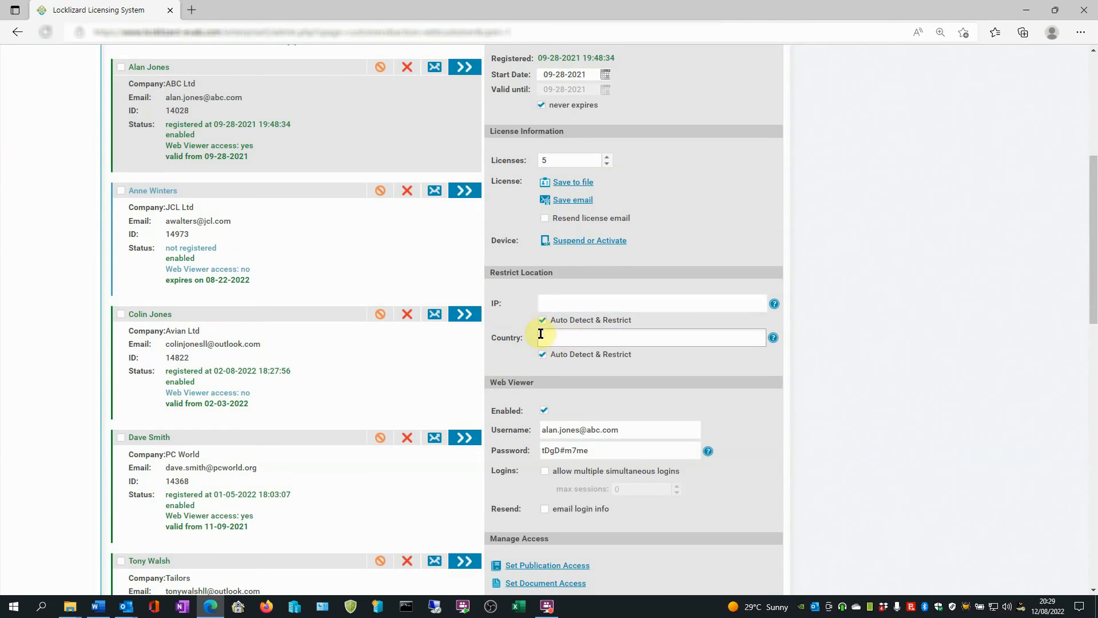
click(651, 337)
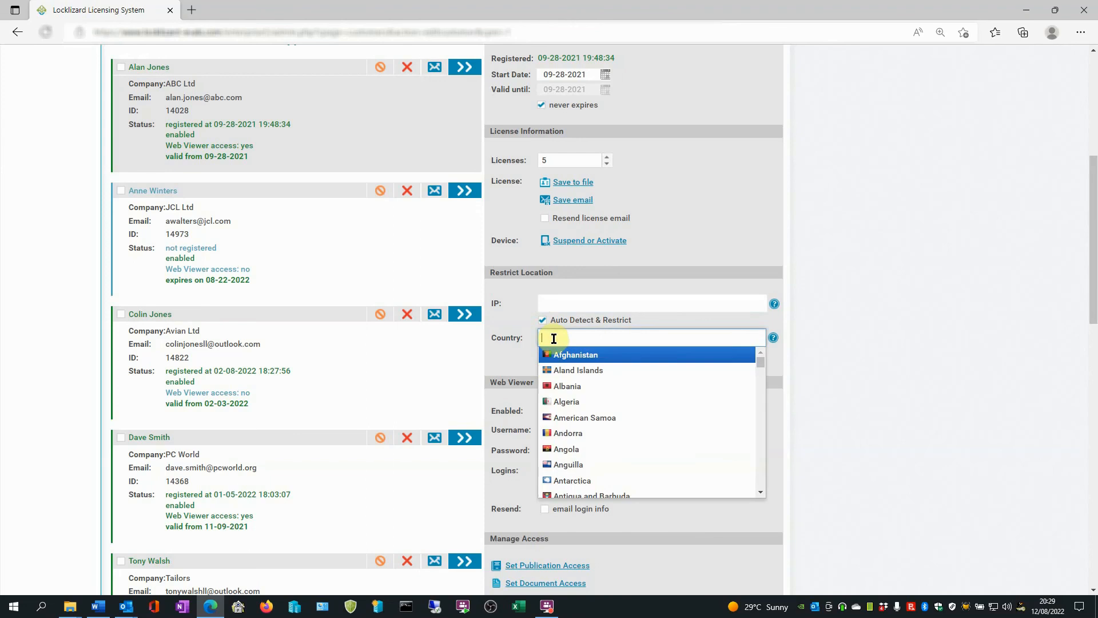
click(565, 386)
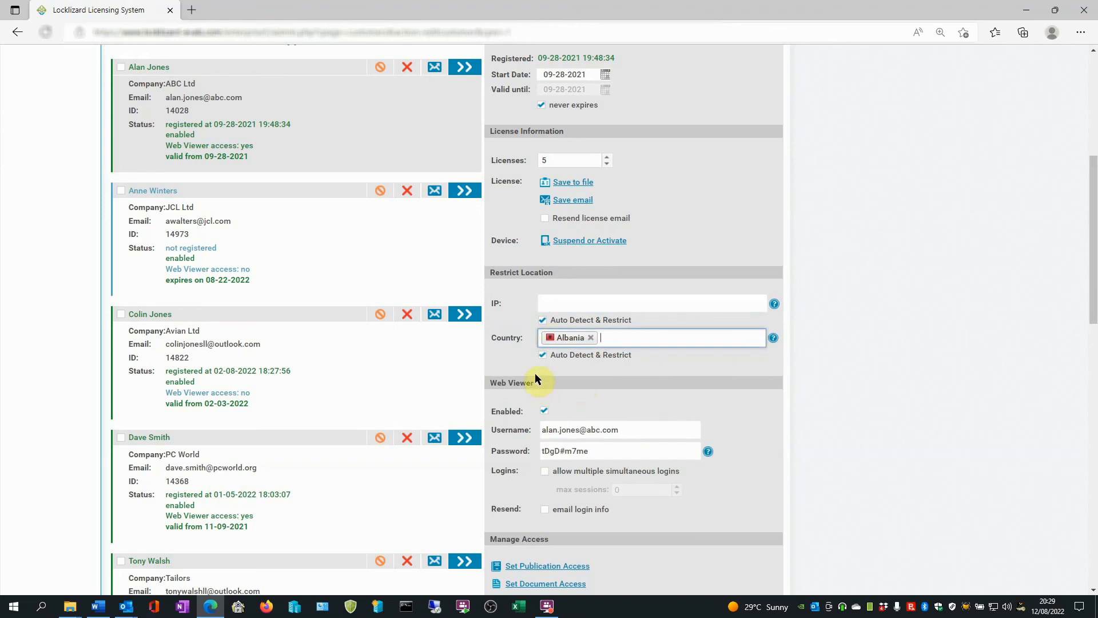
mouse_move(578, 360)
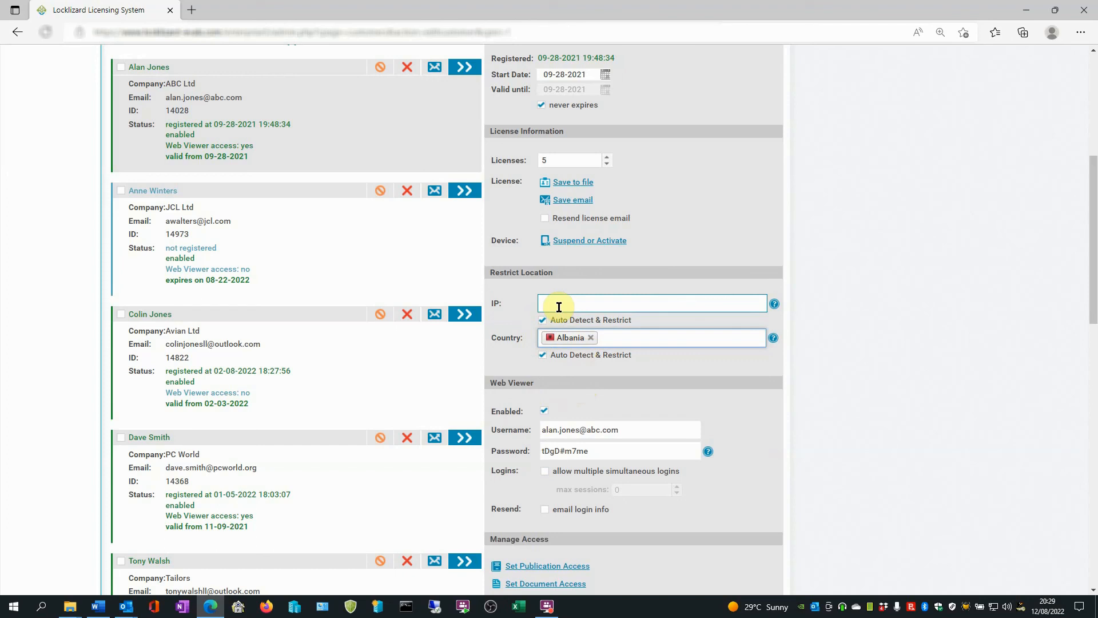
click(666, 337)
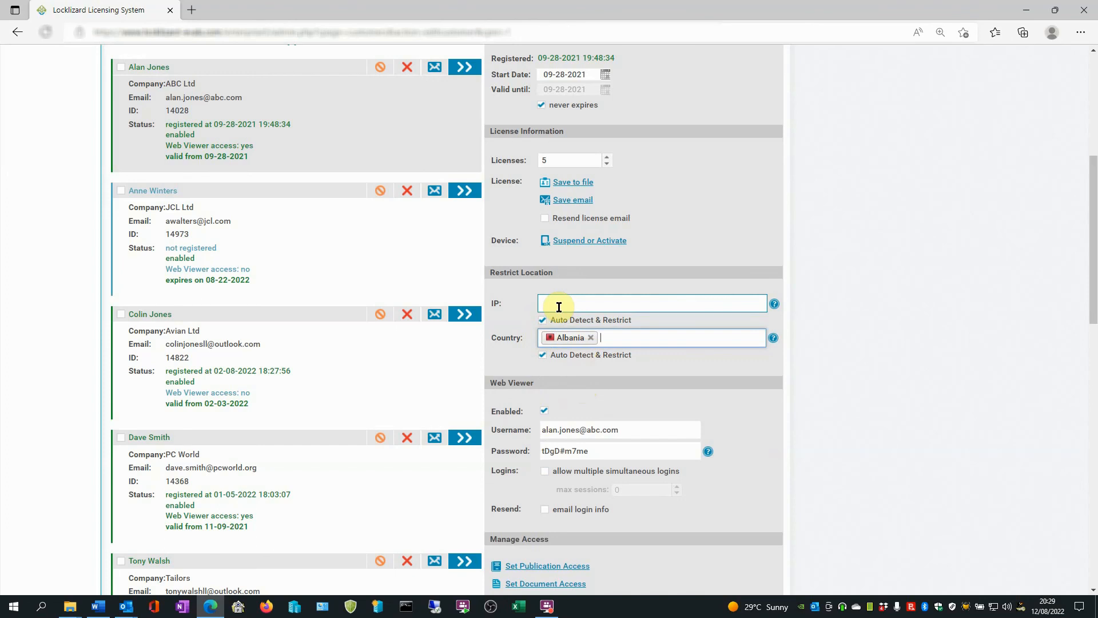
scroll(down, 3)
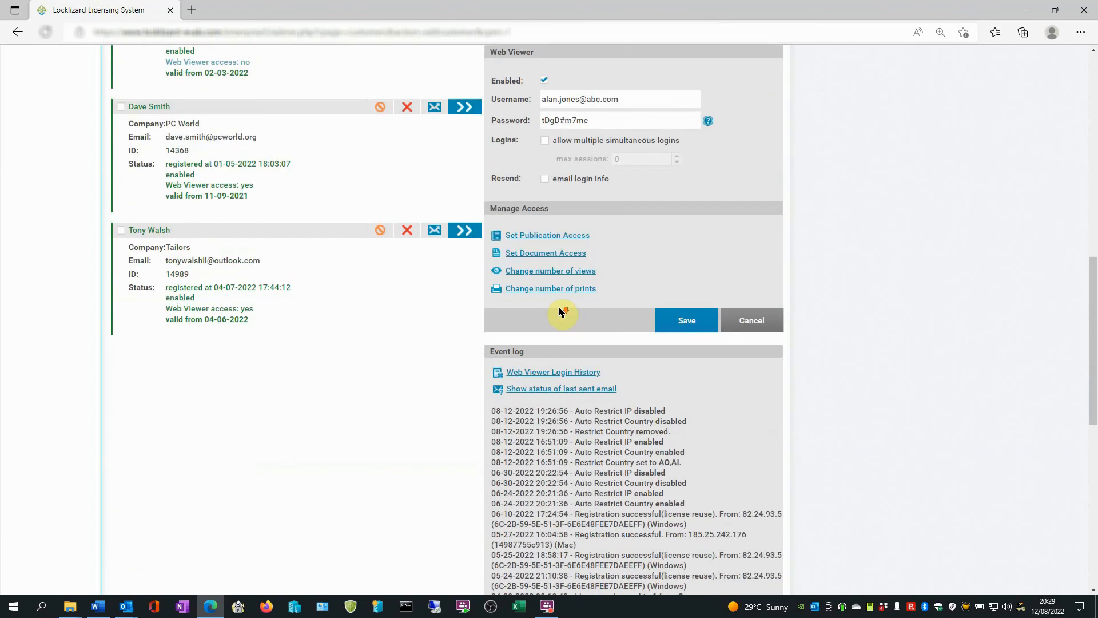
click(686, 321)
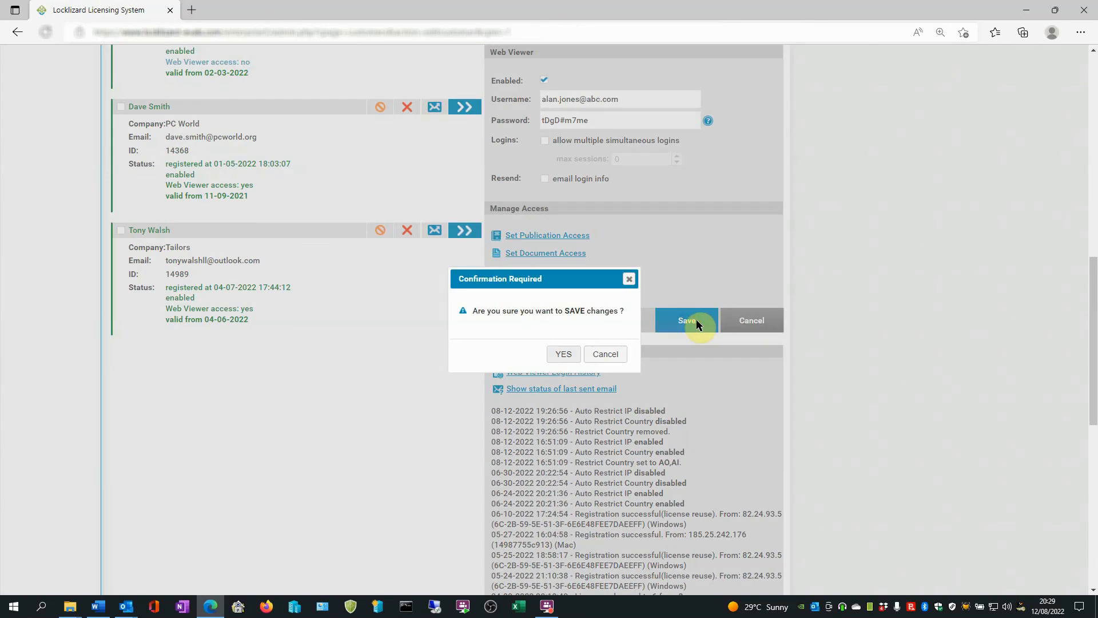
click(562, 354)
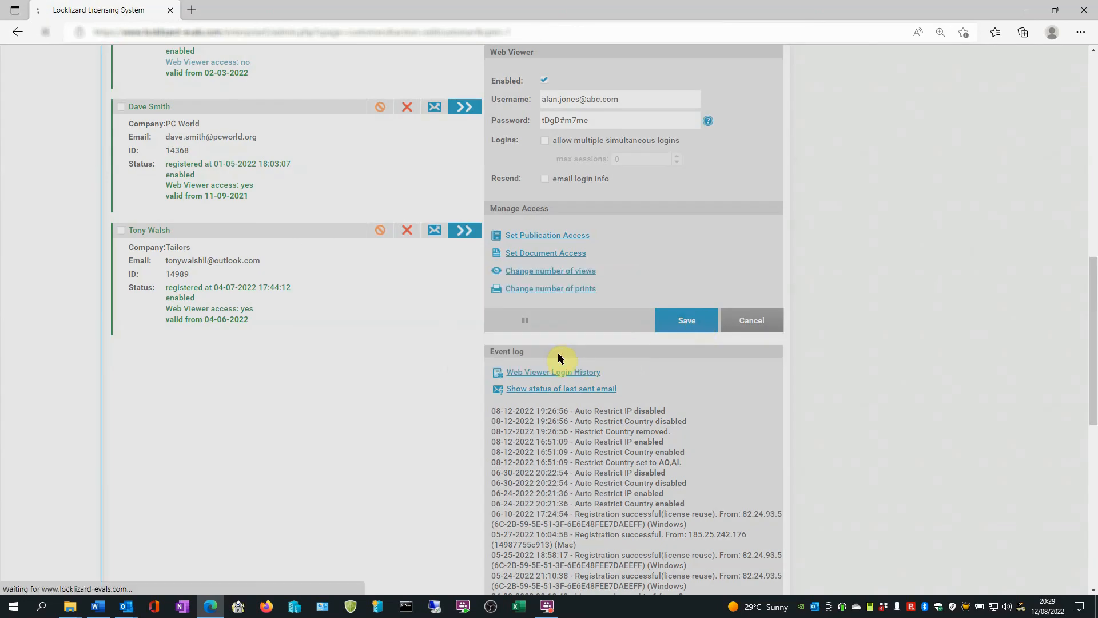
click(686, 321)
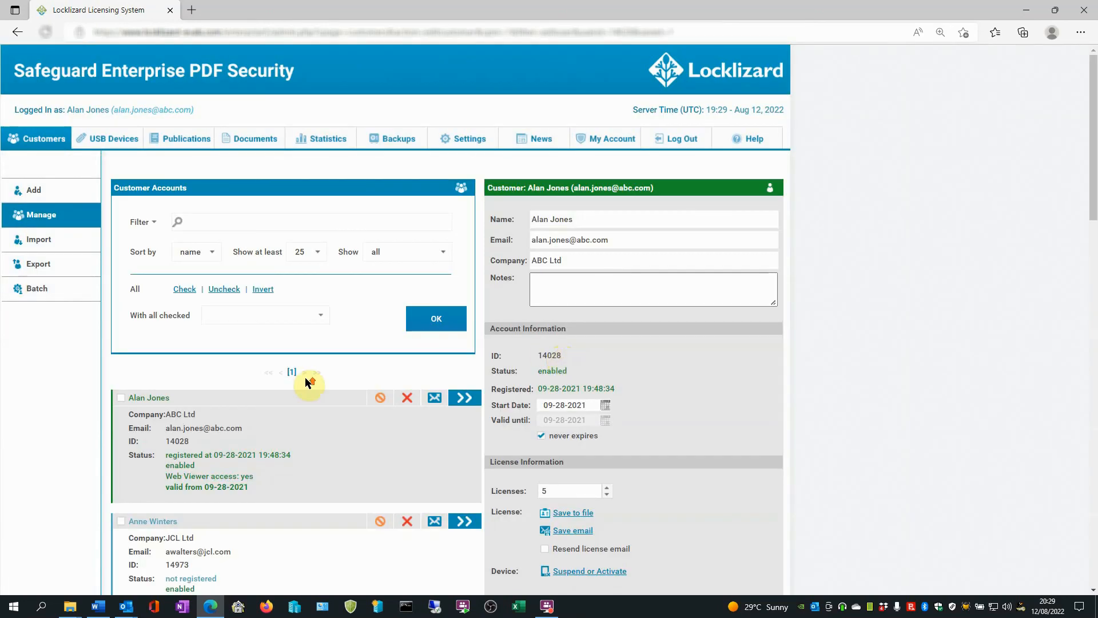